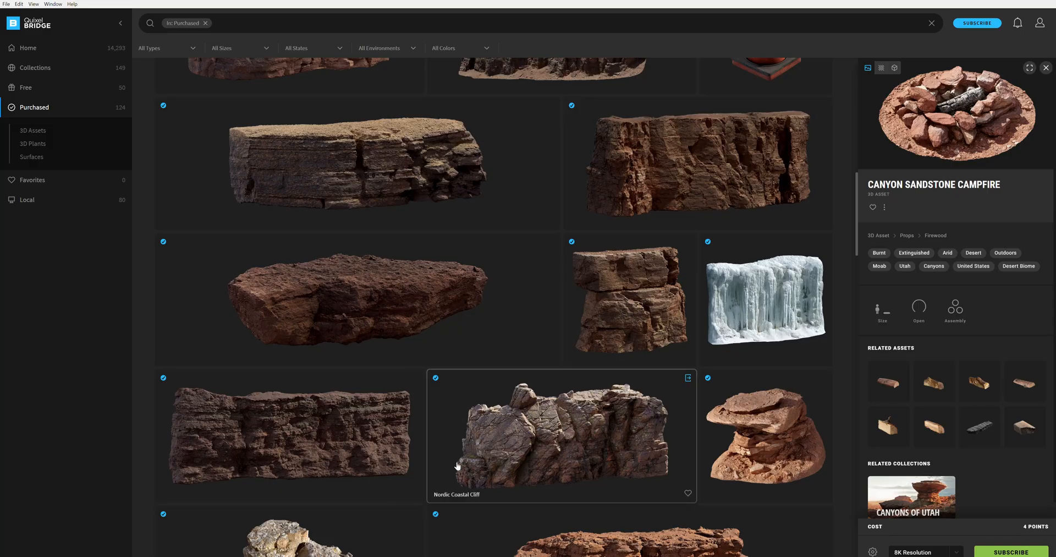
mouse_move(487, 517)
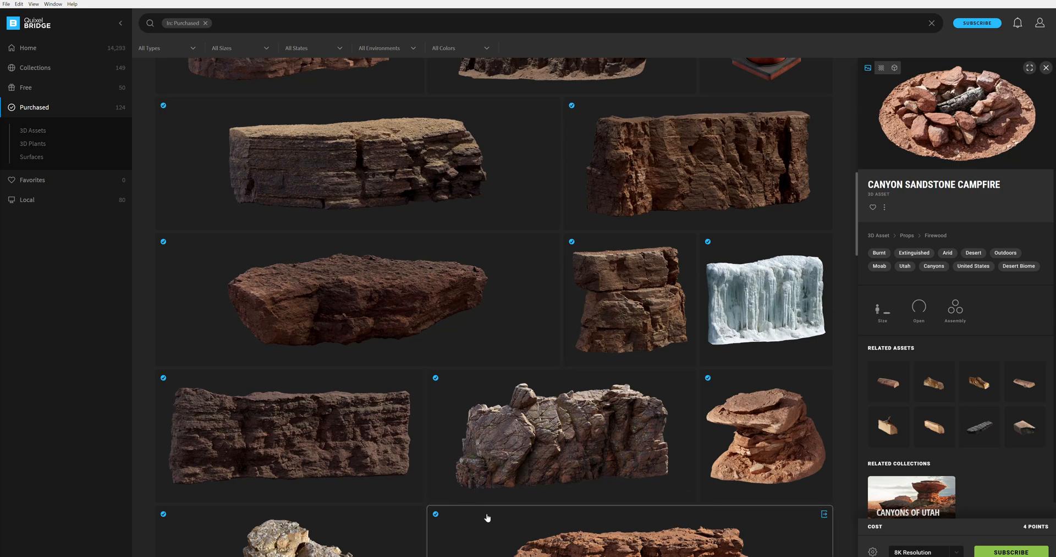
mouse_move(512, 464)
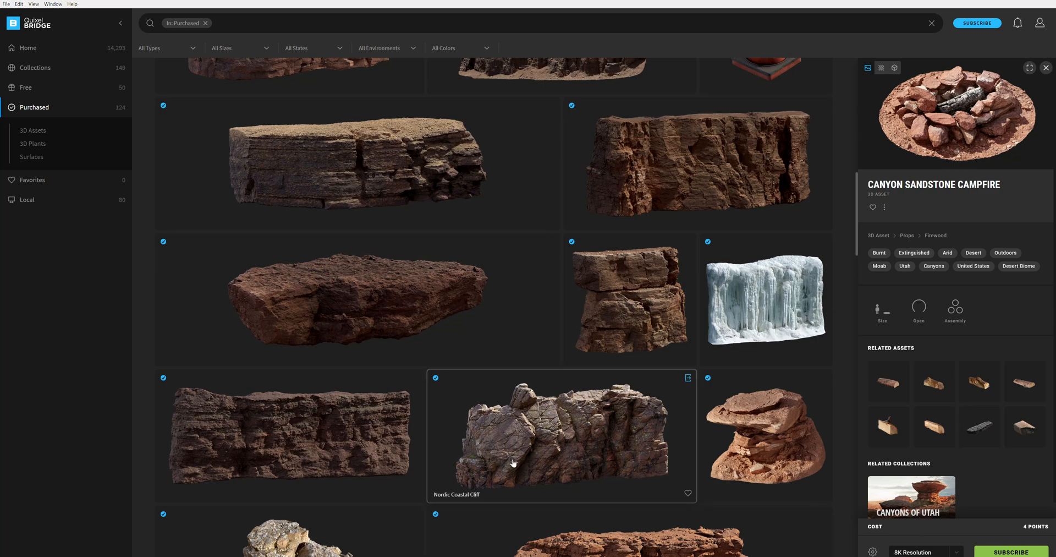
Scroll down through the purchased rock and cliff assets grid in Quixel Bridge
scroll(down, 3)
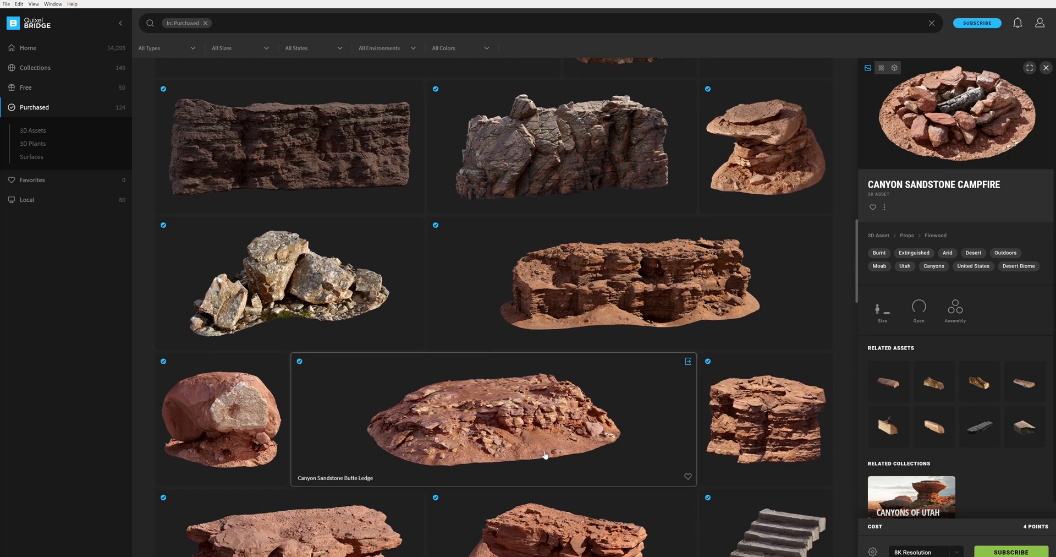
scroll(down, 3)
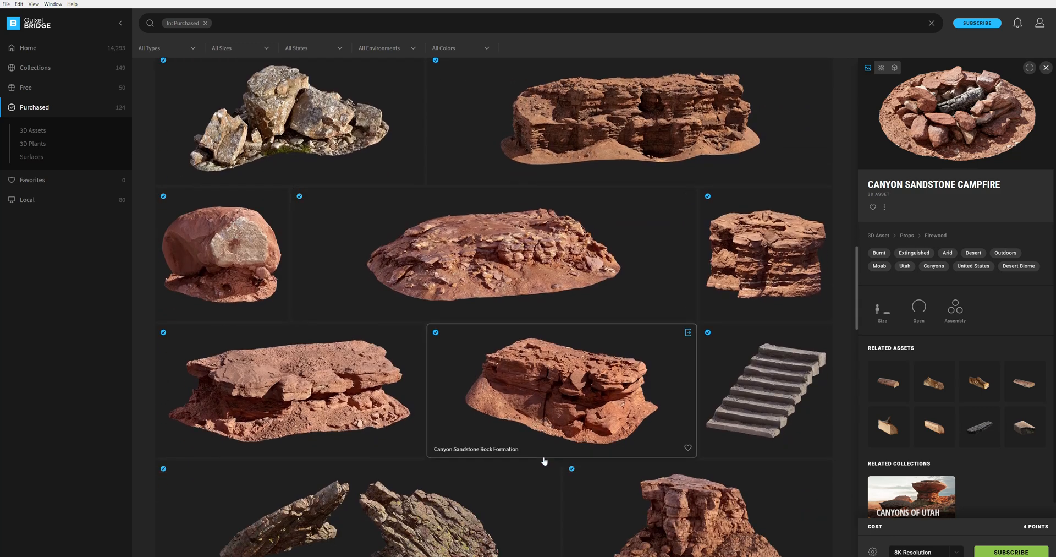
mouse_move(55, 170)
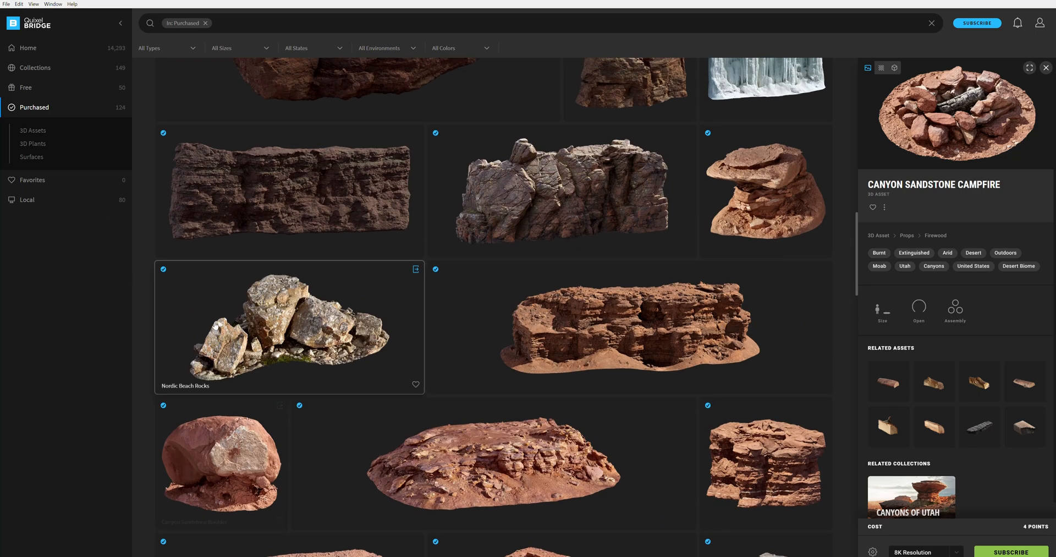
scroll(down, 3)
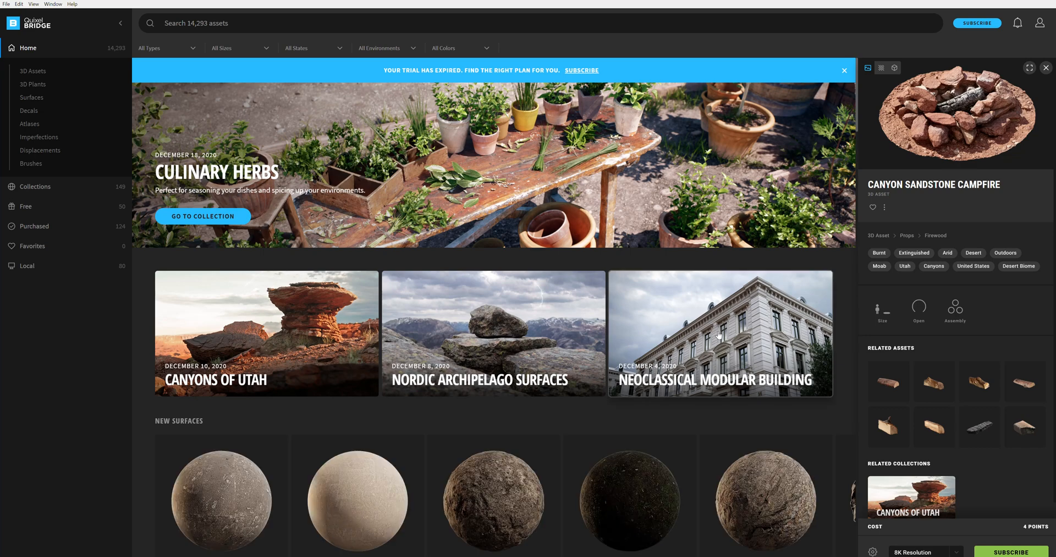
Open the Neoclassical Modular Building collection and scroll through its window, balcony and trim assets
click(719, 333)
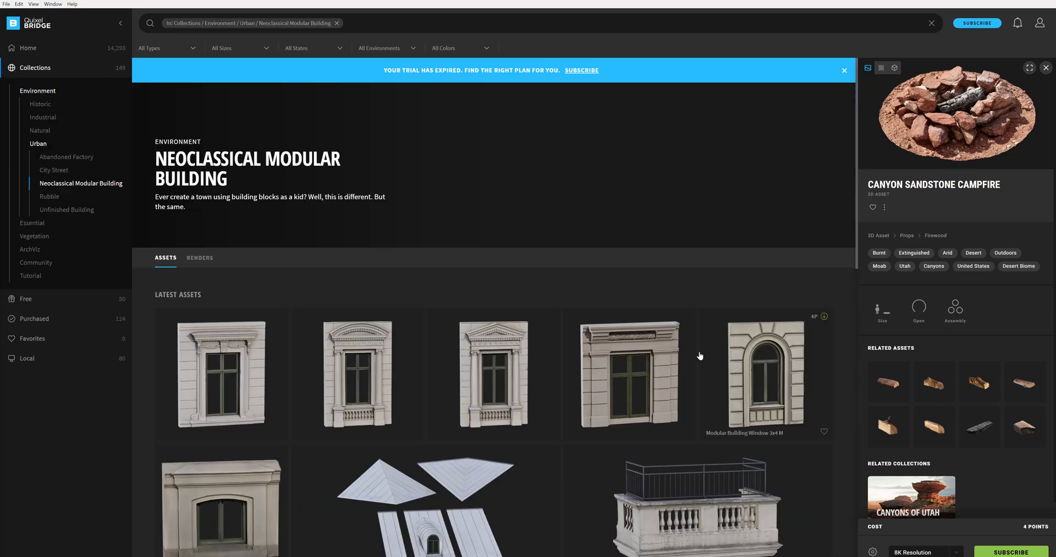
scroll(down, 3)
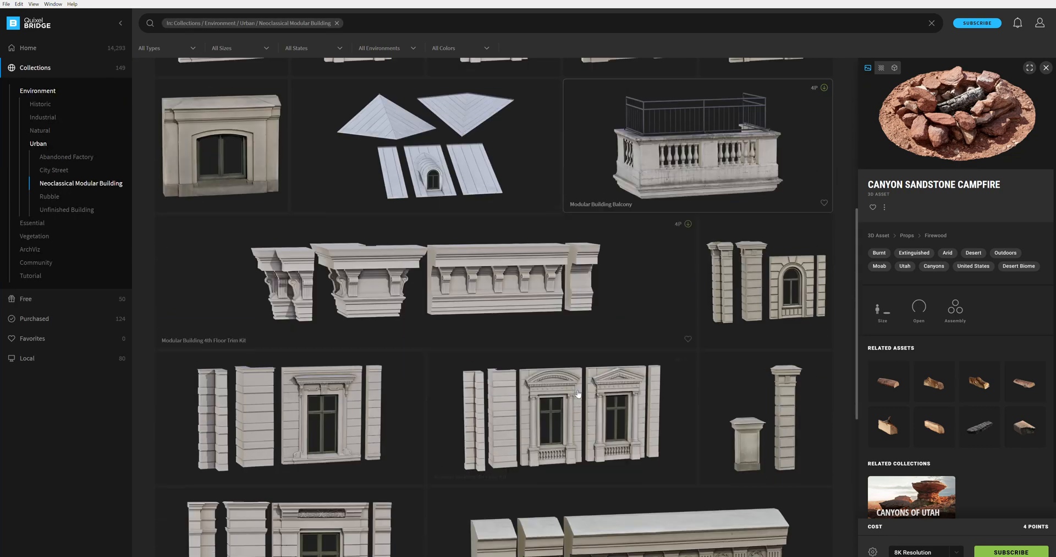
scroll(down, 3)
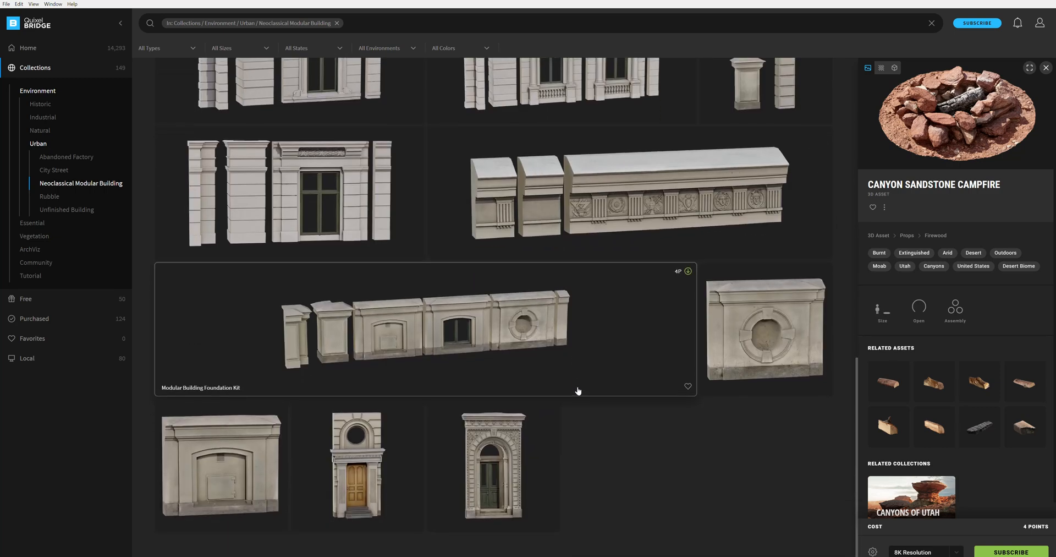
scroll(down, 3)
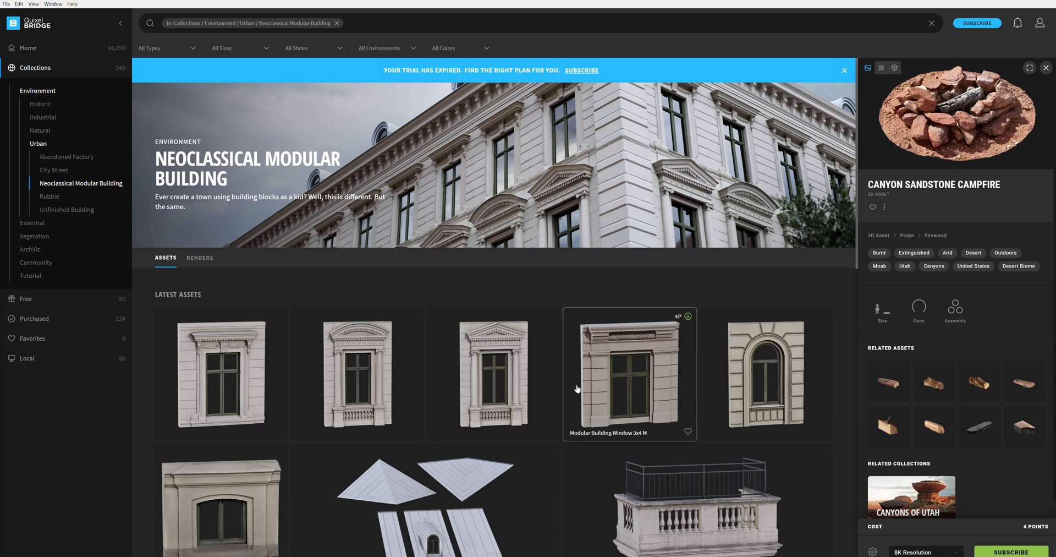
mouse_move(363, 510)
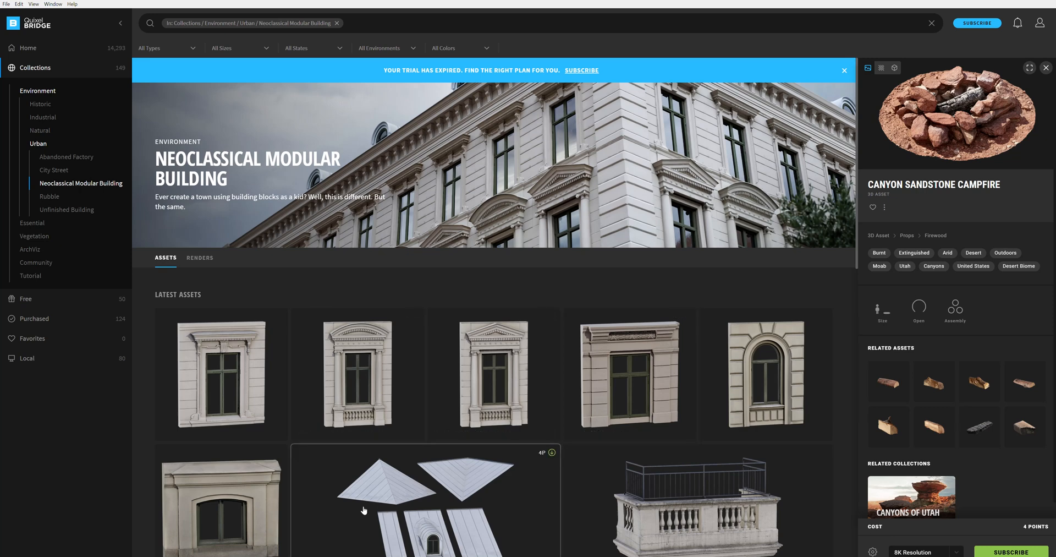
mouse_move(79, 91)
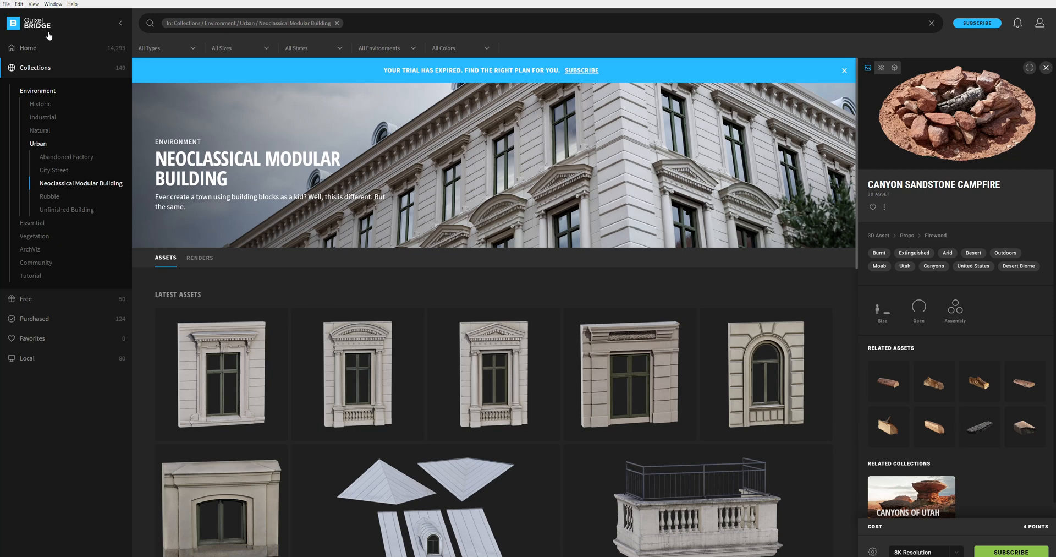
mouse_move(208, 243)
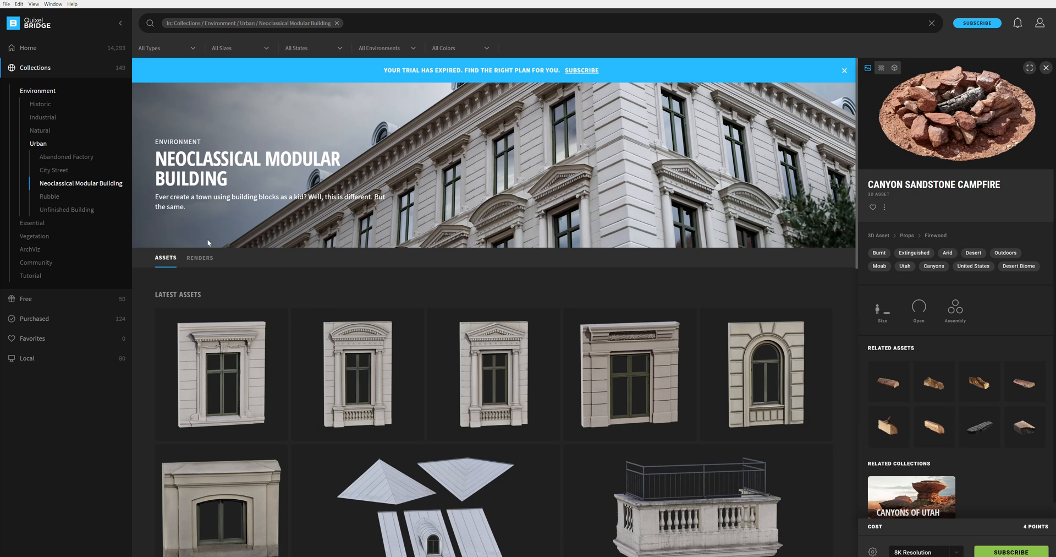
mouse_move(248, 258)
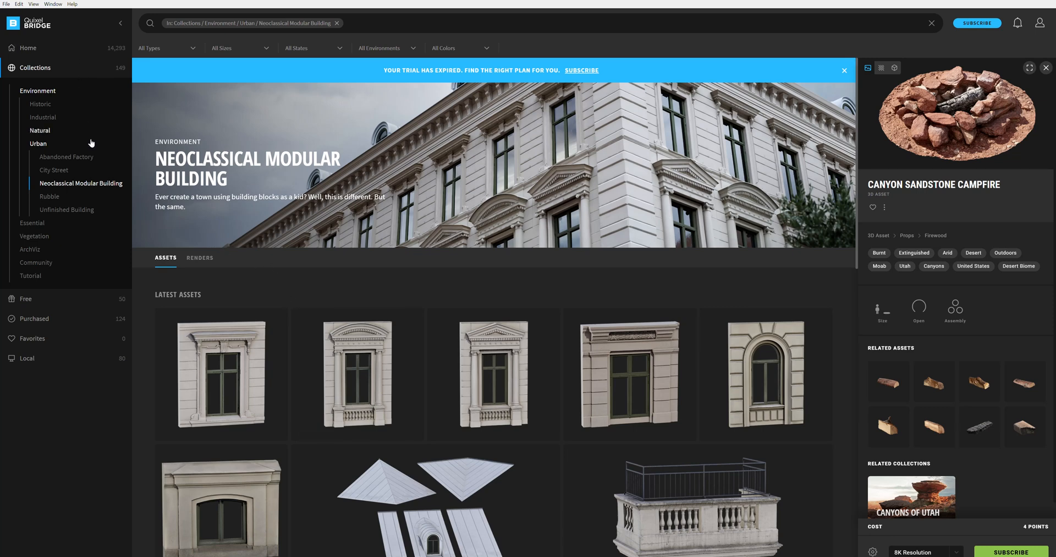
mouse_move(85, 69)
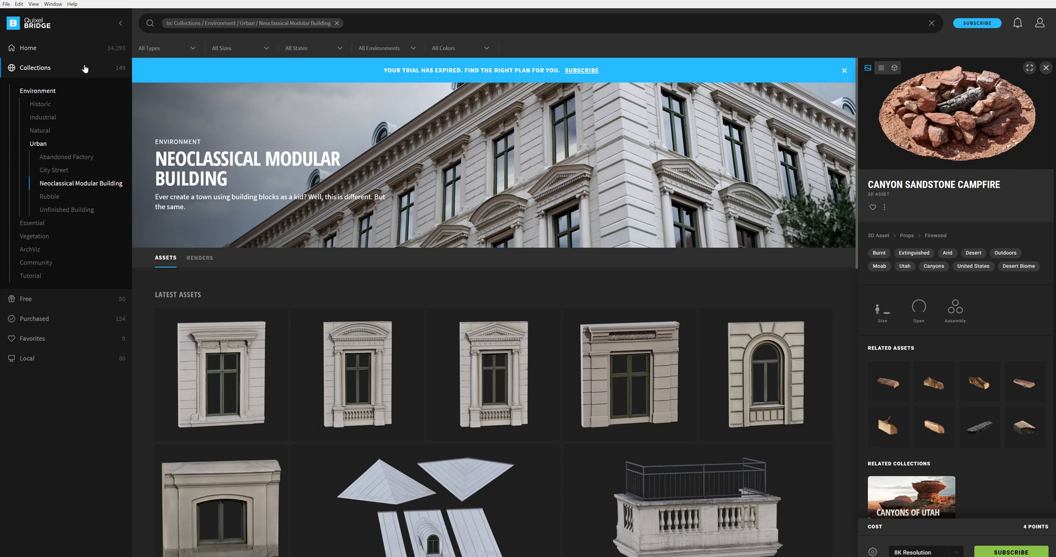
Open the Quixel Bridge plugin manager and review the downloaded Maya and Houdini plugins
click(18, 3)
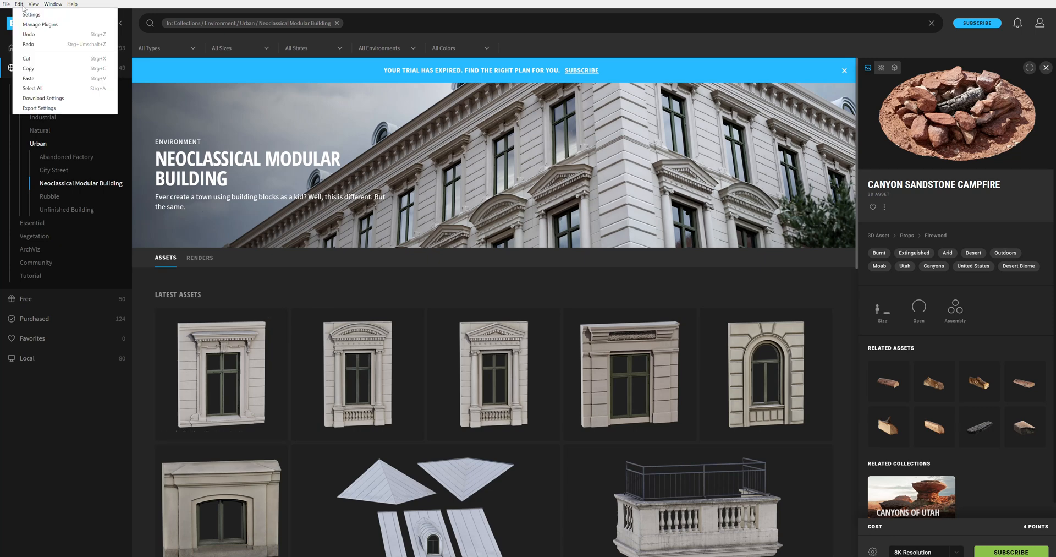
click(40, 24)
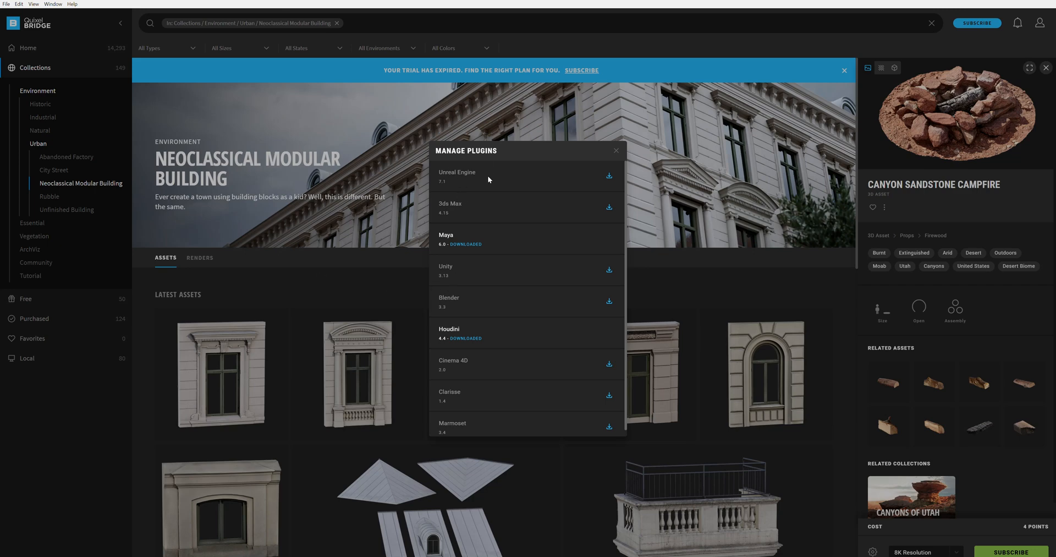
mouse_move(462, 175)
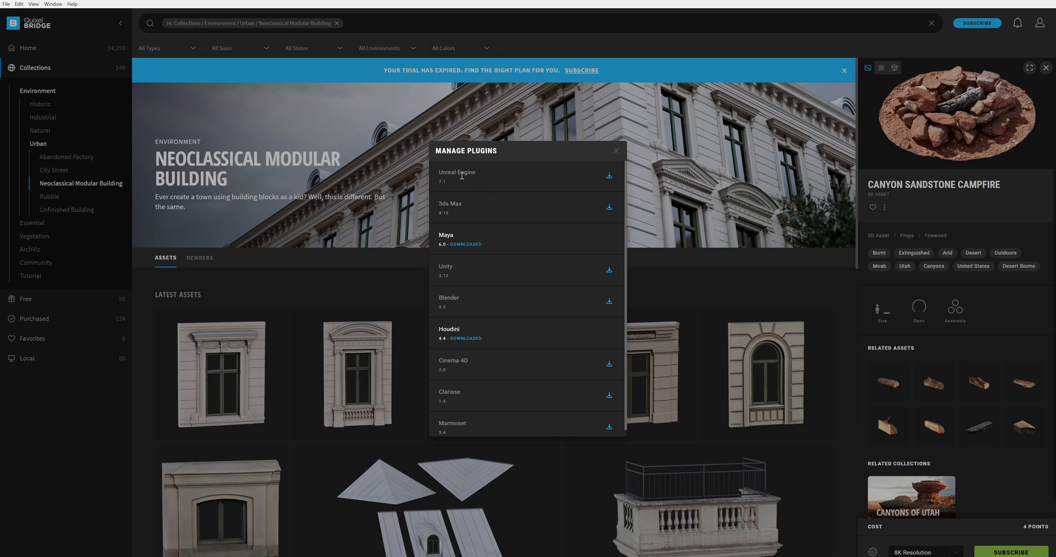
mouse_move(451, 176)
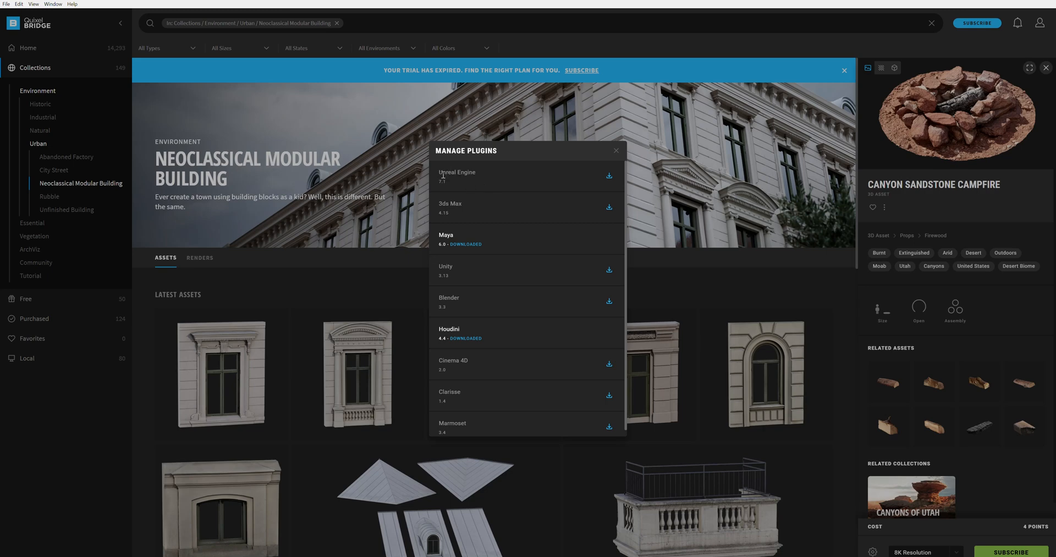
double_click(457, 171)
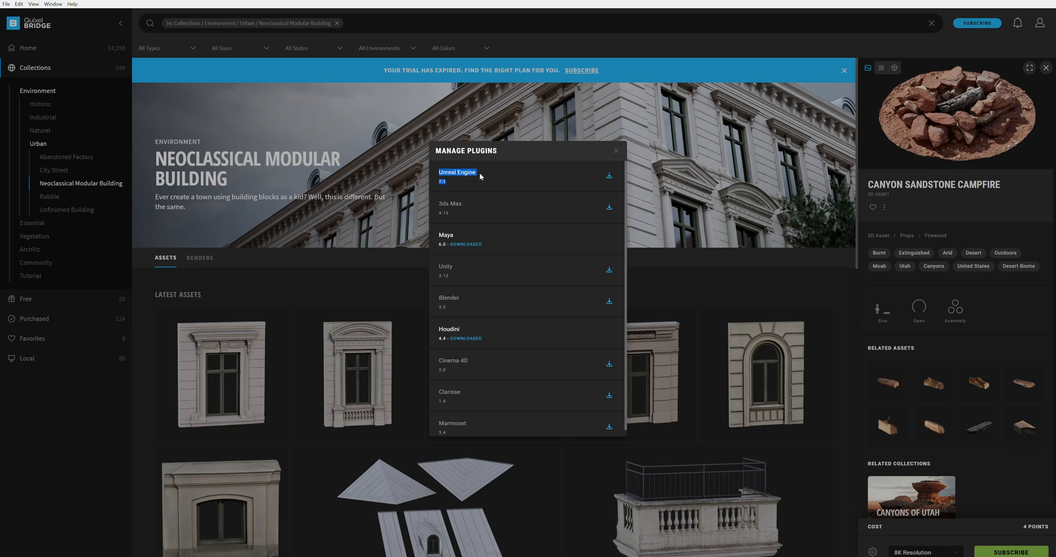
mouse_move(486, 401)
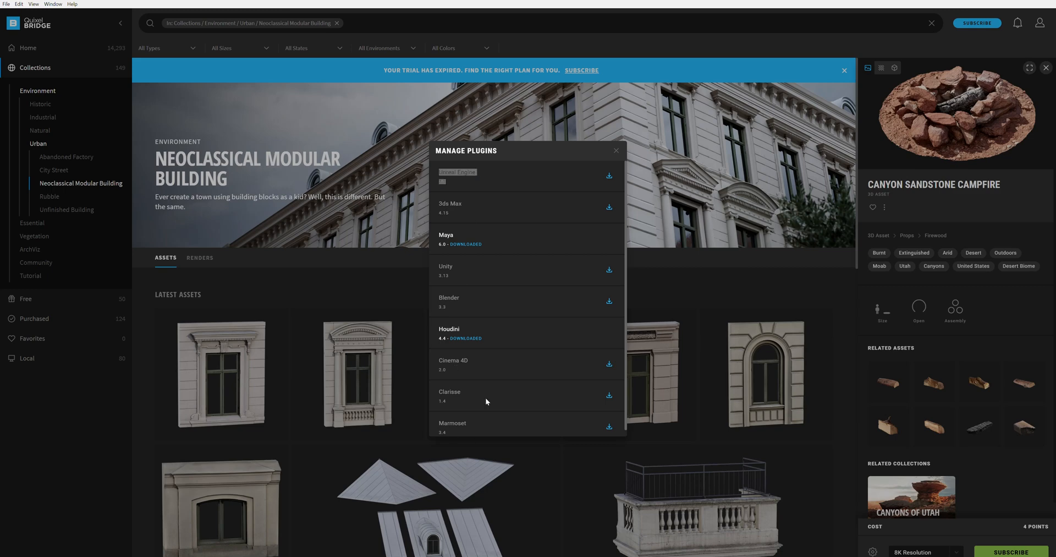
mouse_move(492, 262)
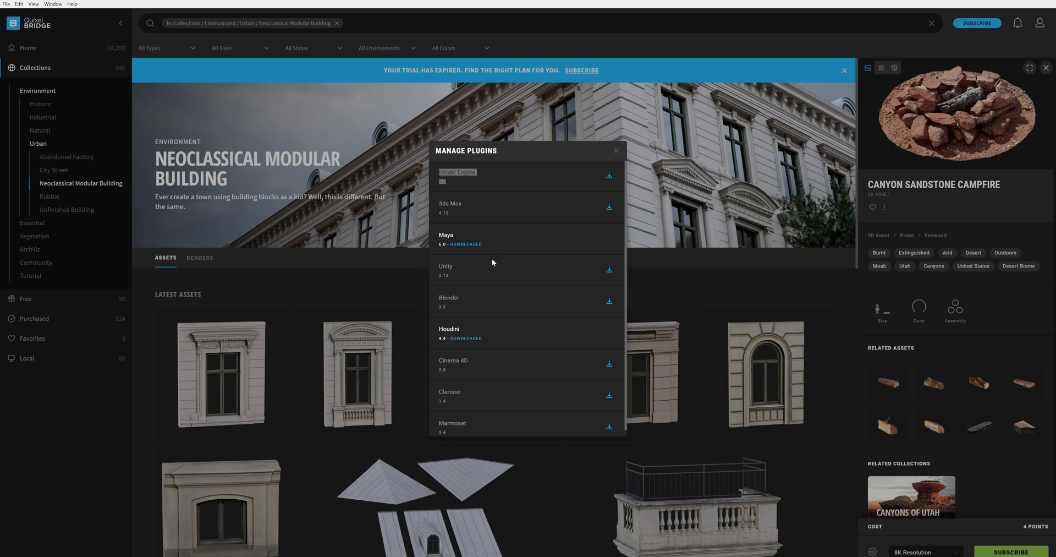
mouse_move(454, 273)
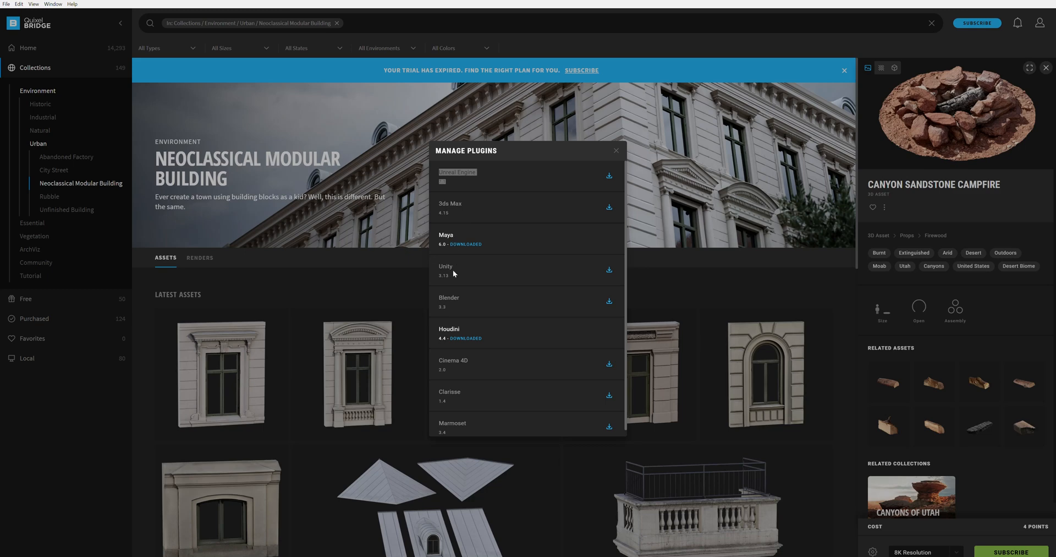
mouse_move(452, 392)
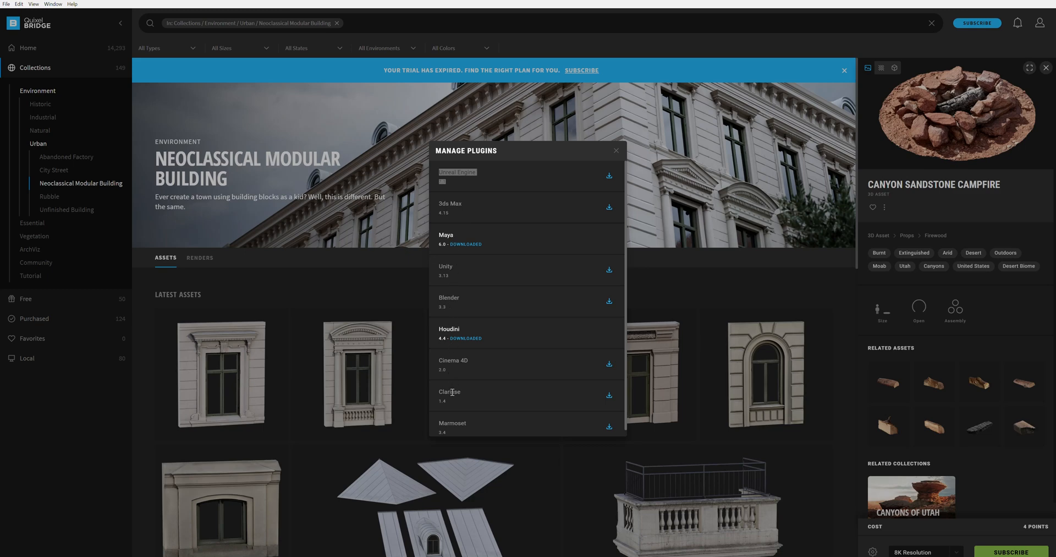
mouse_move(463, 379)
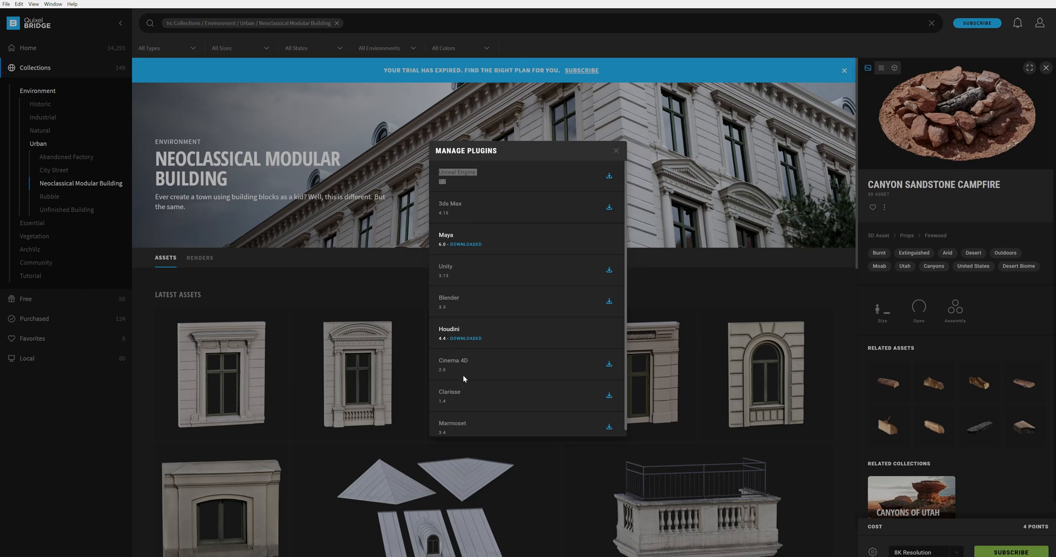
mouse_move(587, 227)
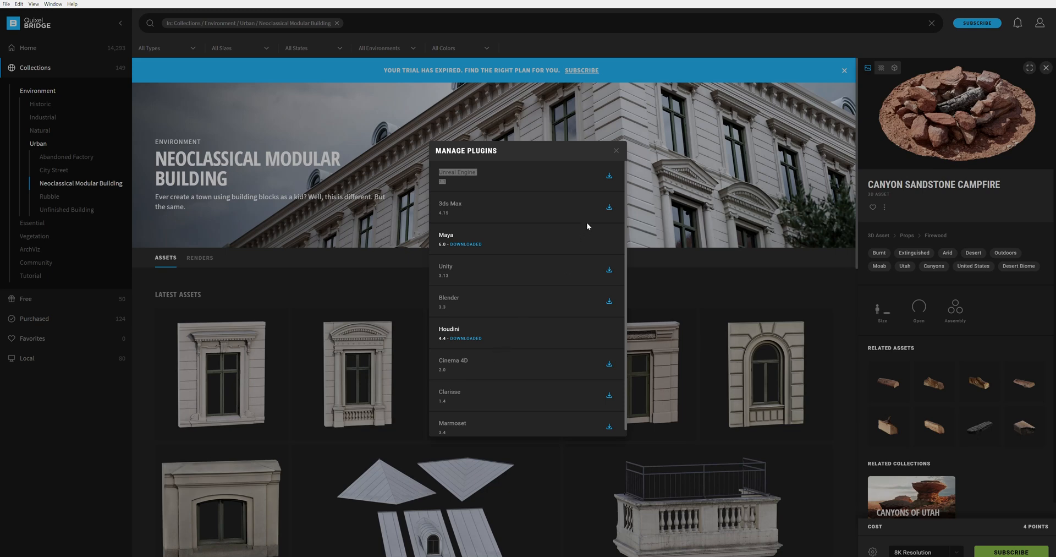
click(615, 150)
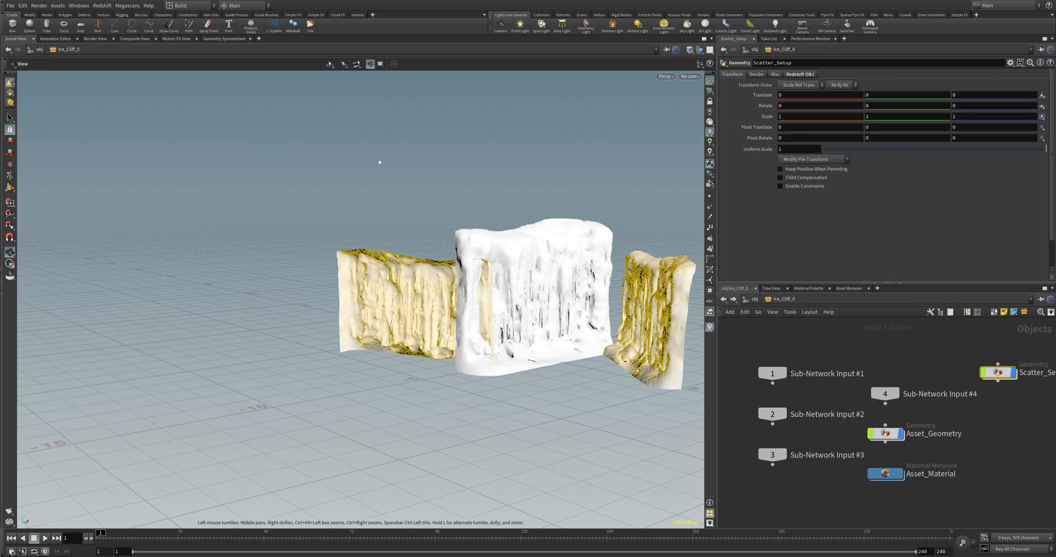
mouse_move(152, 61)
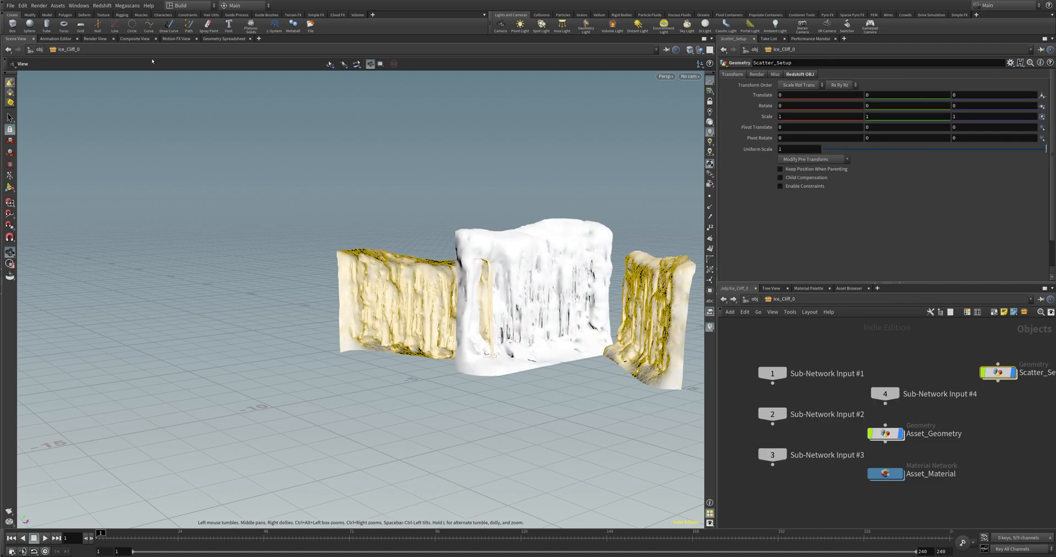
Open Houdini's Megascans menu to show the plugin and documentation entries
click(126, 6)
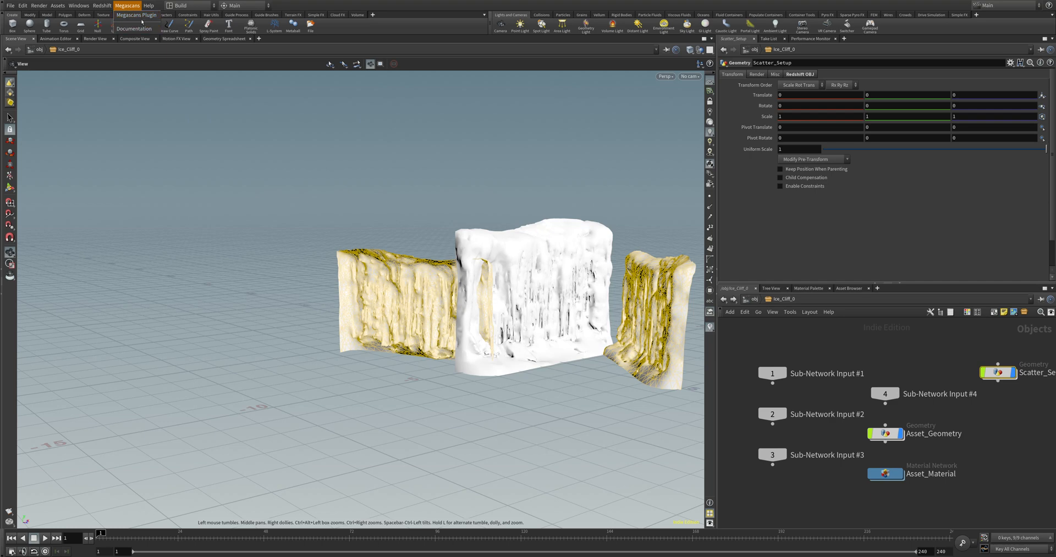
Keep the Megascans Plugin import options on Redshift renderer and Redshift Material
click(136, 15)
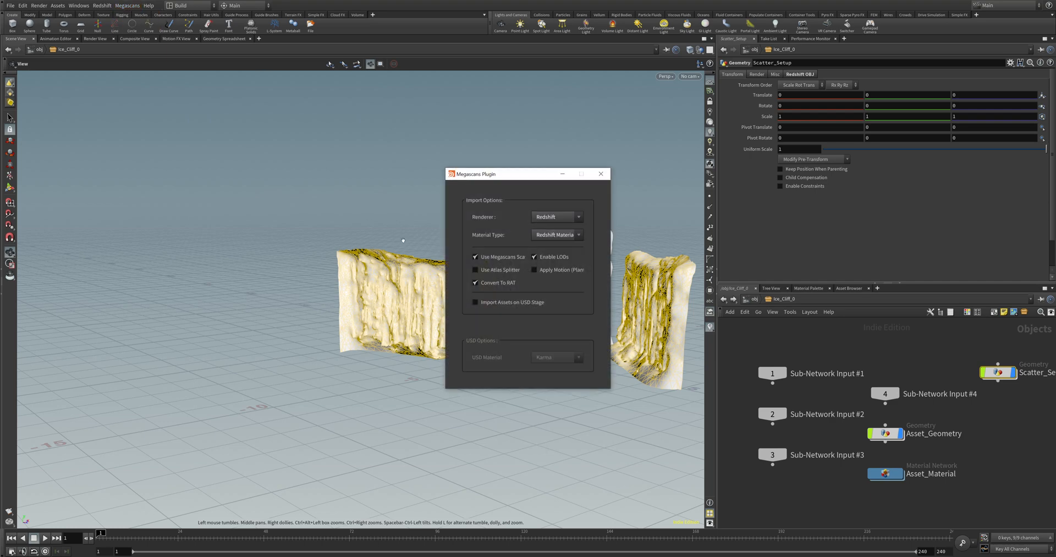
mouse_move(471, 230)
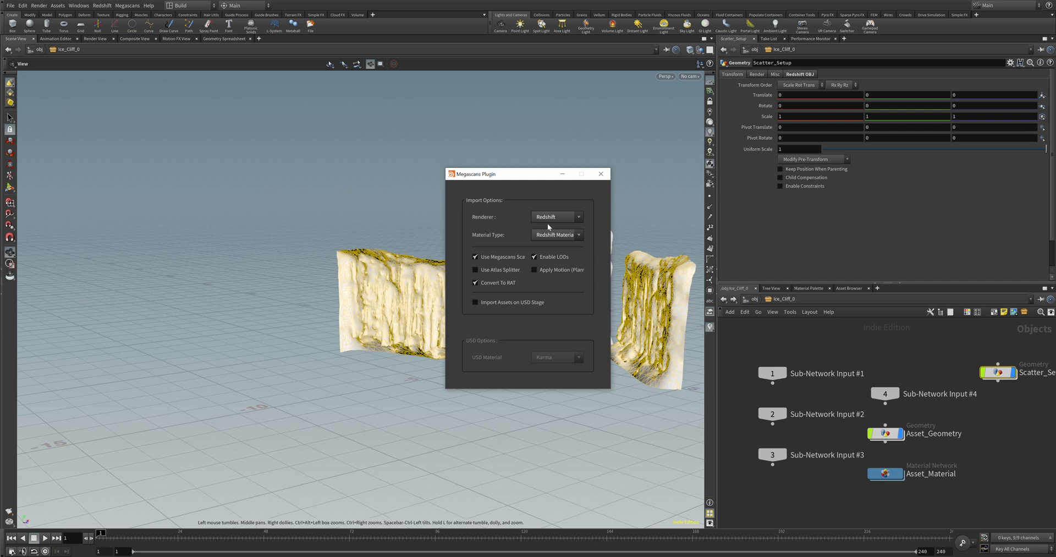
mouse_move(550, 225)
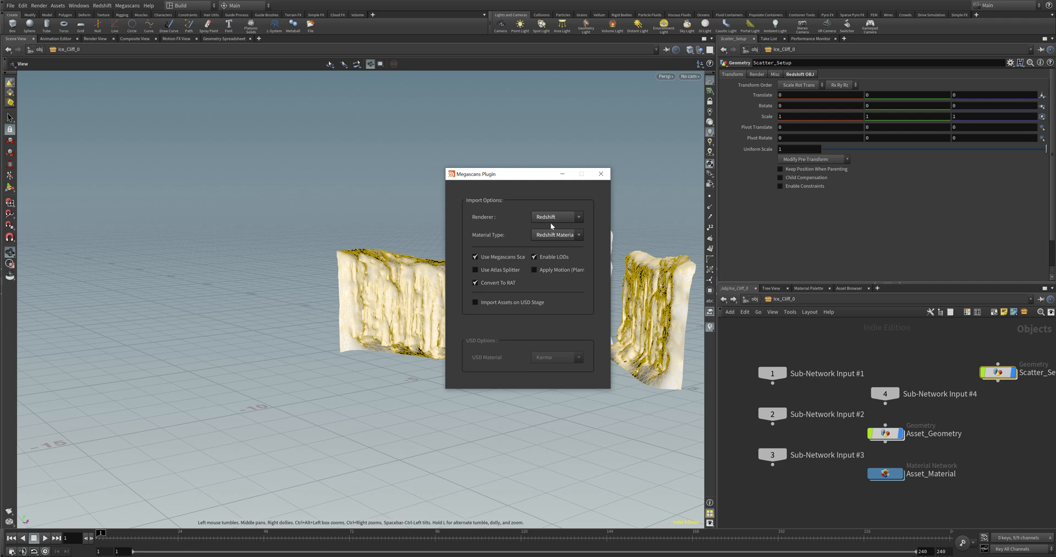
click(554, 216)
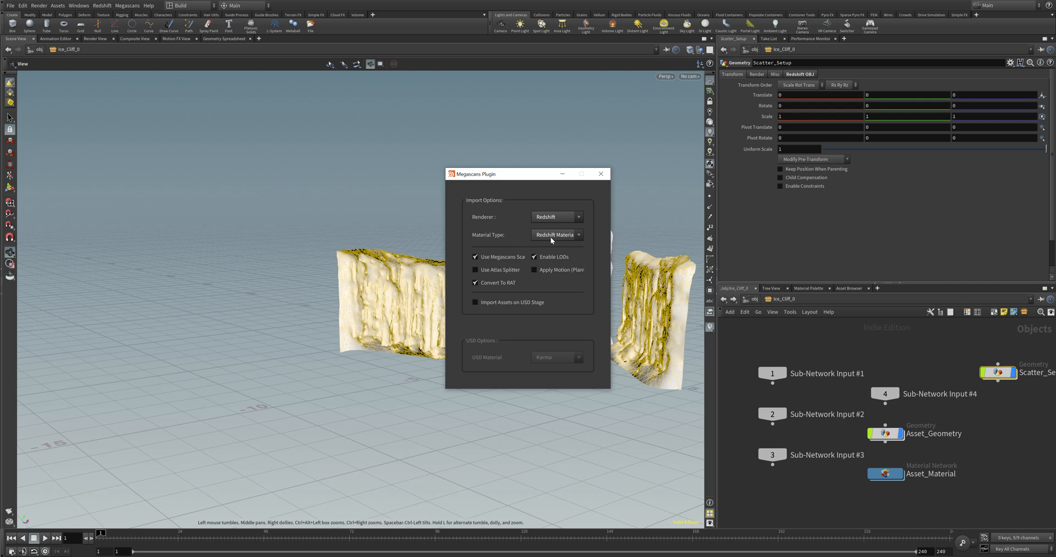
click(556, 234)
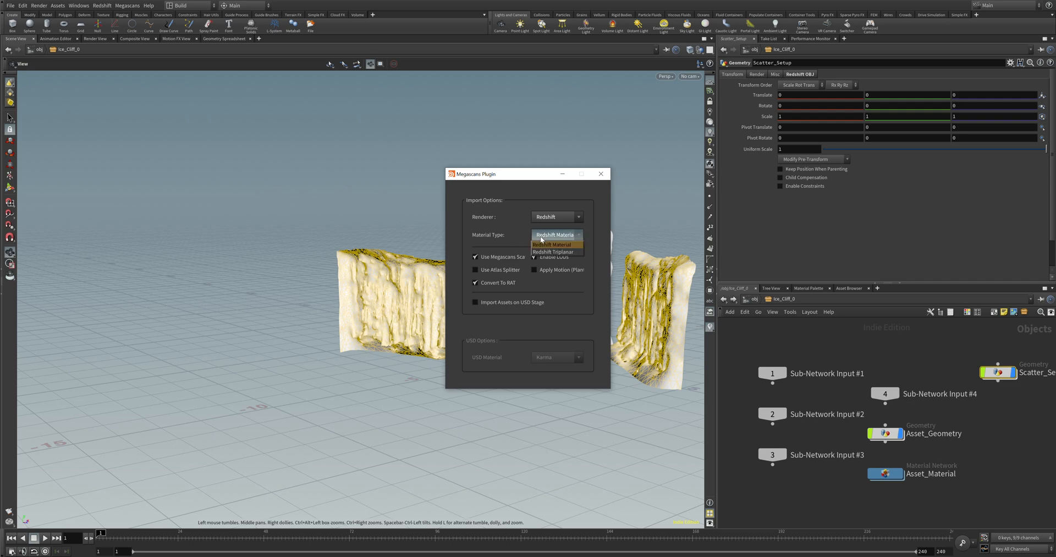
click(555, 234)
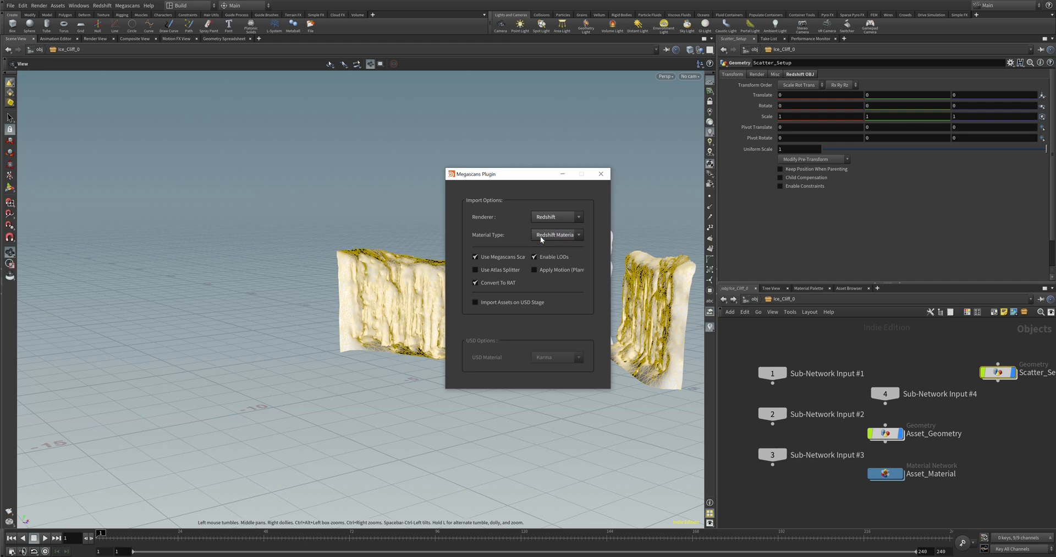
mouse_move(610, 269)
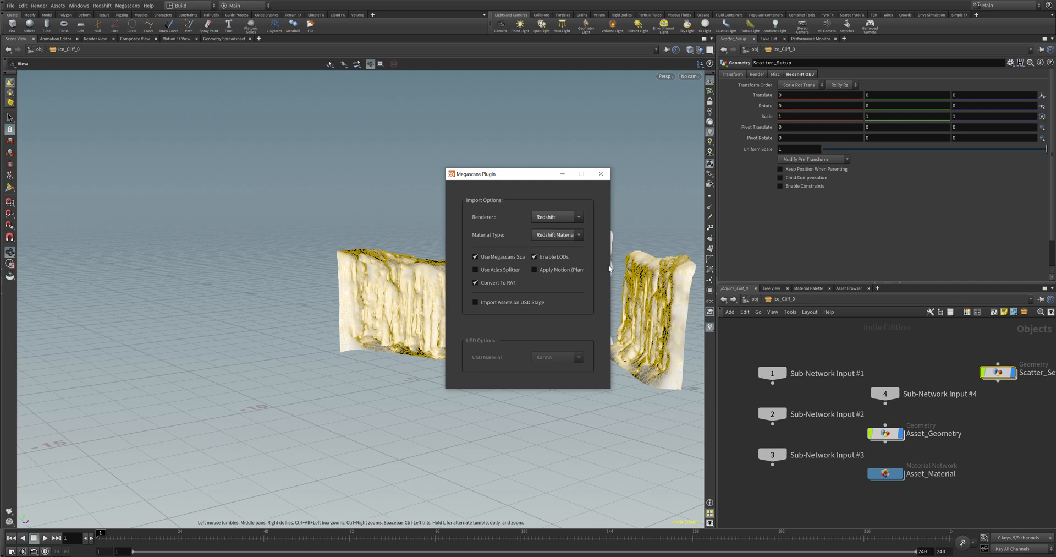
mouse_move(549, 391)
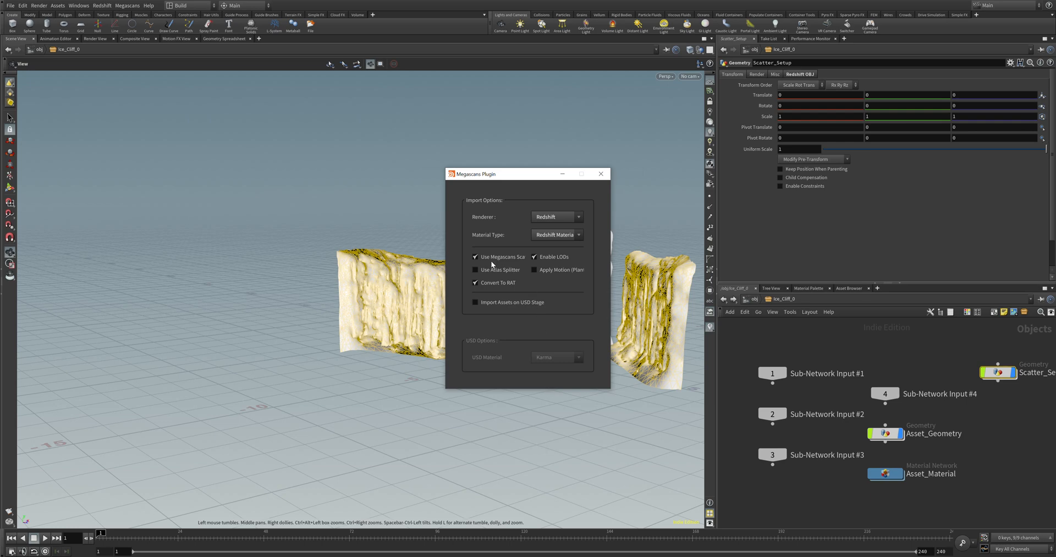
mouse_move(561, 261)
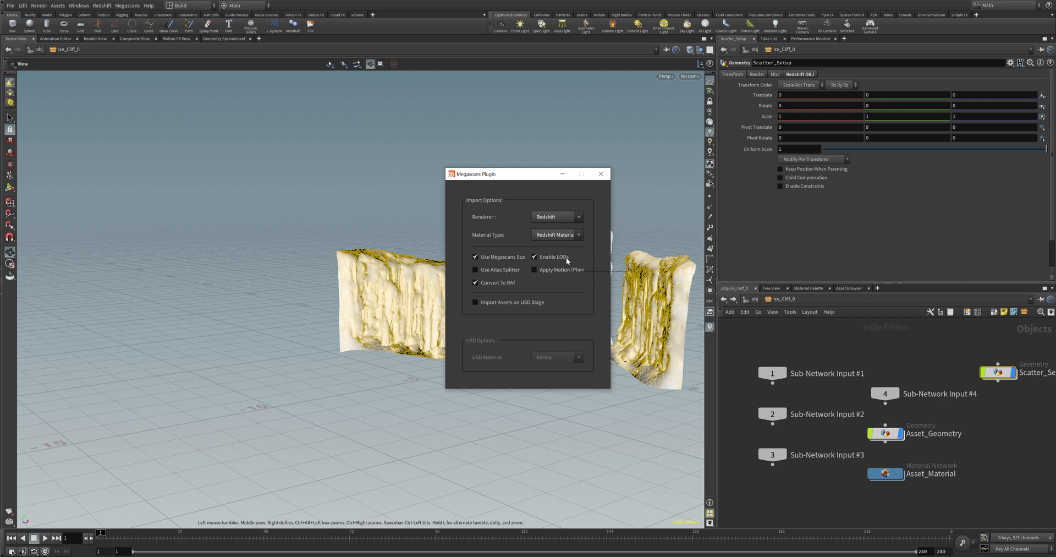
mouse_move(552, 256)
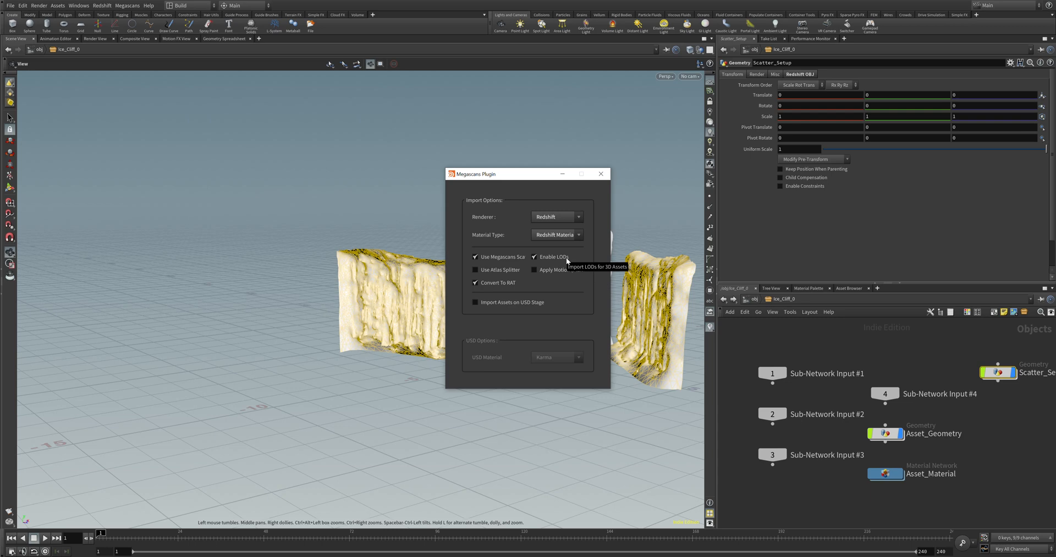
mouse_move(557, 270)
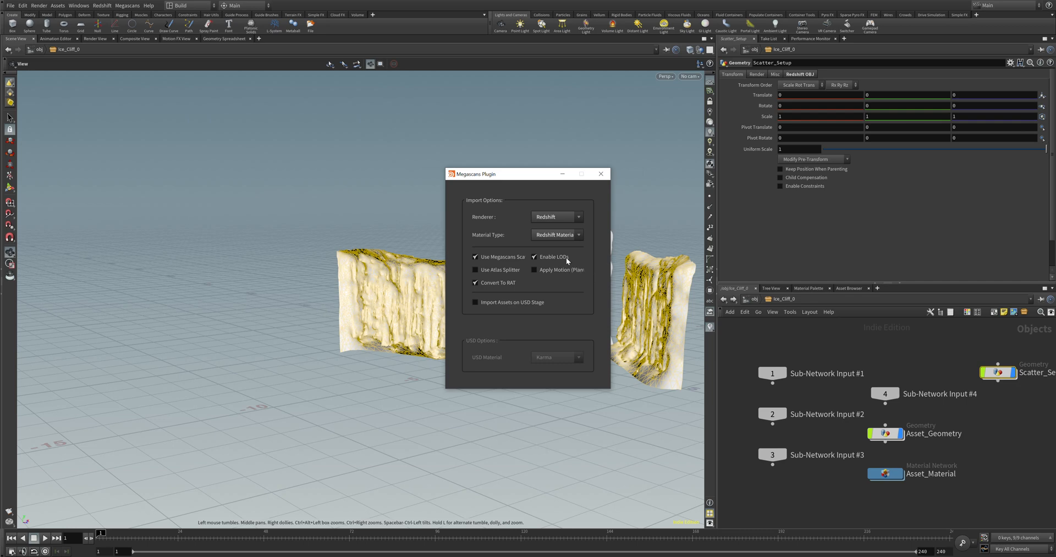
mouse_move(529, 291)
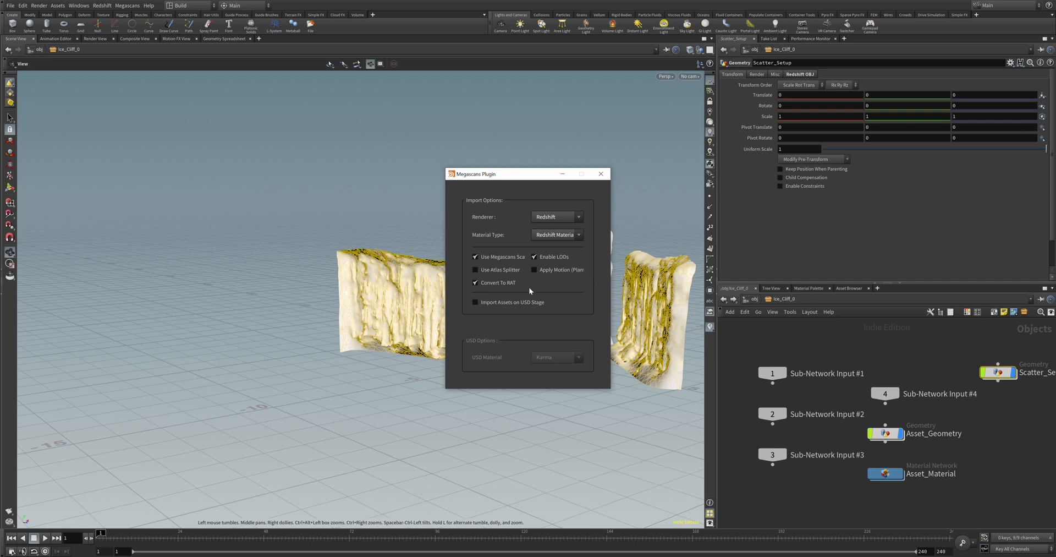
mouse_move(509, 286)
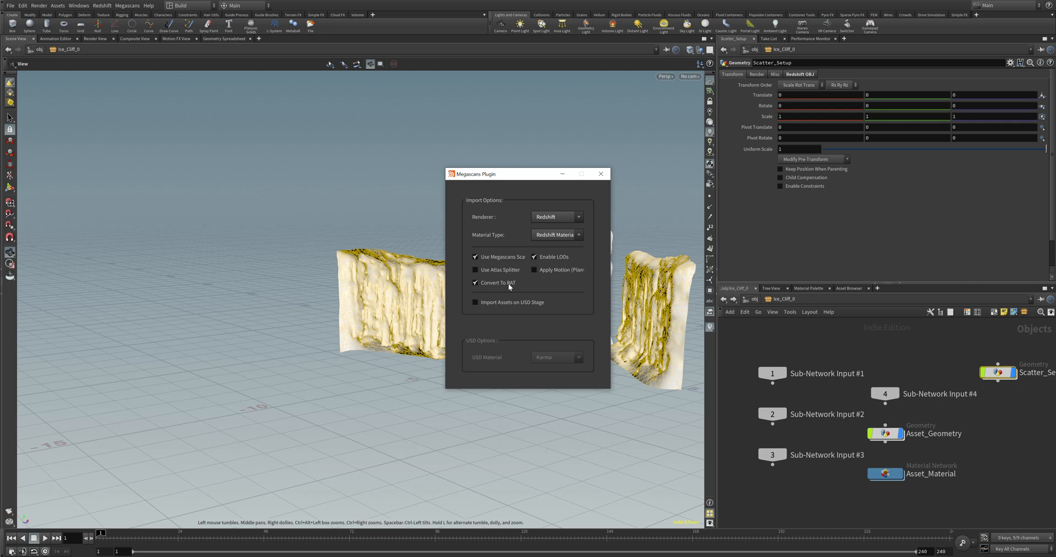
mouse_move(498, 282)
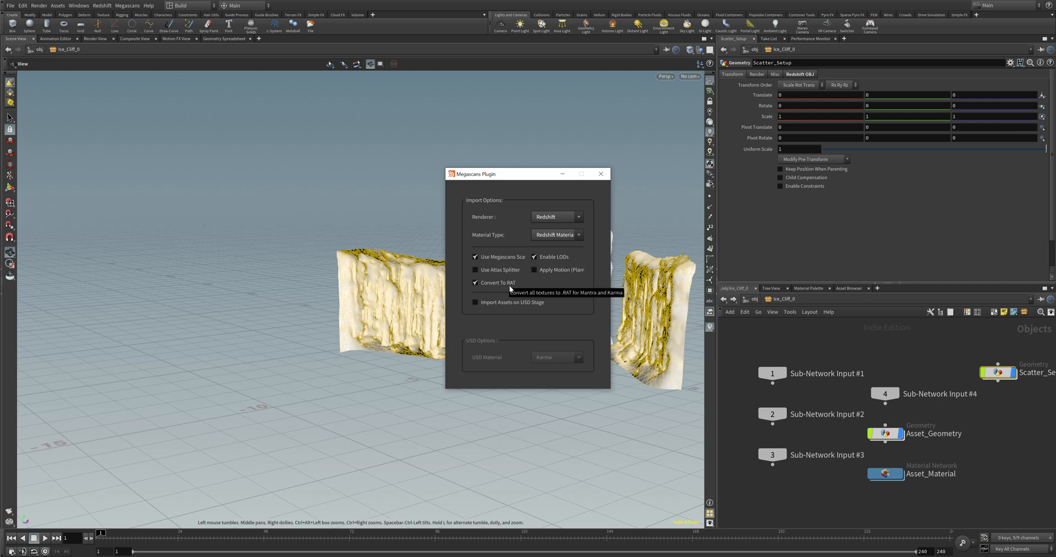
mouse_move(546, 189)
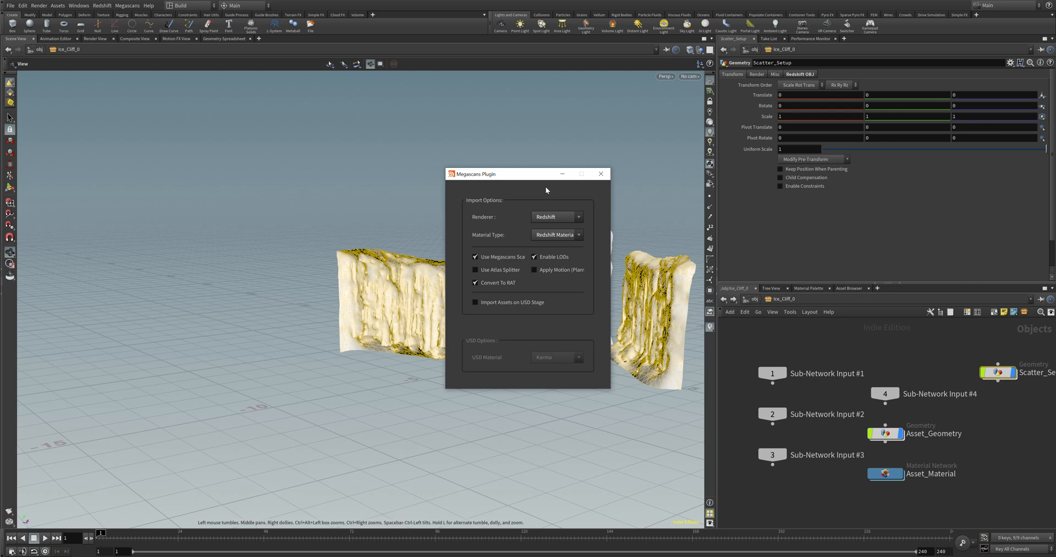
drag(512, 173, 525, 195)
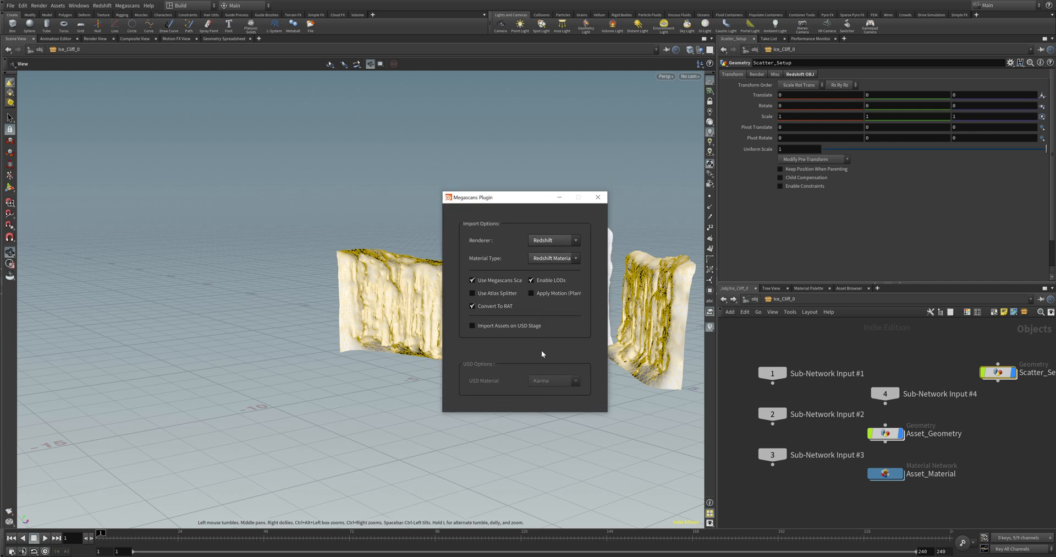
mouse_move(507, 536)
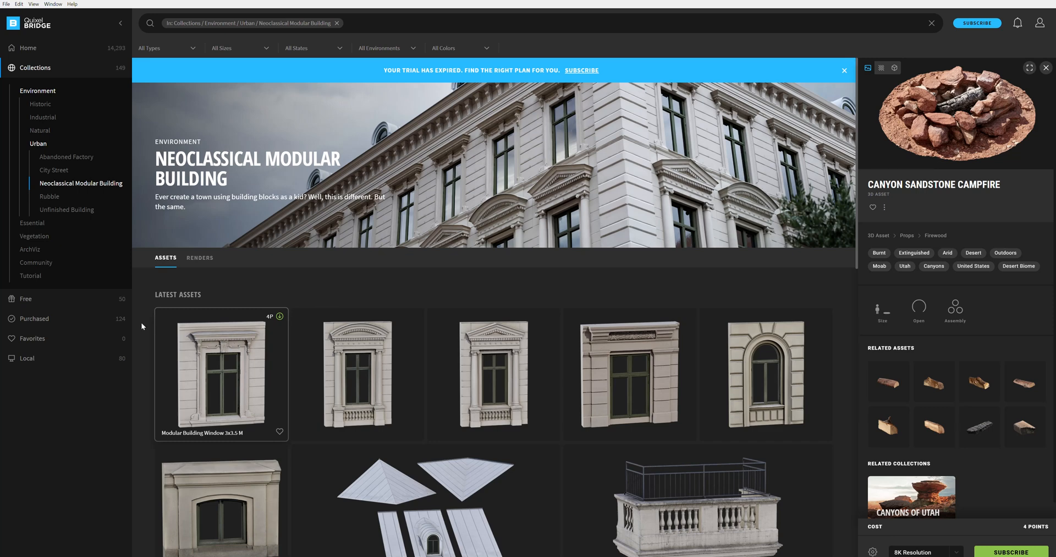
mouse_move(42, 319)
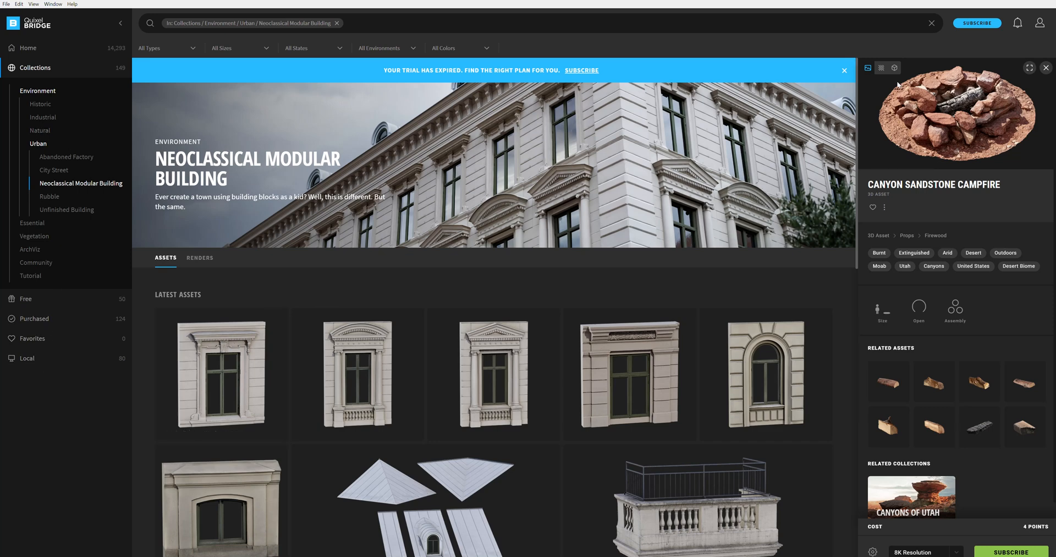
mouse_move(976, 61)
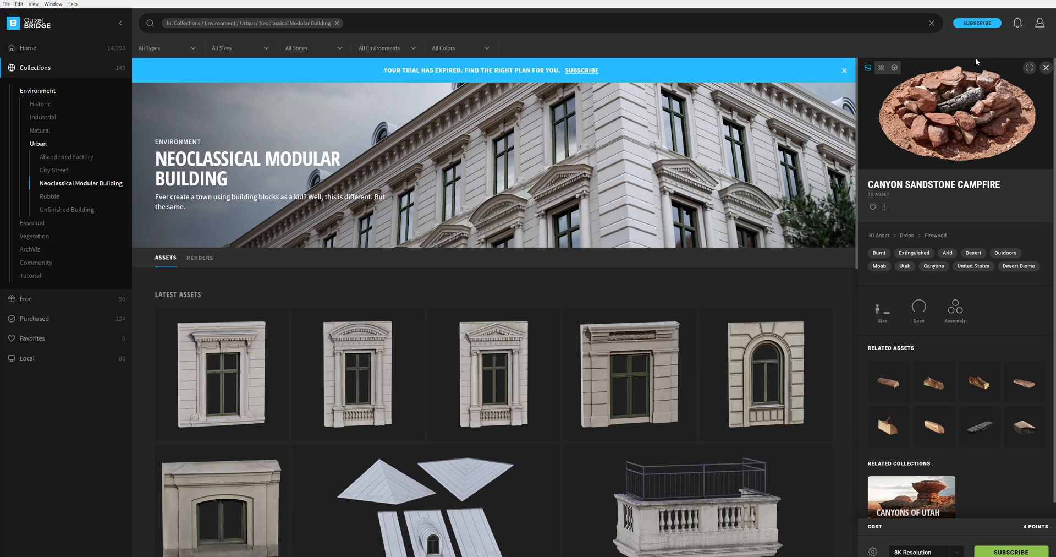
mouse_move(434, 91)
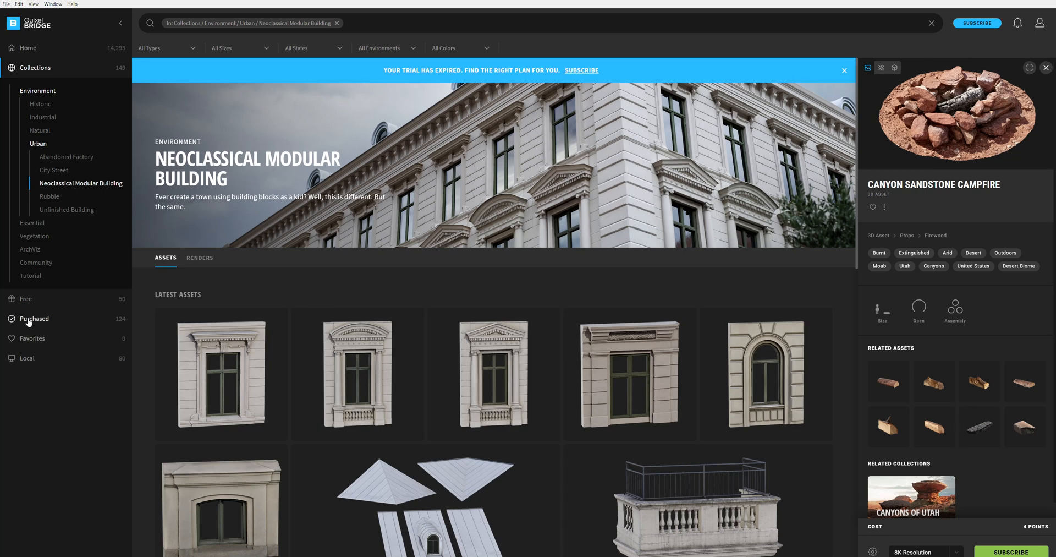
Show the Purchased asset library in Quixel Bridge
click(33, 318)
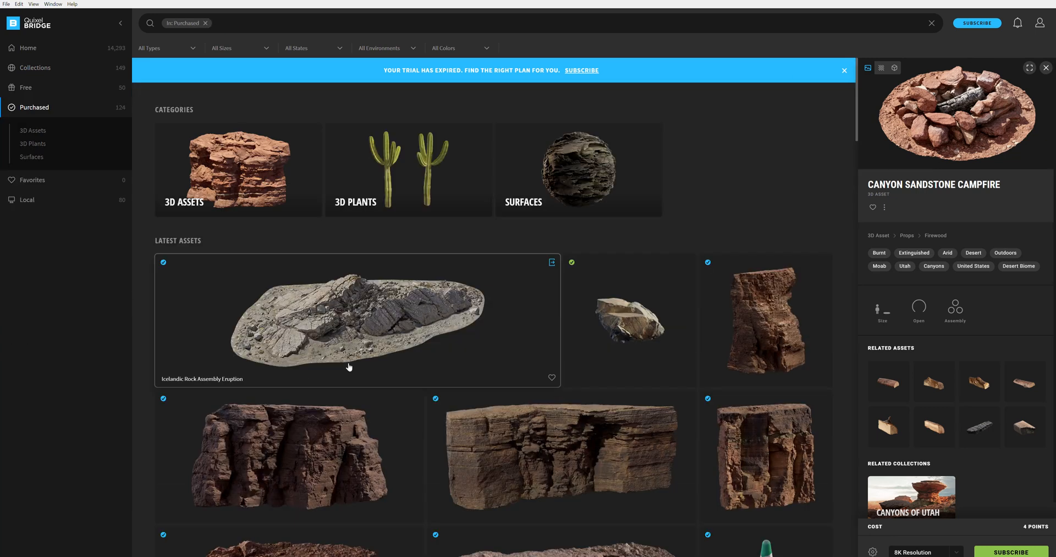
mouse_move(398, 331)
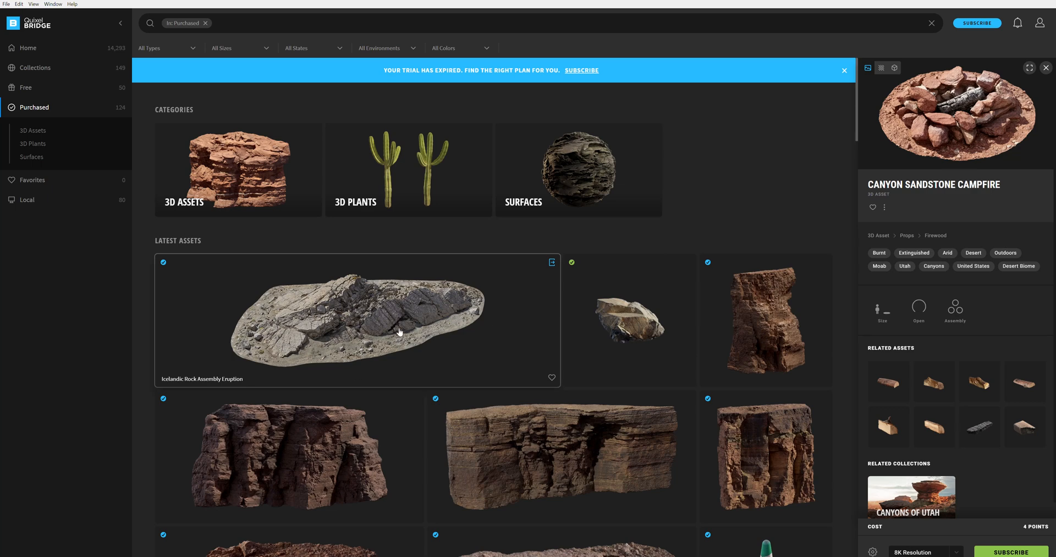
mouse_move(228, 387)
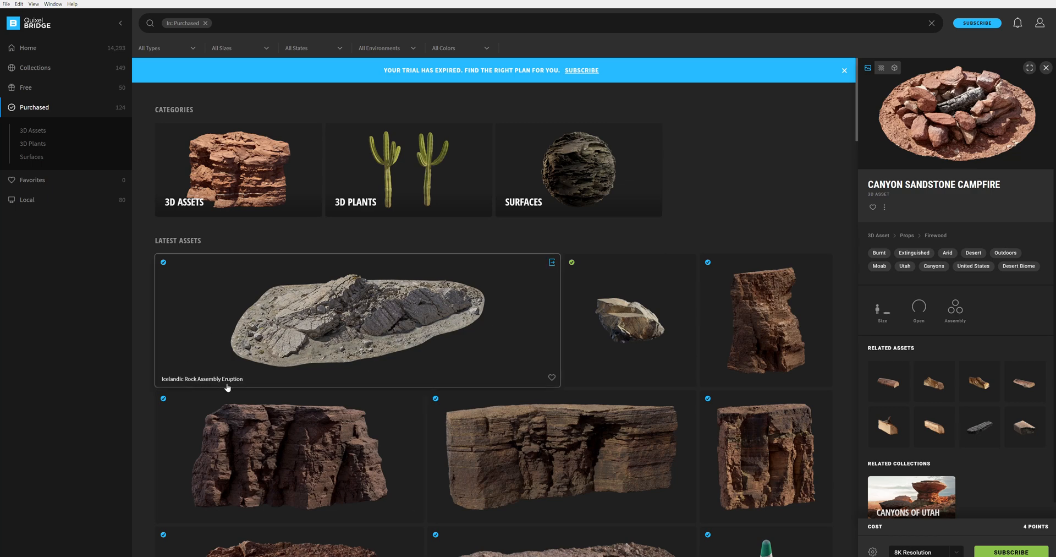
mouse_move(406, 364)
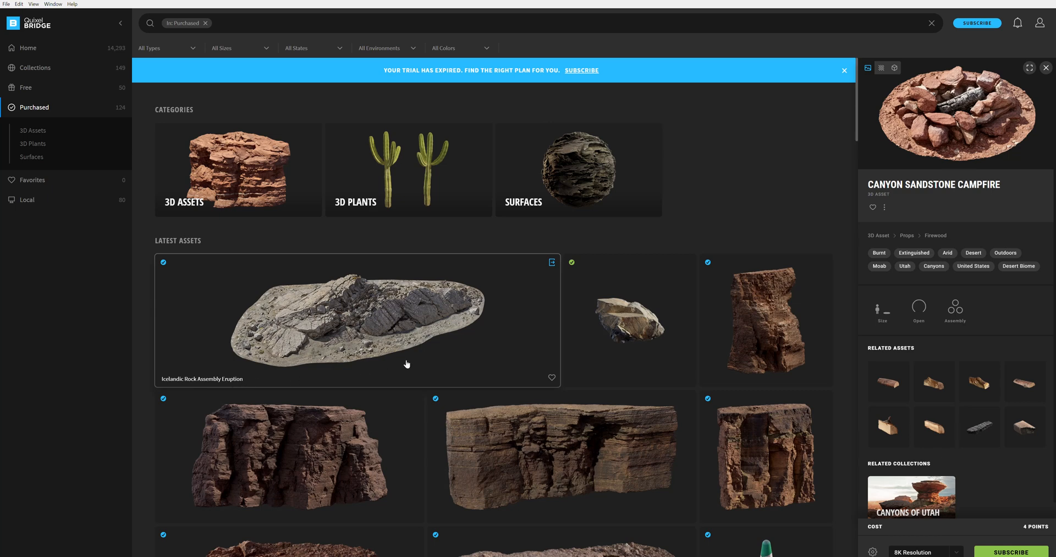
mouse_move(406, 339)
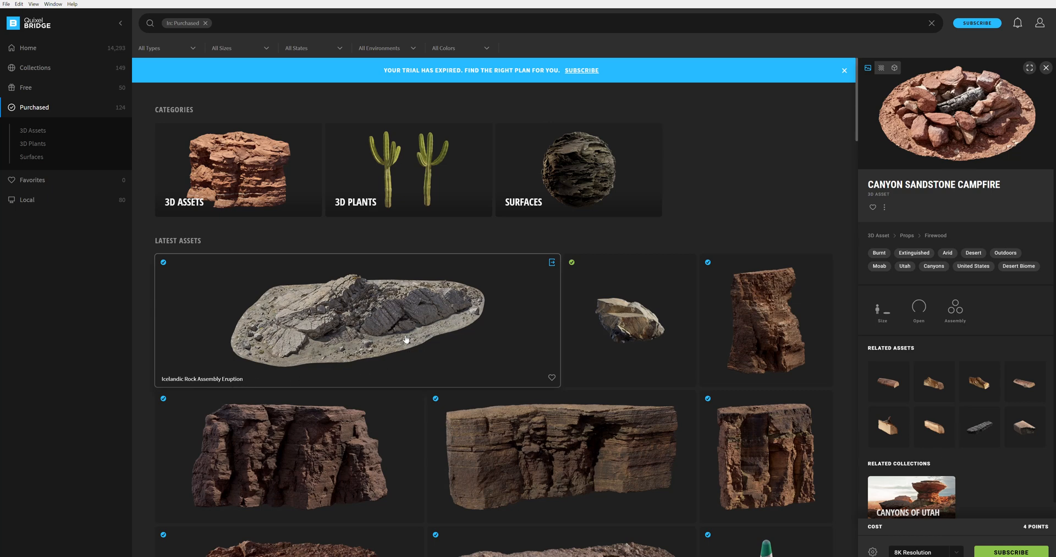
mouse_move(544, 342)
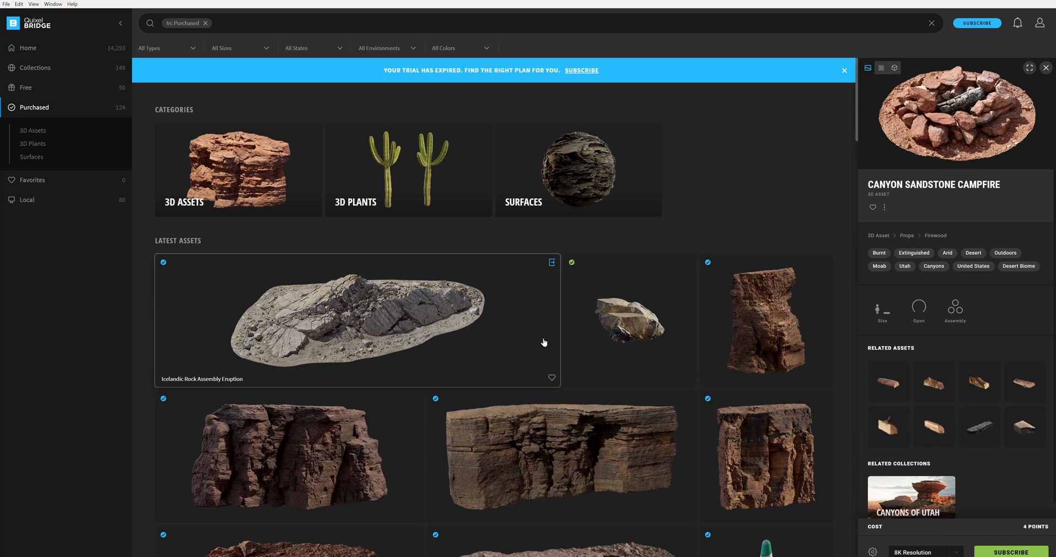
mouse_move(814, 125)
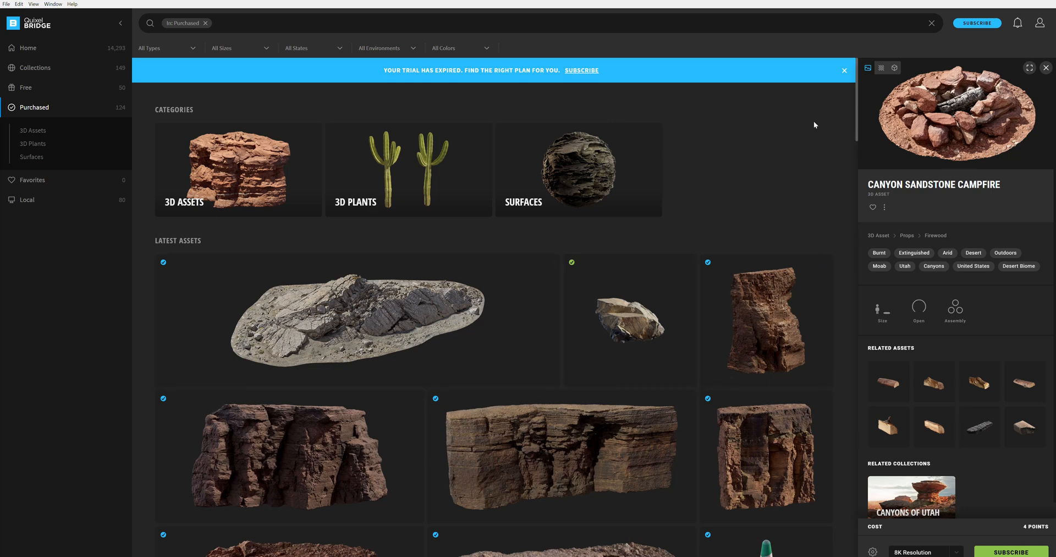
Confirm the export settings target the installed Houdini plugin, then view texture options
click(19, 4)
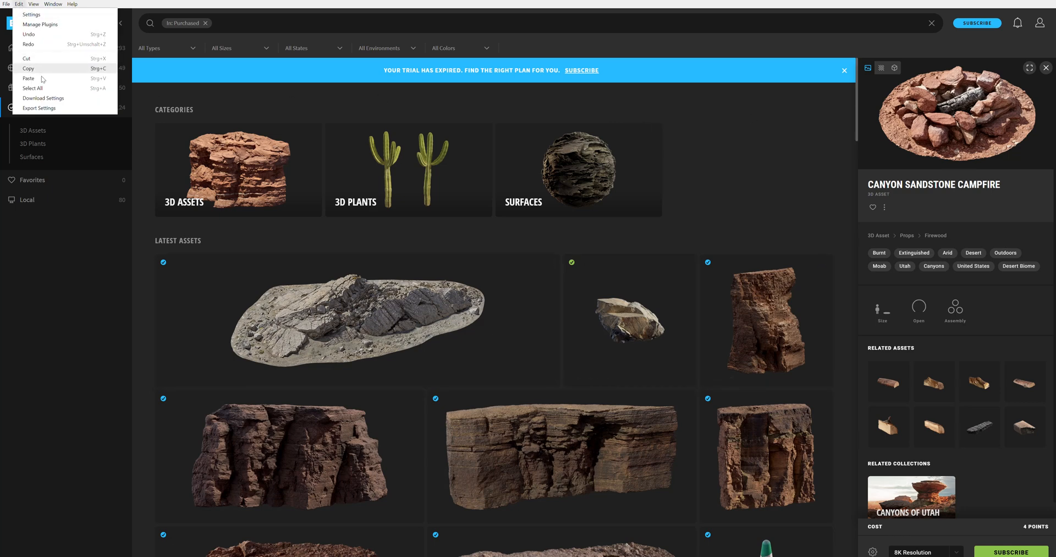
click(39, 108)
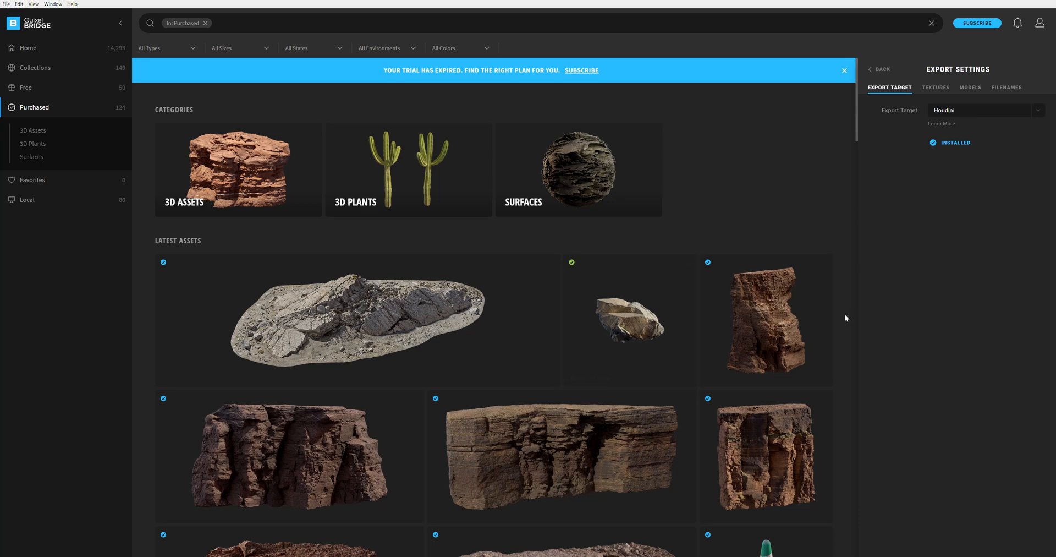
mouse_move(912, 165)
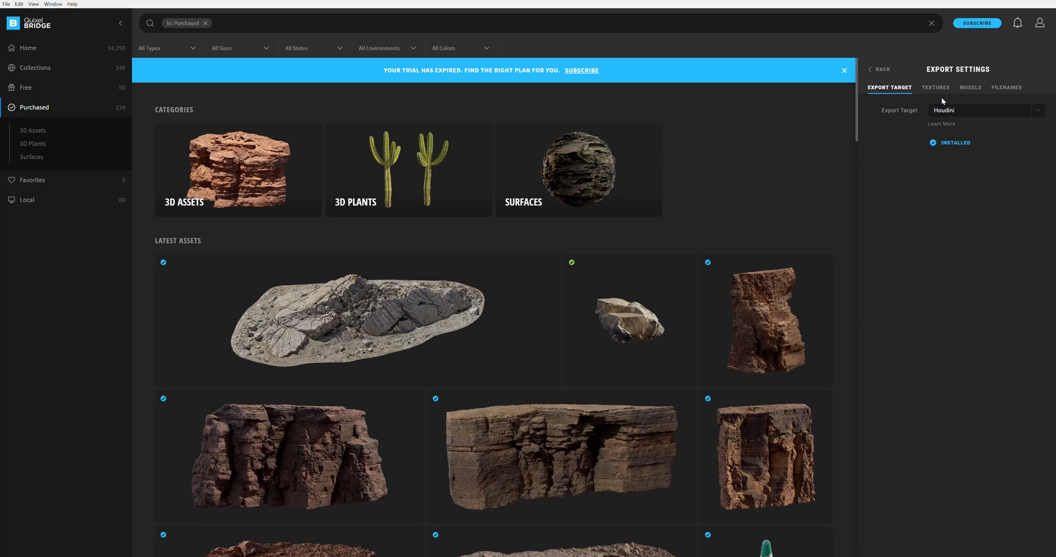
mouse_move(919, 117)
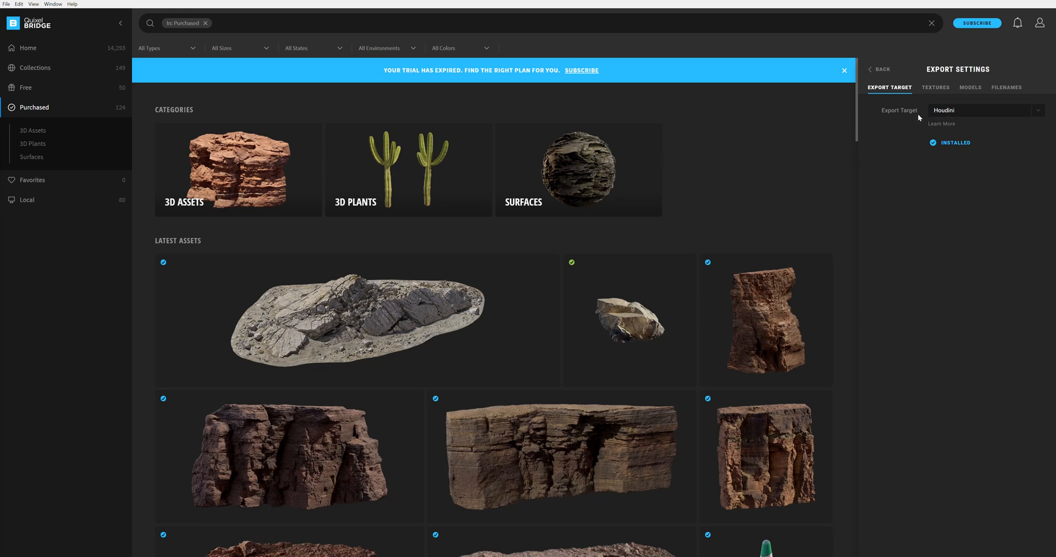
mouse_move(973, 120)
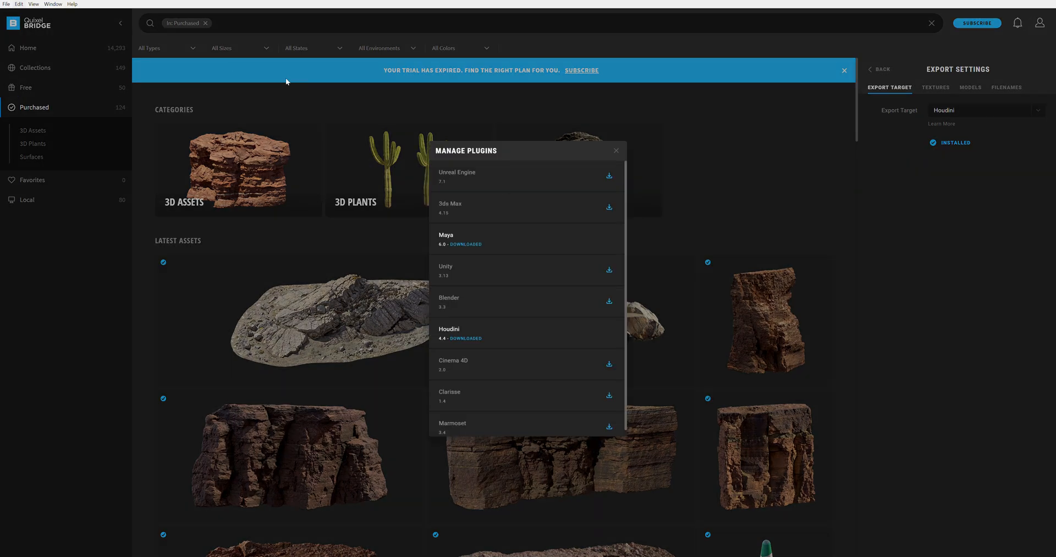
mouse_move(439, 338)
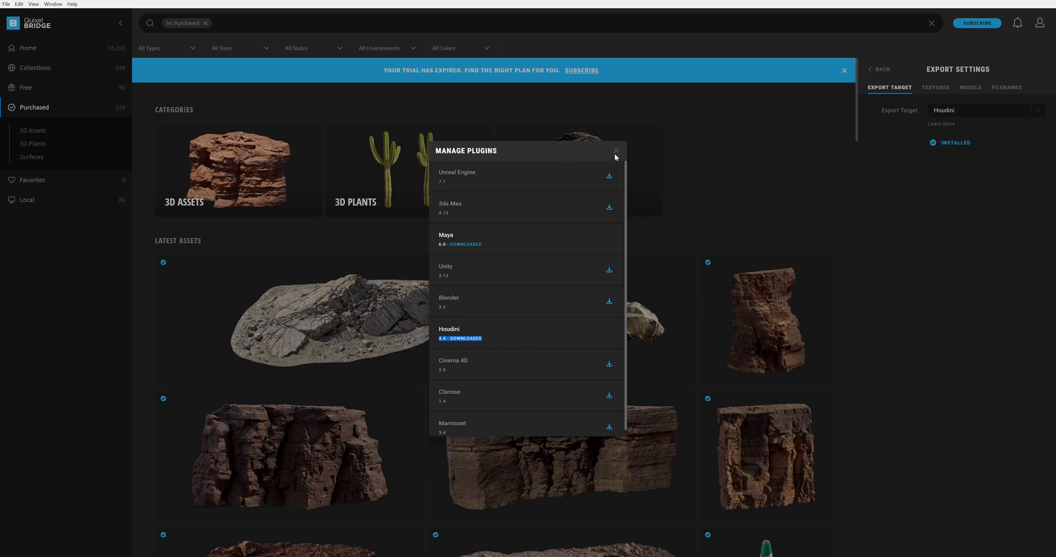
click(614, 150)
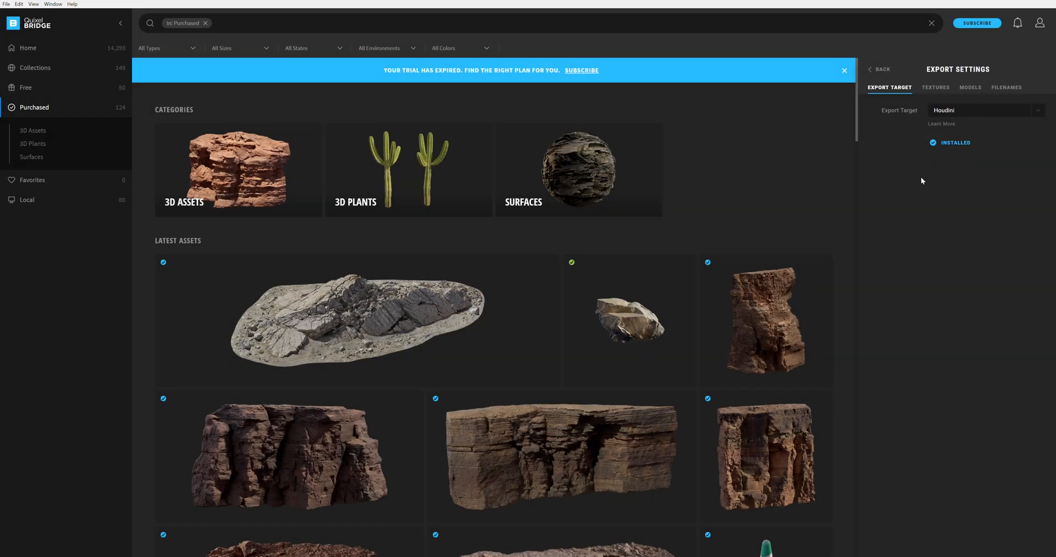
click(935, 87)
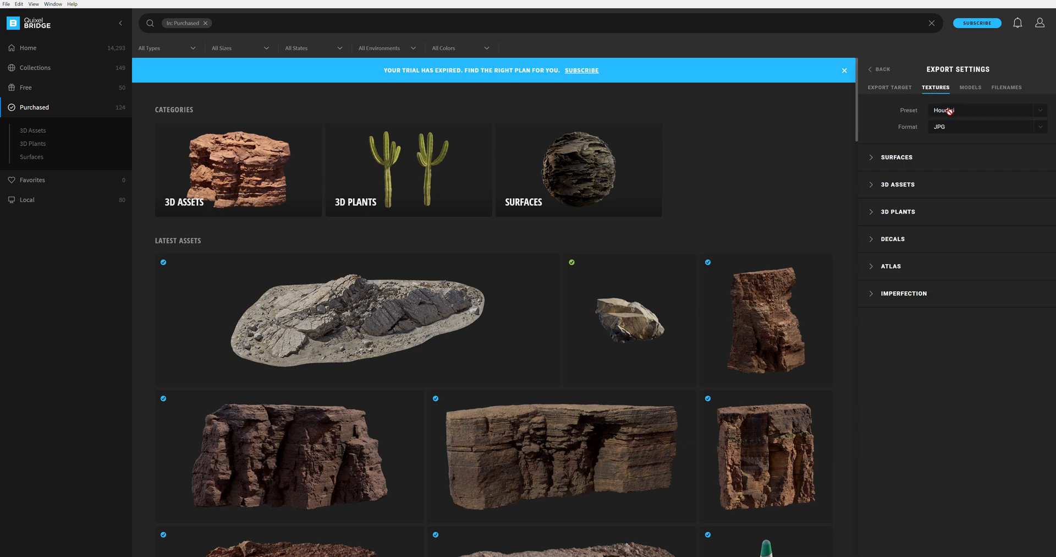
Export textures as EXR and add a switched-off Texture map to the Surfaces maps
click(986, 126)
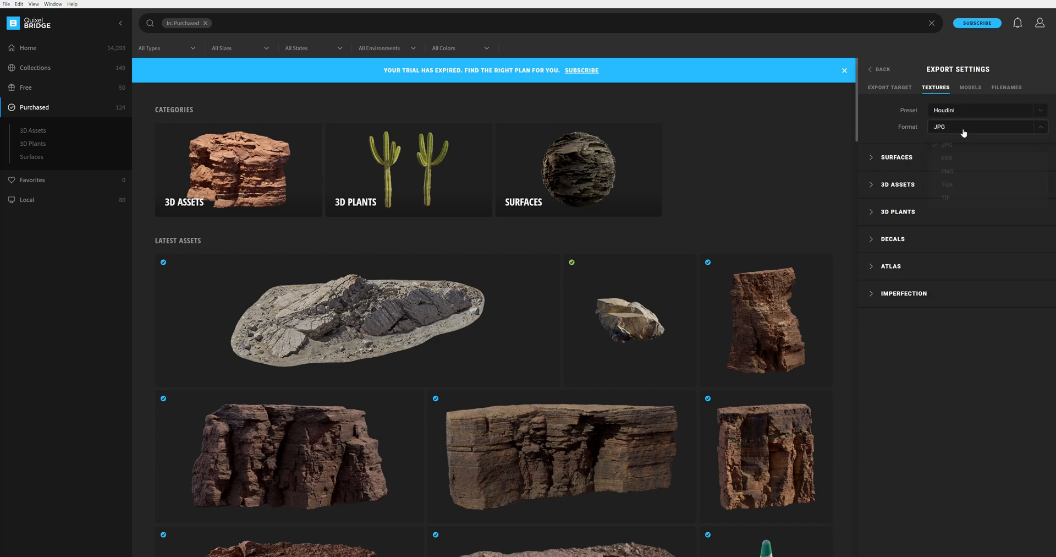
click(947, 158)
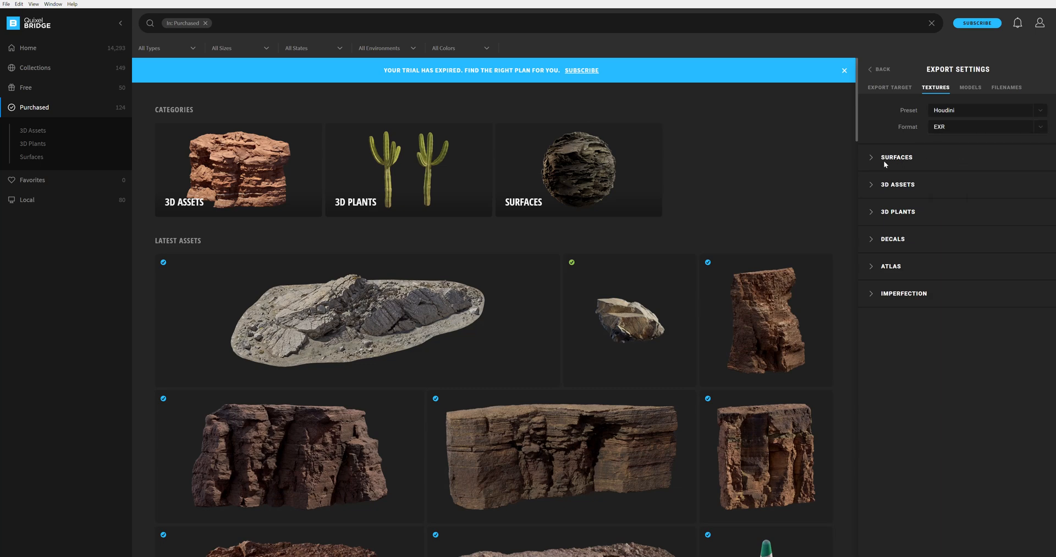
click(896, 157)
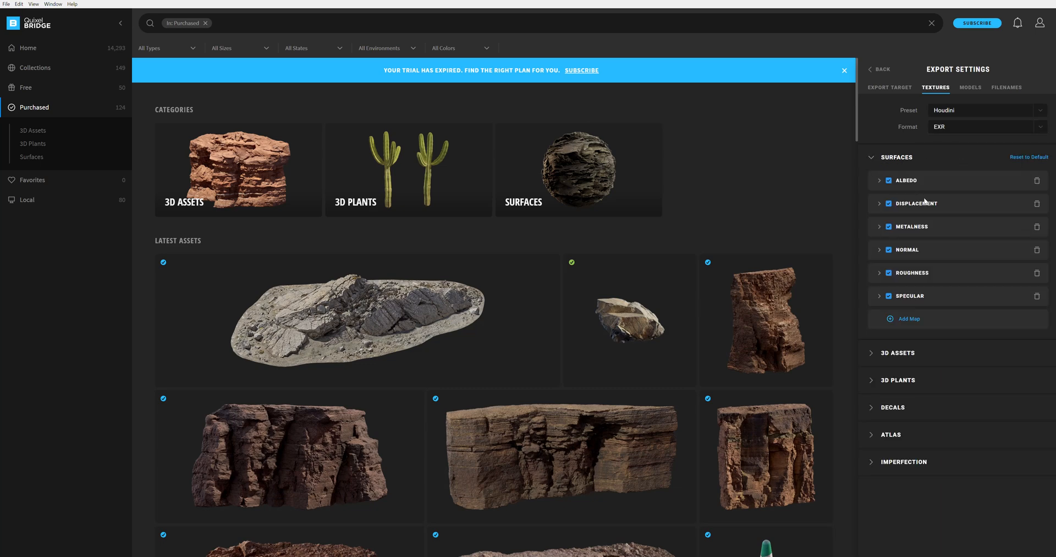
mouse_move(900, 303)
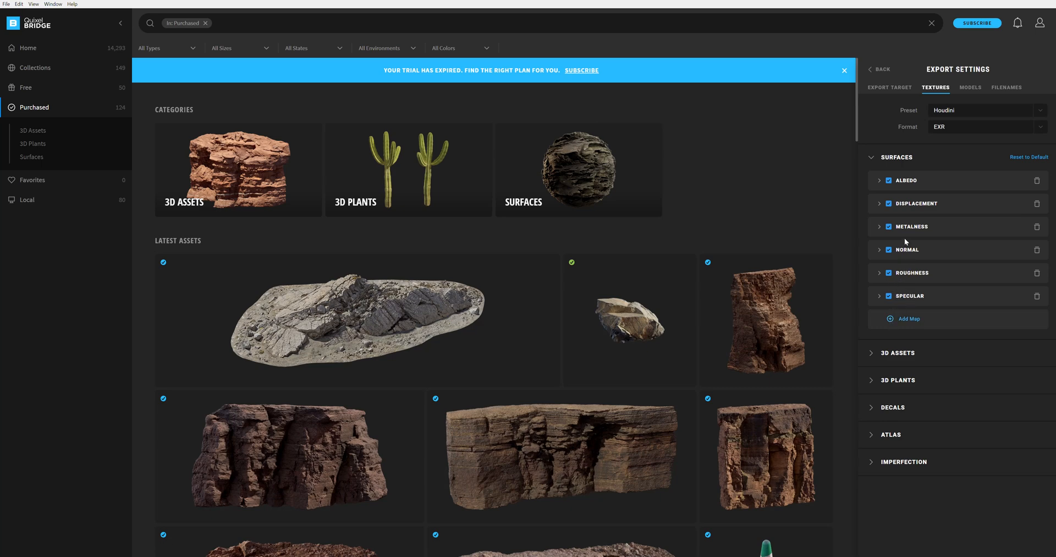
mouse_move(908, 189)
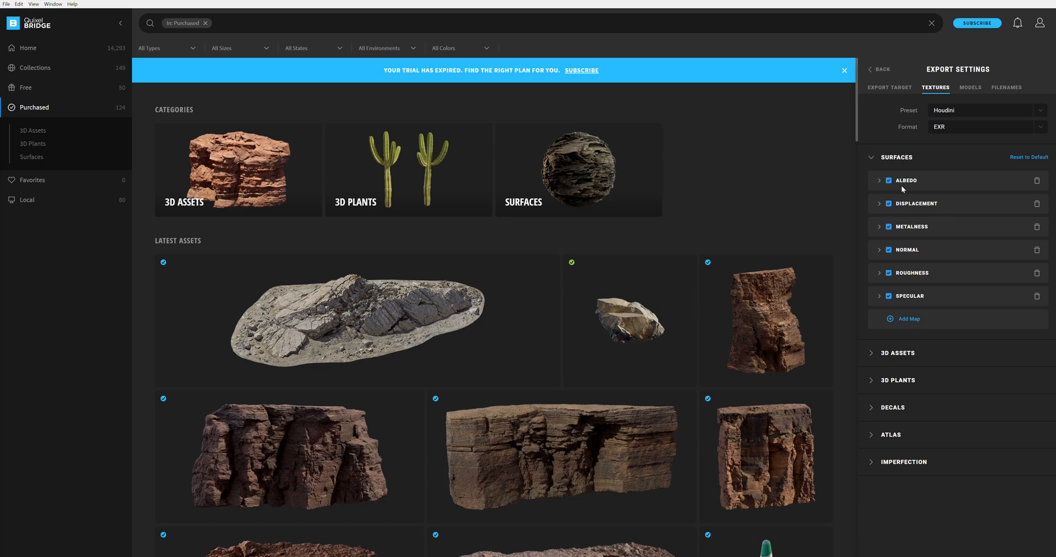
mouse_move(908, 230)
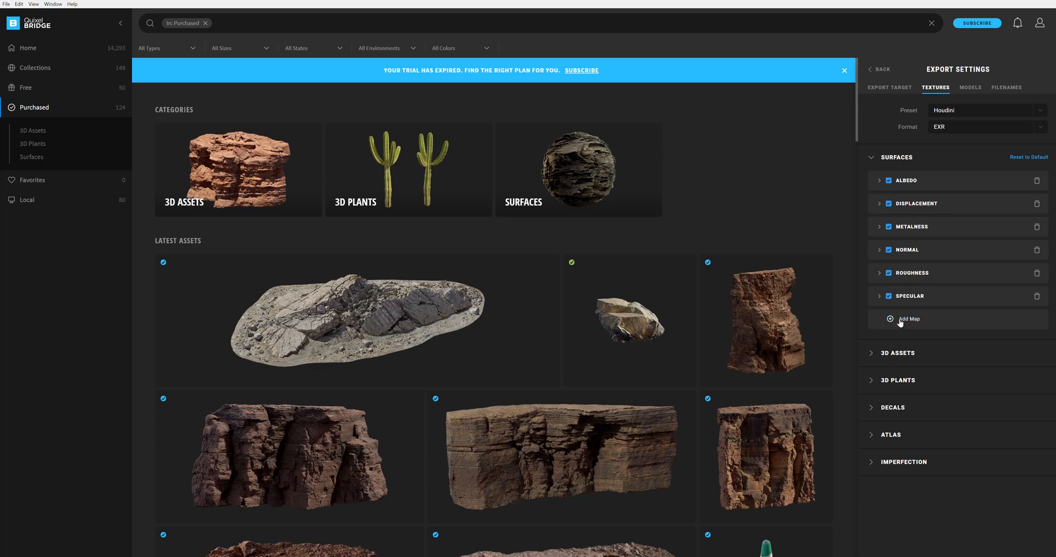
click(909, 319)
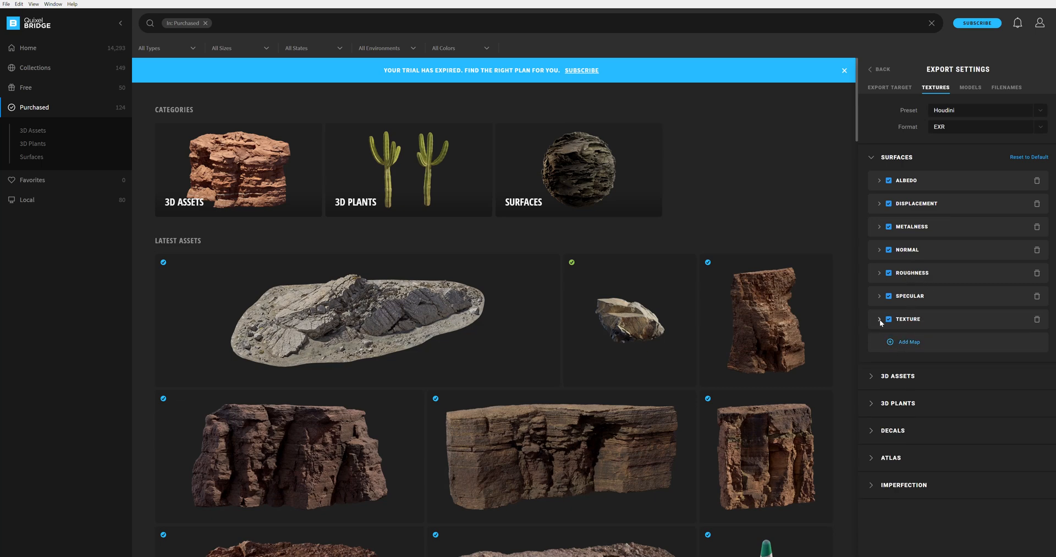
click(879, 319)
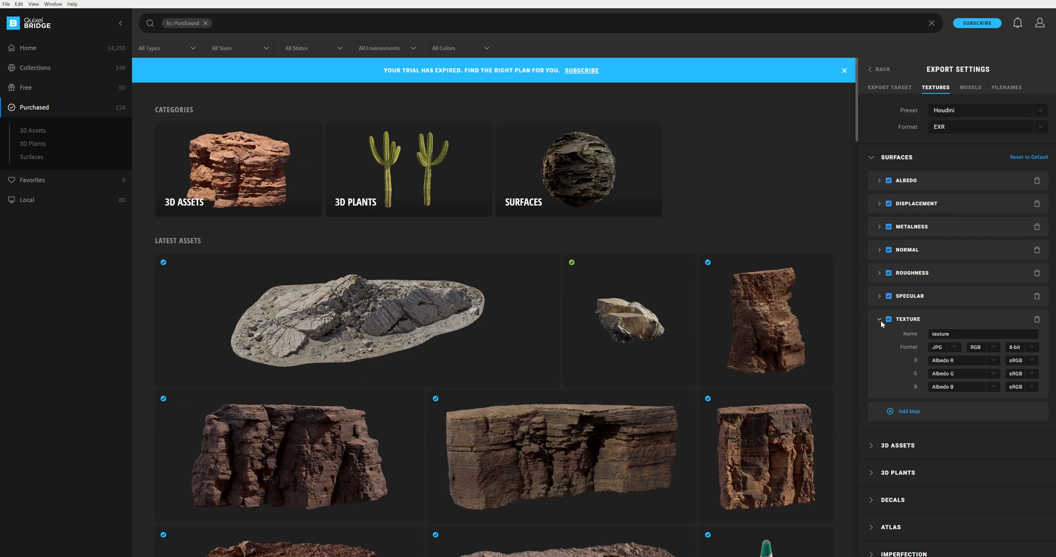
click(889, 319)
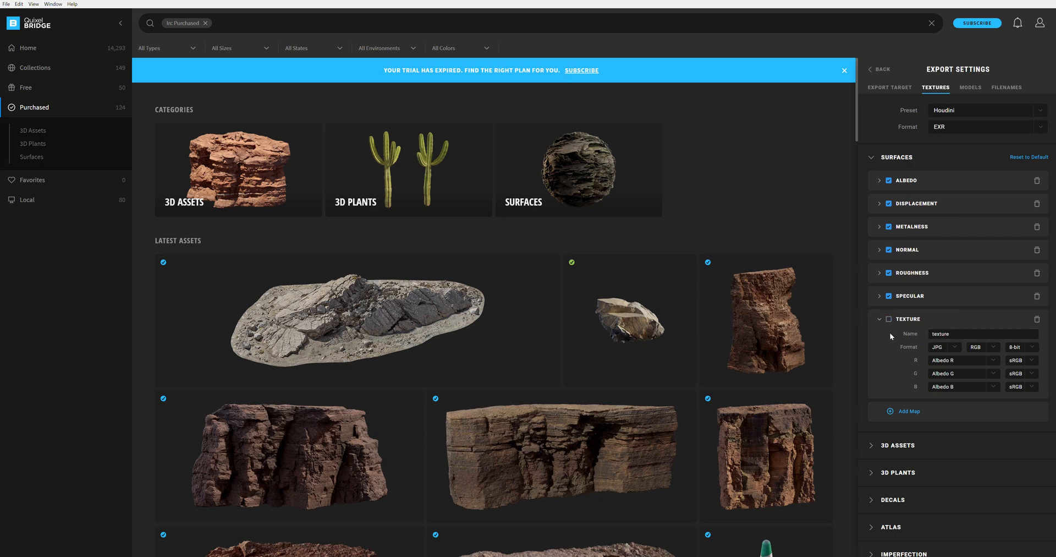
click(970, 87)
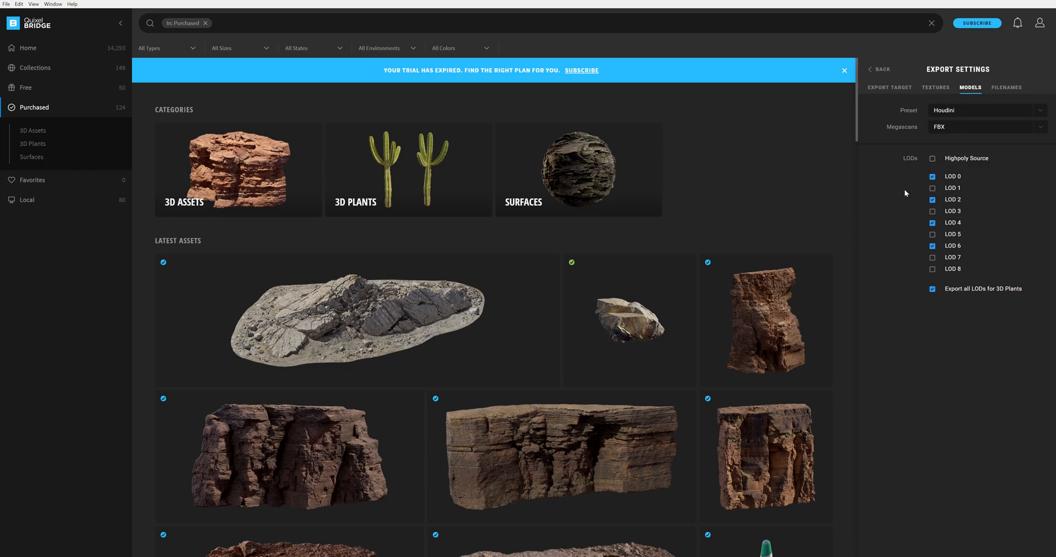
mouse_move(949, 162)
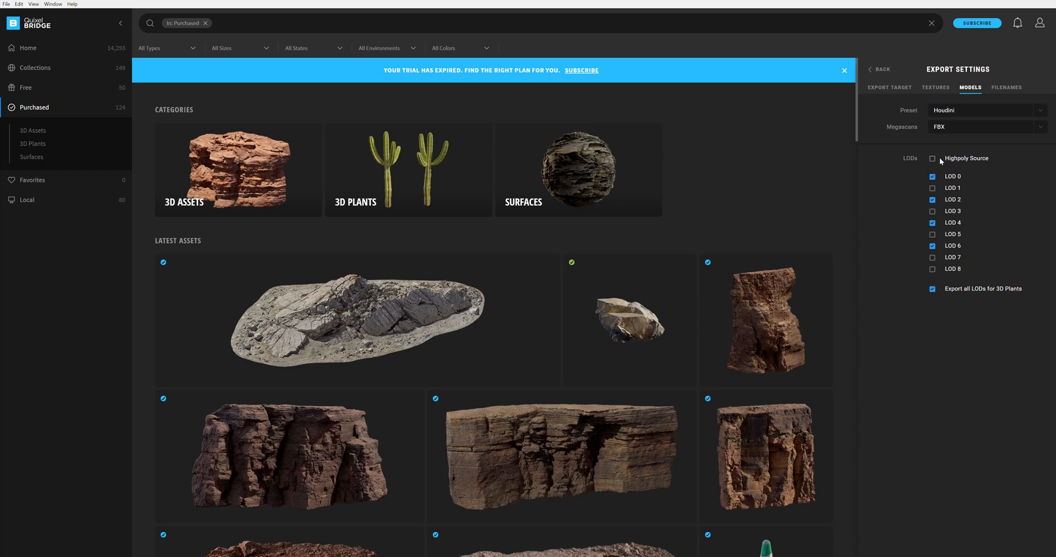
mouse_move(766, 320)
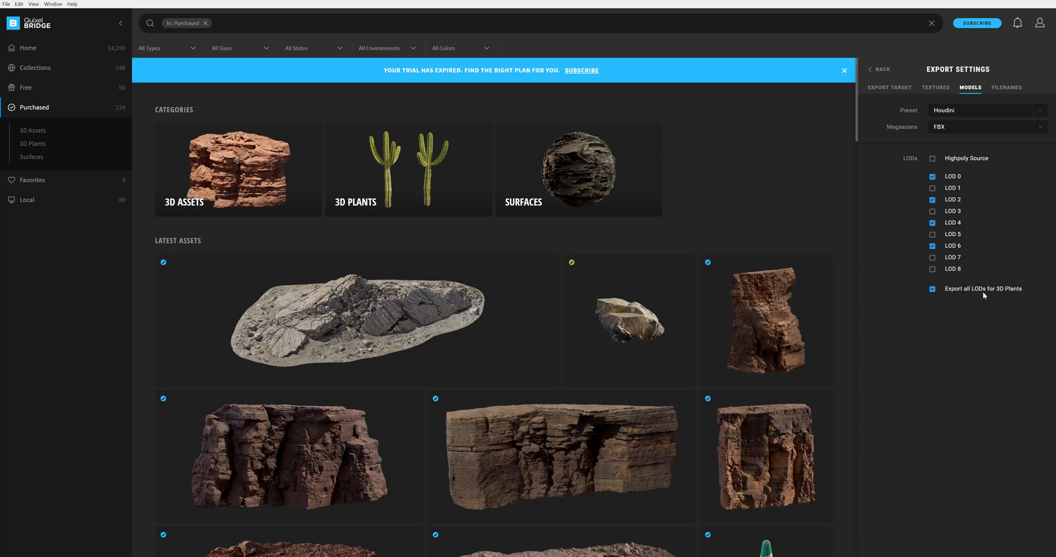
Review the FBX model export with LODs 0, 2, 4, 6, then return to textures
click(1006, 87)
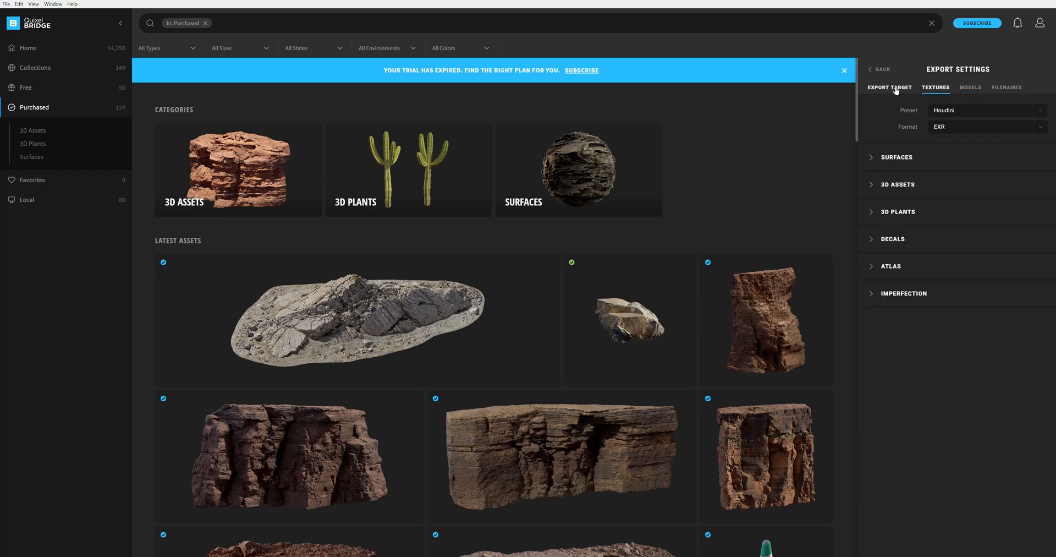
Export the Icelandic Rock Assembly Eruption asset to Houdini
click(889, 87)
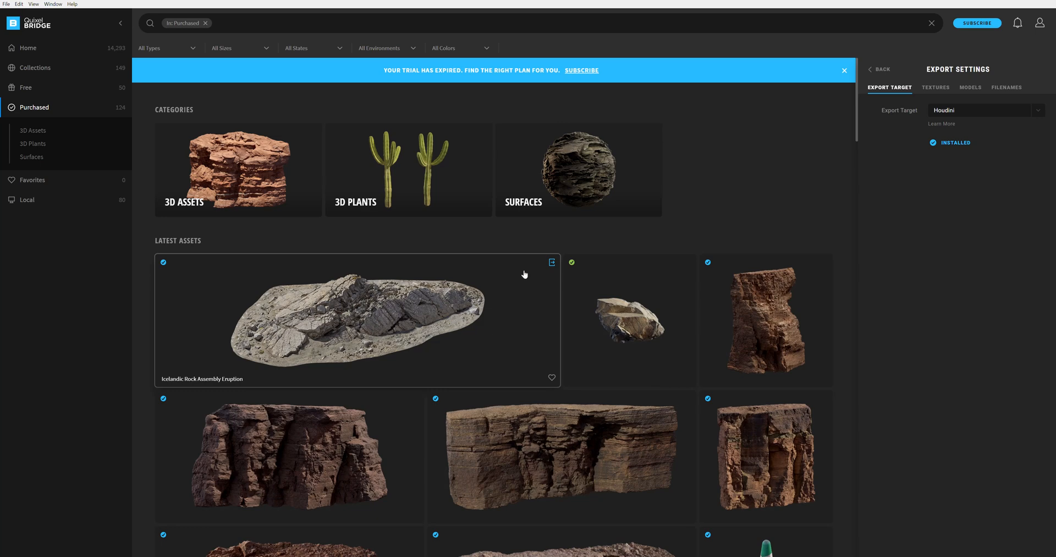
mouse_move(552, 263)
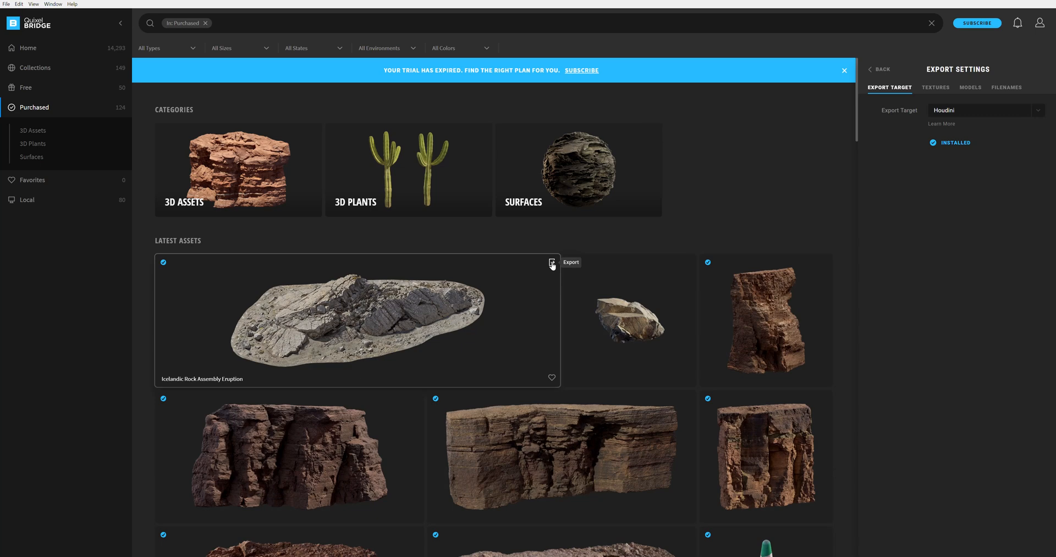
click(551, 263)
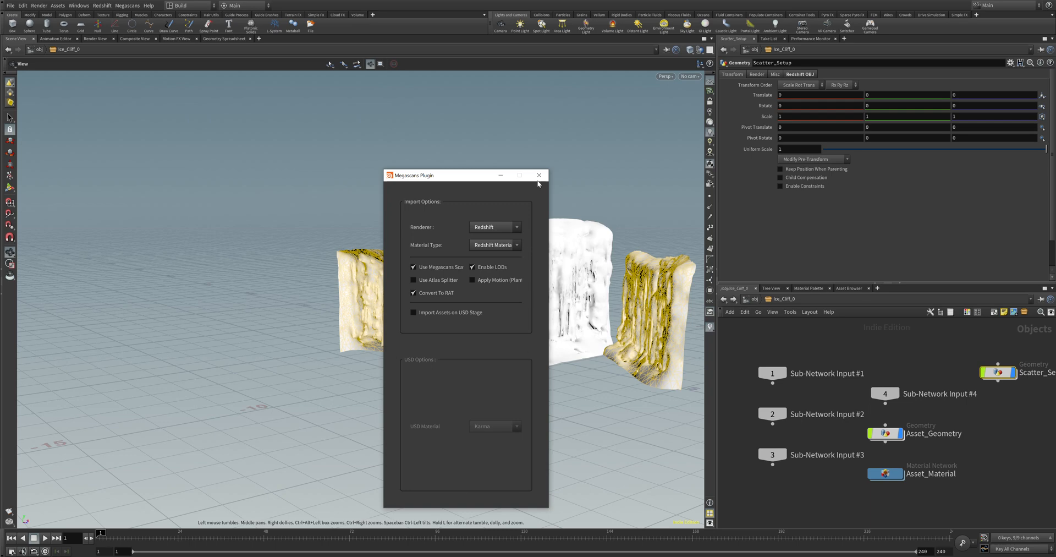
Orbit around the scattered rocks and bring up the Megascans plugin import options (Redshift renderer)
click(539, 175)
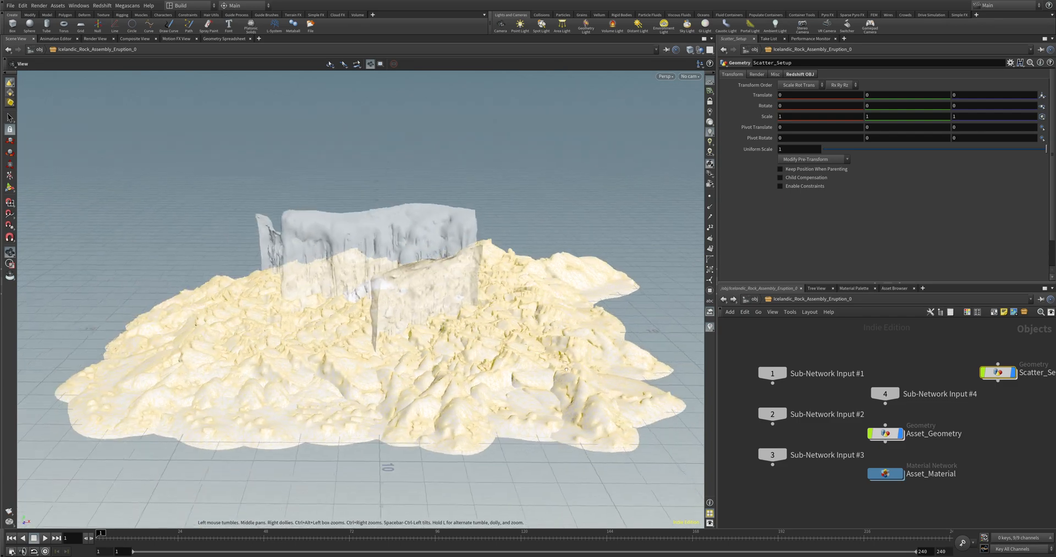
drag(363, 270, 363, 303)
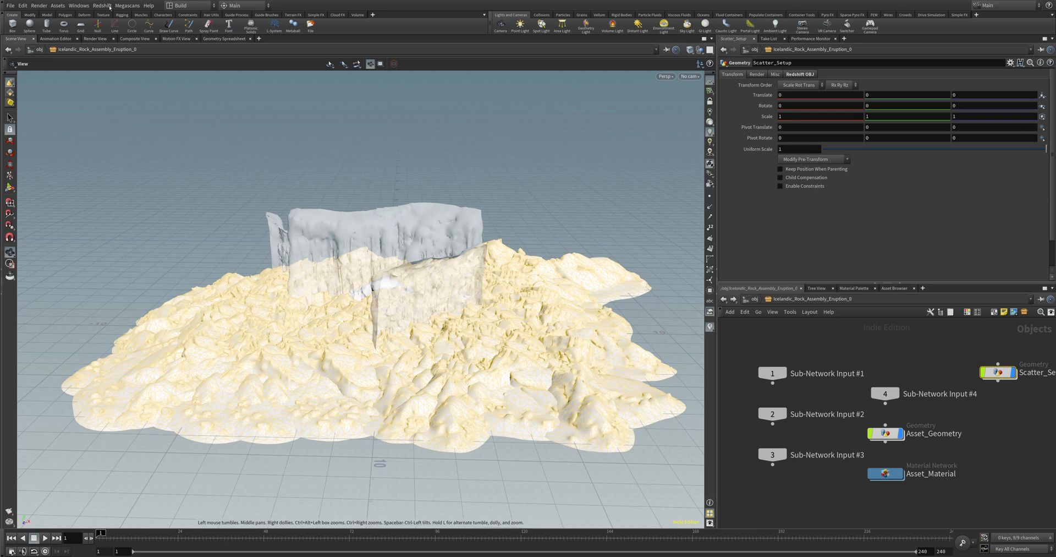
click(127, 6)
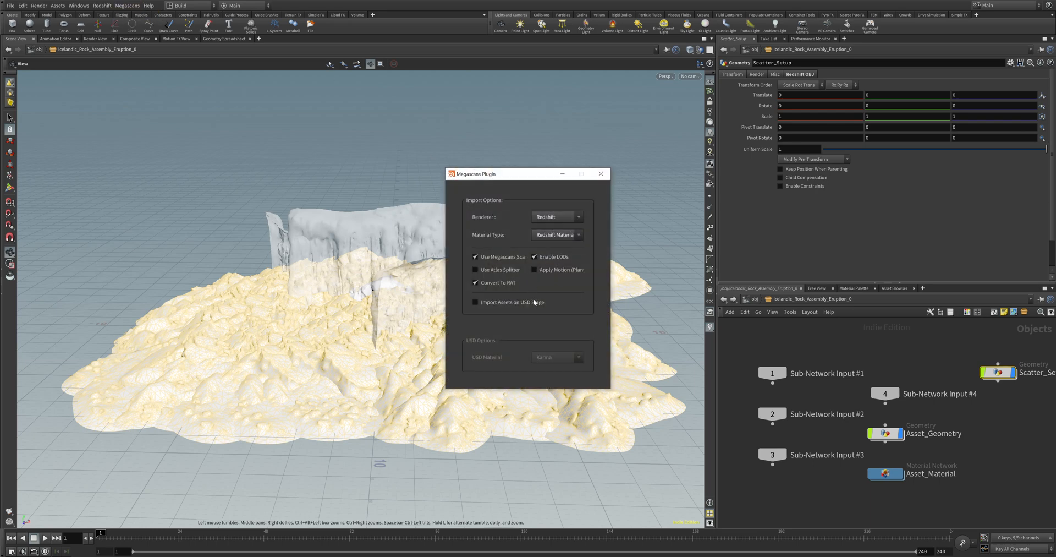
mouse_move(551, 382)
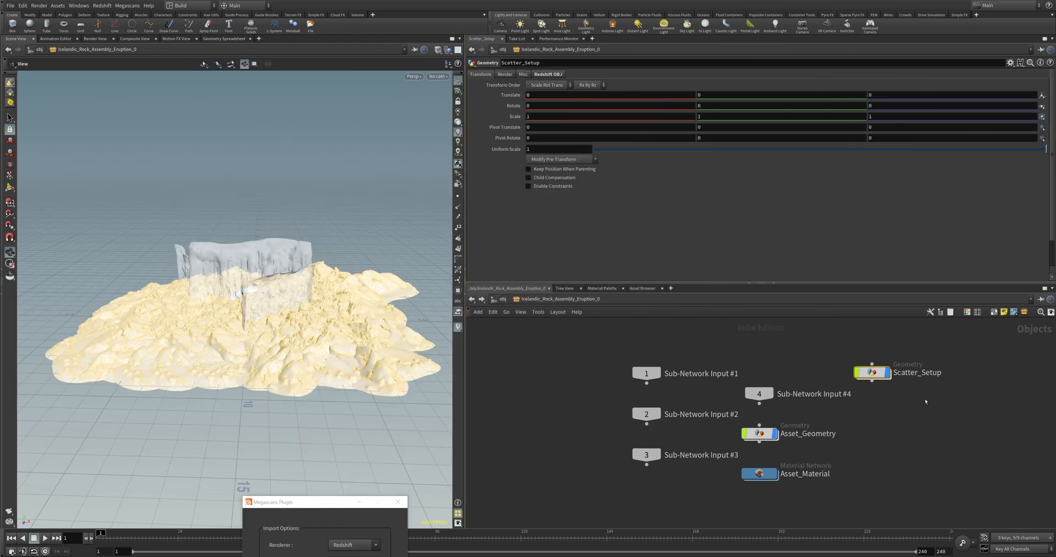
mouse_move(945, 388)
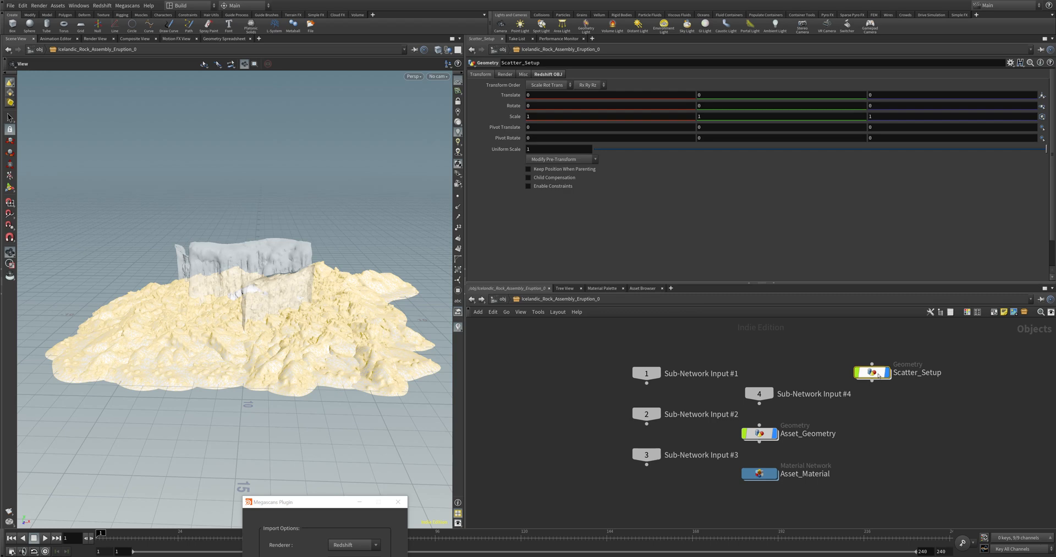
Inside Scatter_Setup, set quixel_simple_scattering1's Force Total Count to 2
double_click(873, 372)
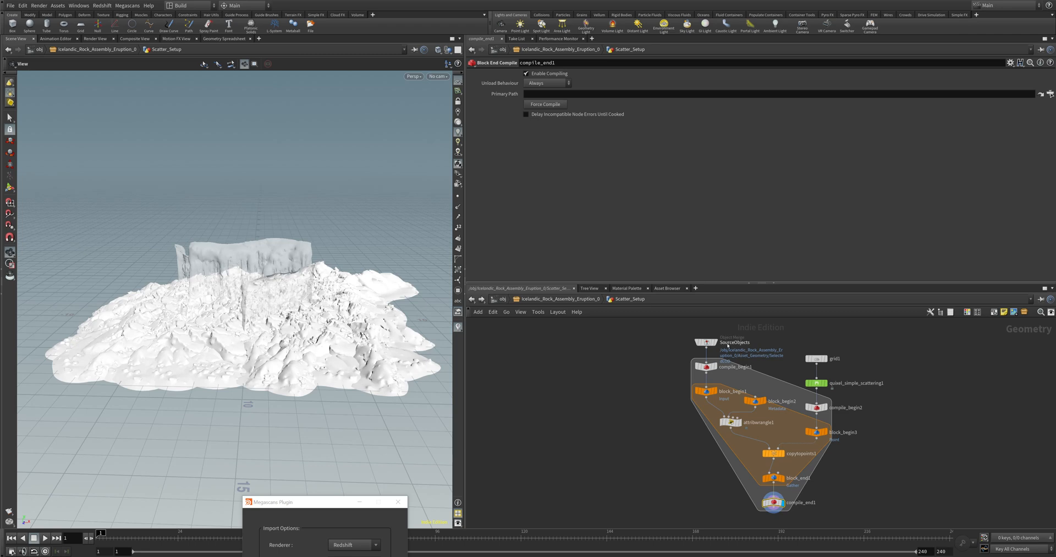
click(705, 342)
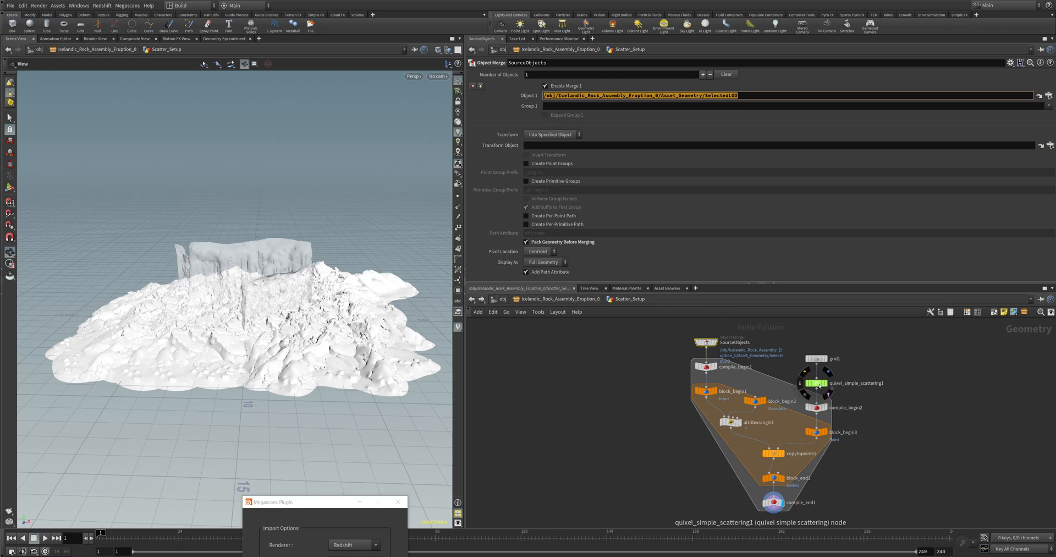
click(816, 383)
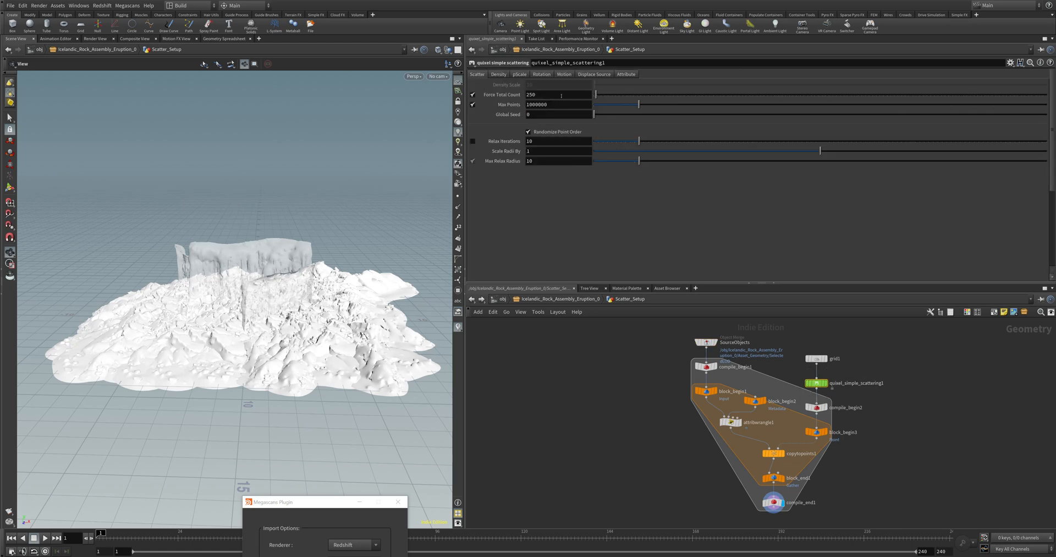
click(558, 95)
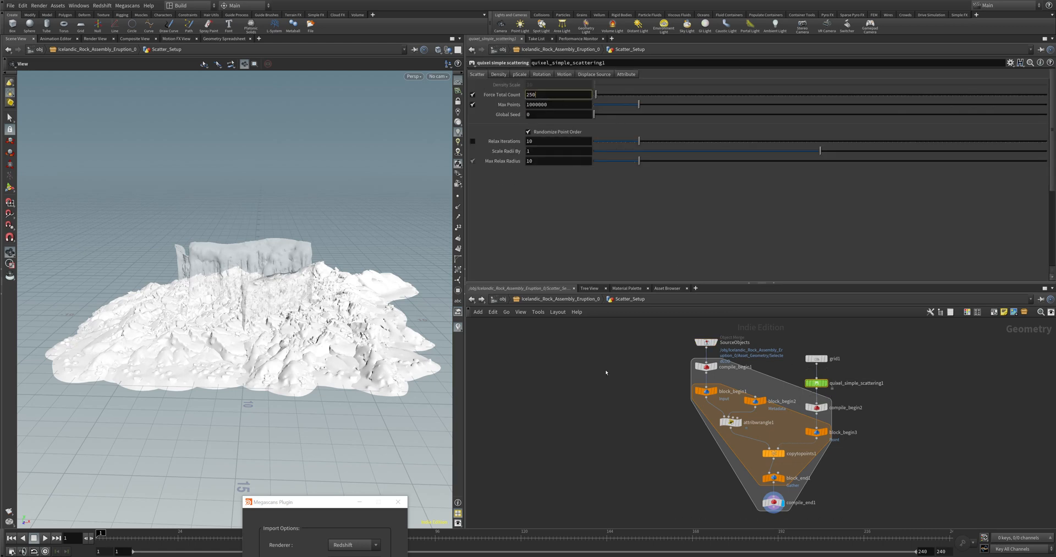
key(BackSpace)
text(1)
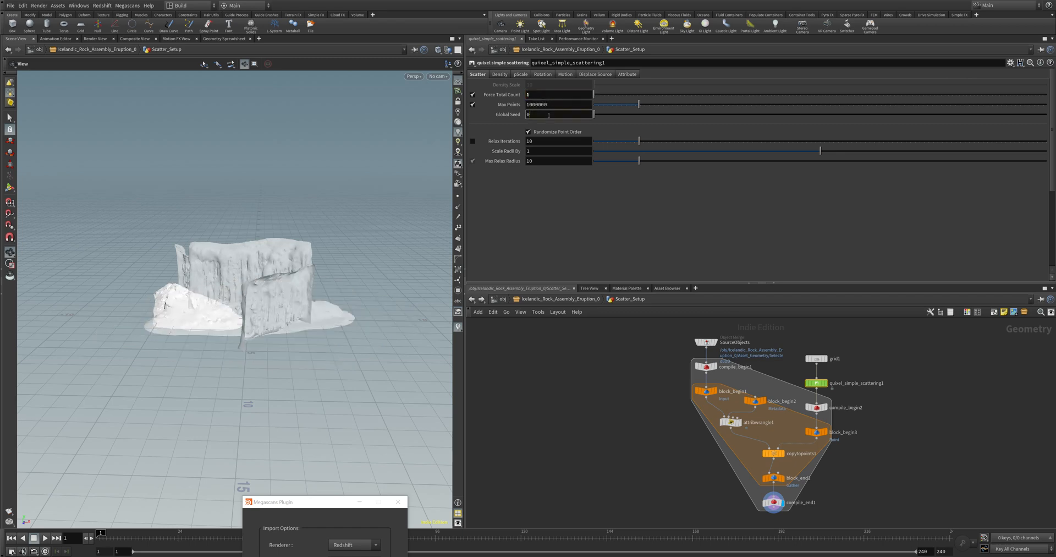
text(2)
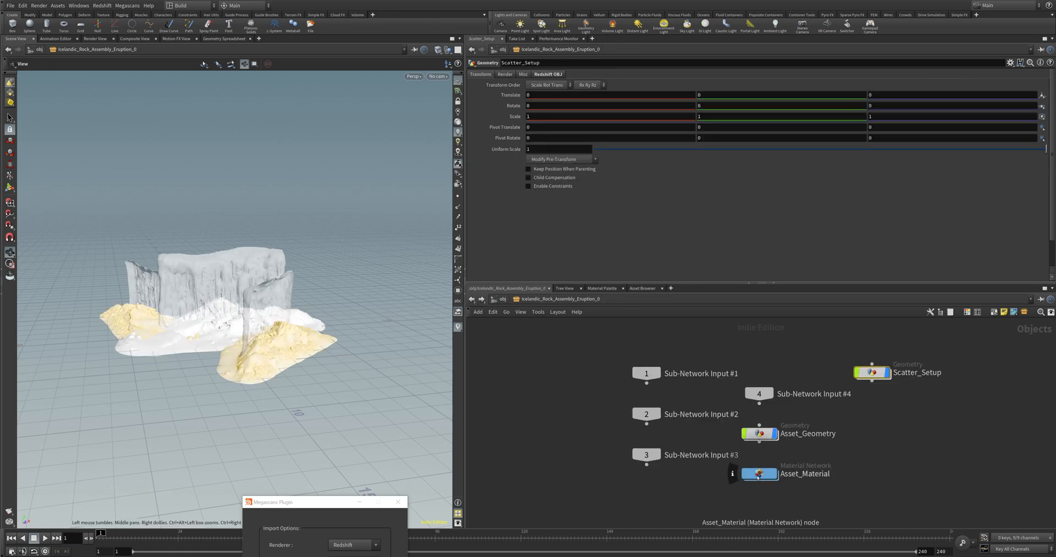
Inspect Asset_Material's RS Material Builder nodes: Material1, BumpMap1, roughness and albedo textures
double_click(760, 473)
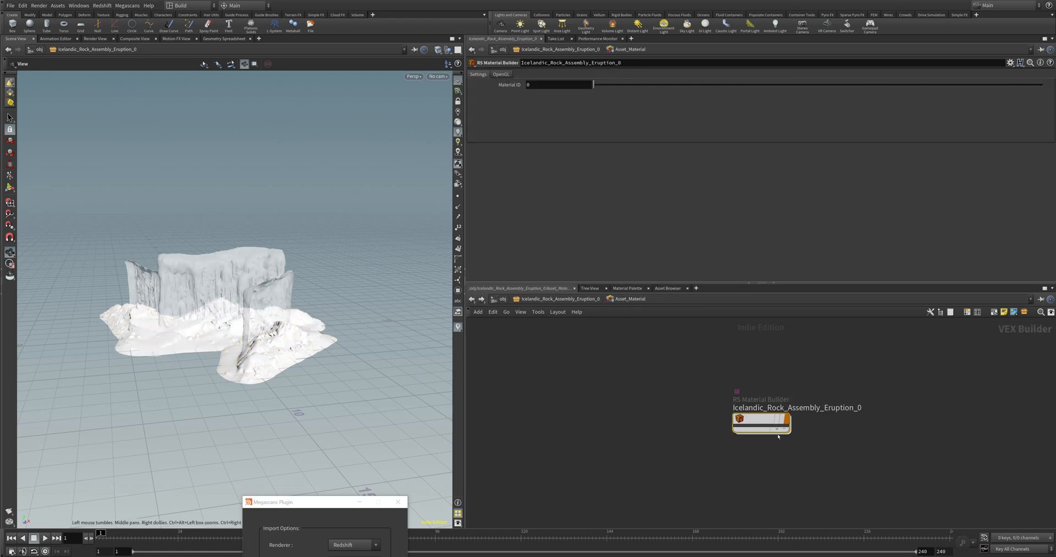
right_click(760, 421)
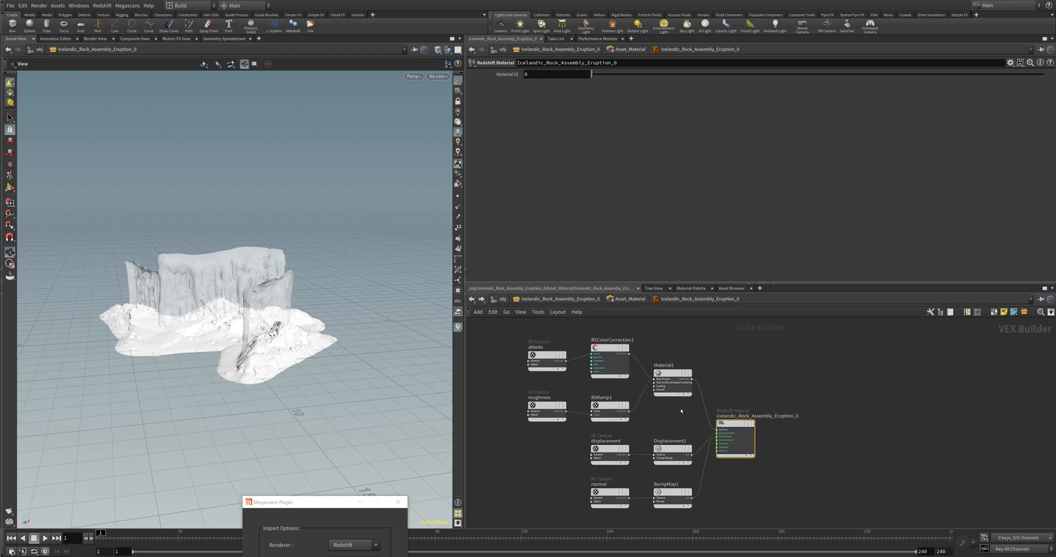
click(672, 373)
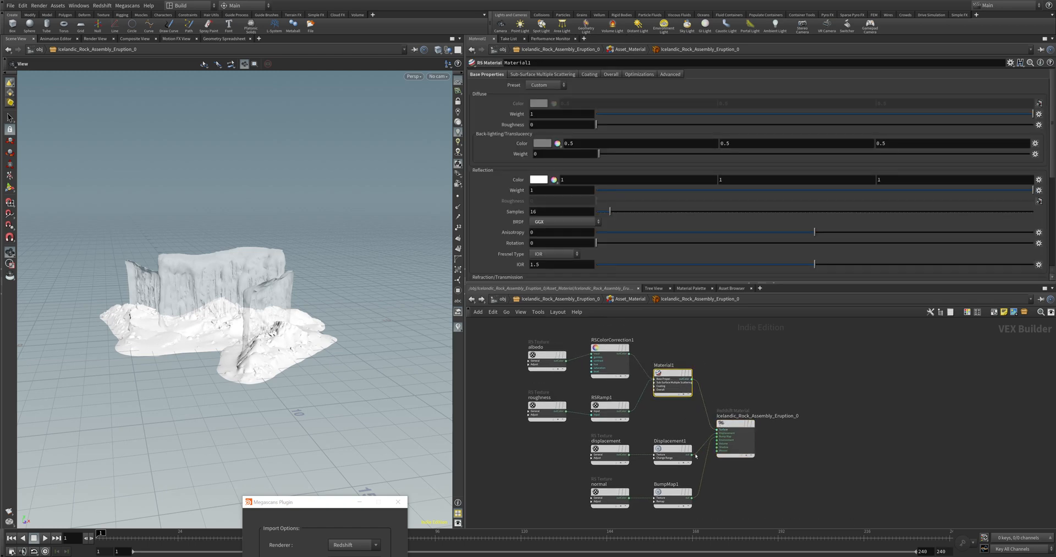
click(672, 495)
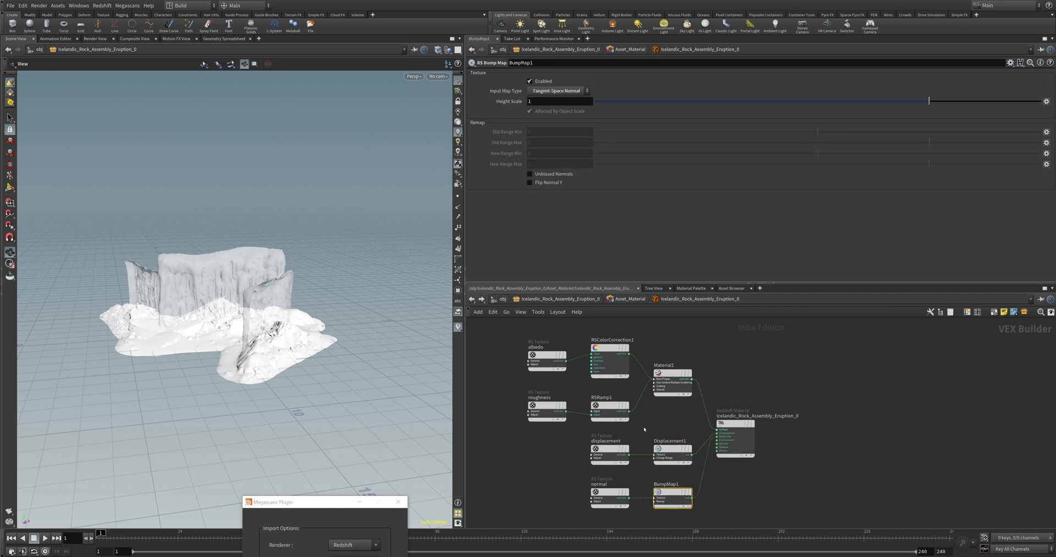
click(546, 404)
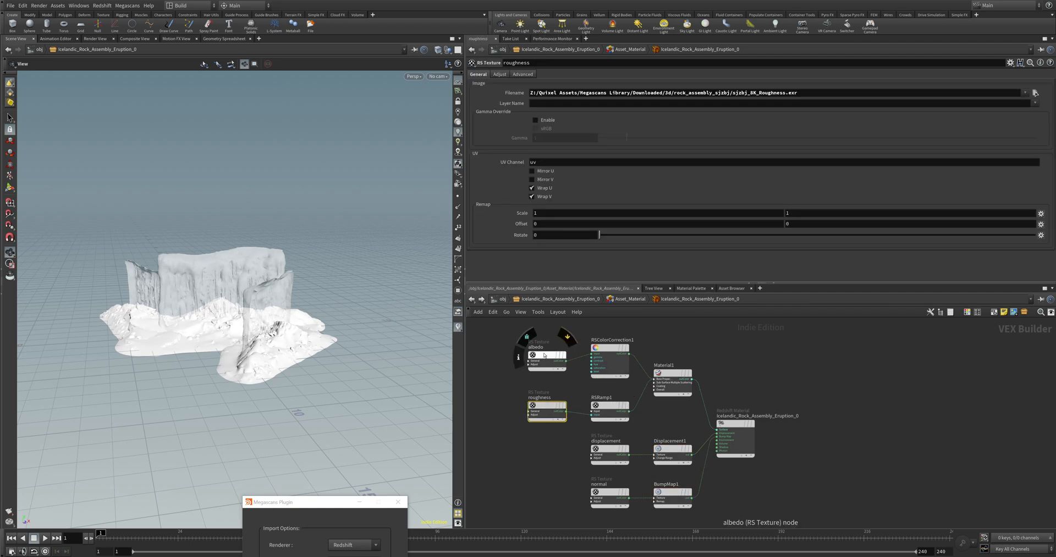
click(546, 357)
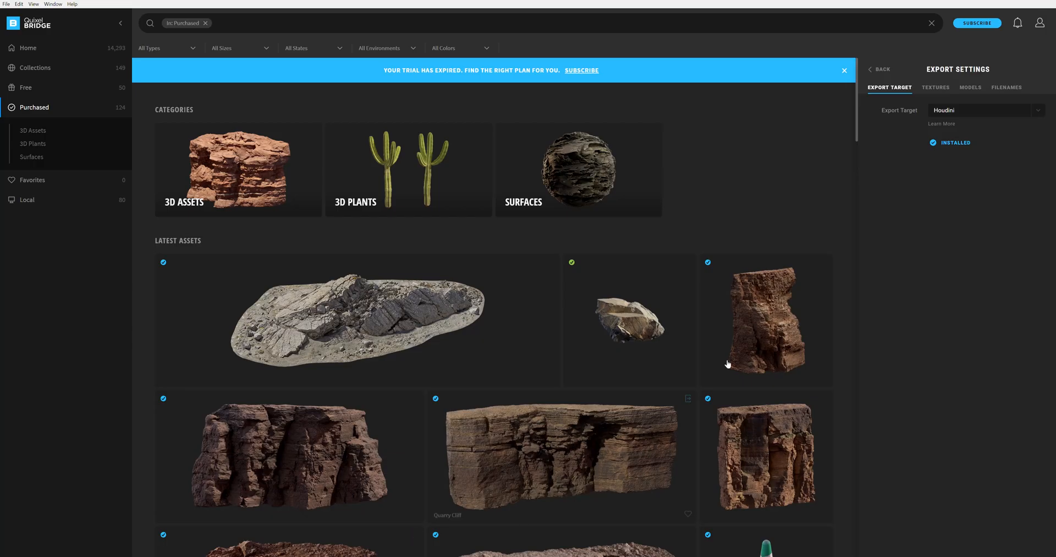
Change Quixel Bridge's Surfaces texture export format from JPG to EXR
click(936, 88)
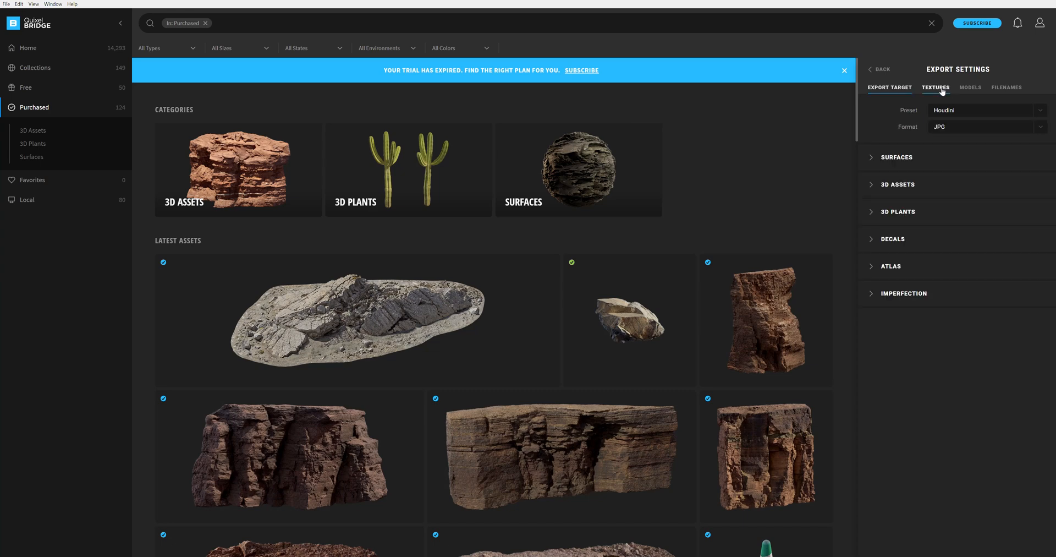
mouse_move(891, 189)
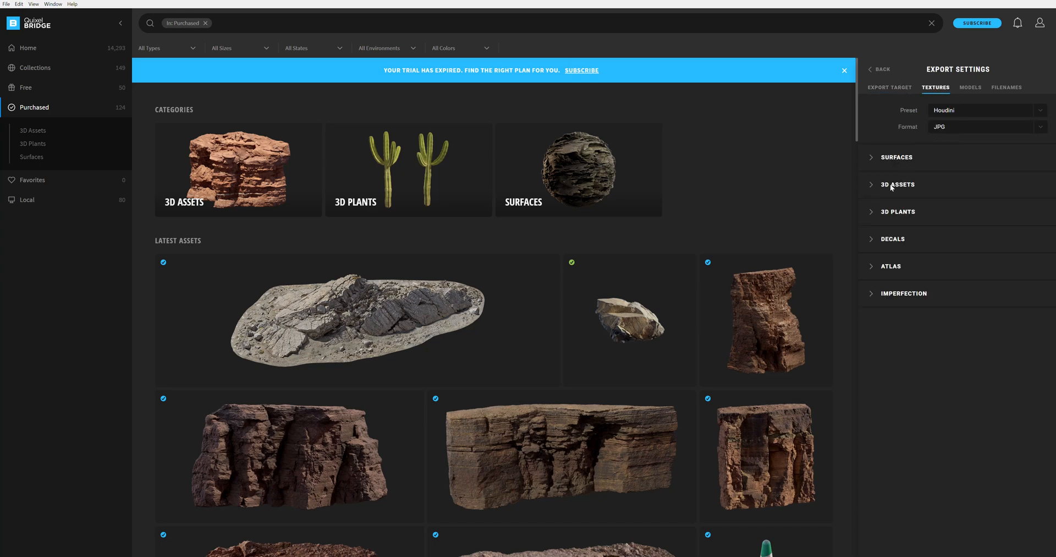
mouse_move(876, 165)
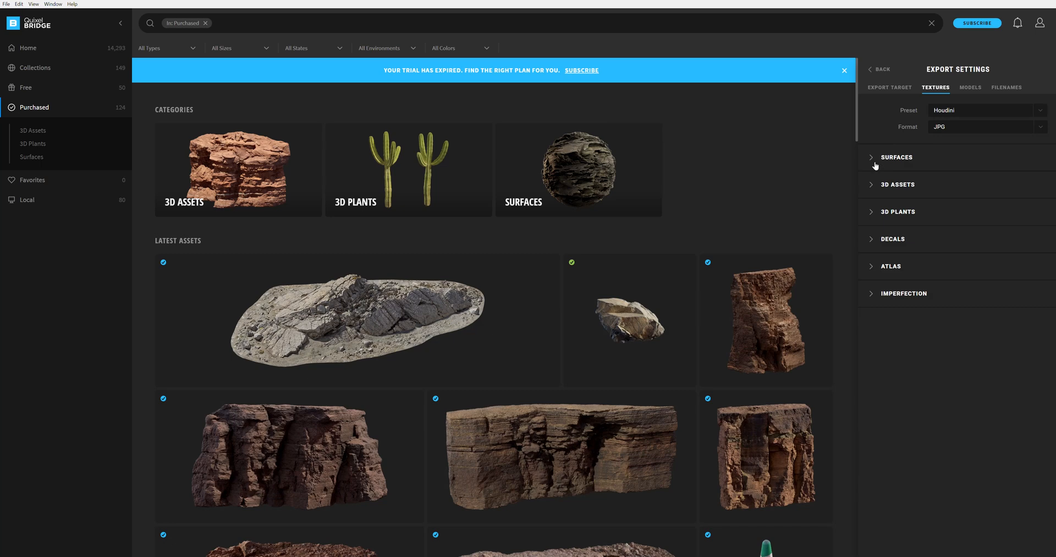
click(896, 157)
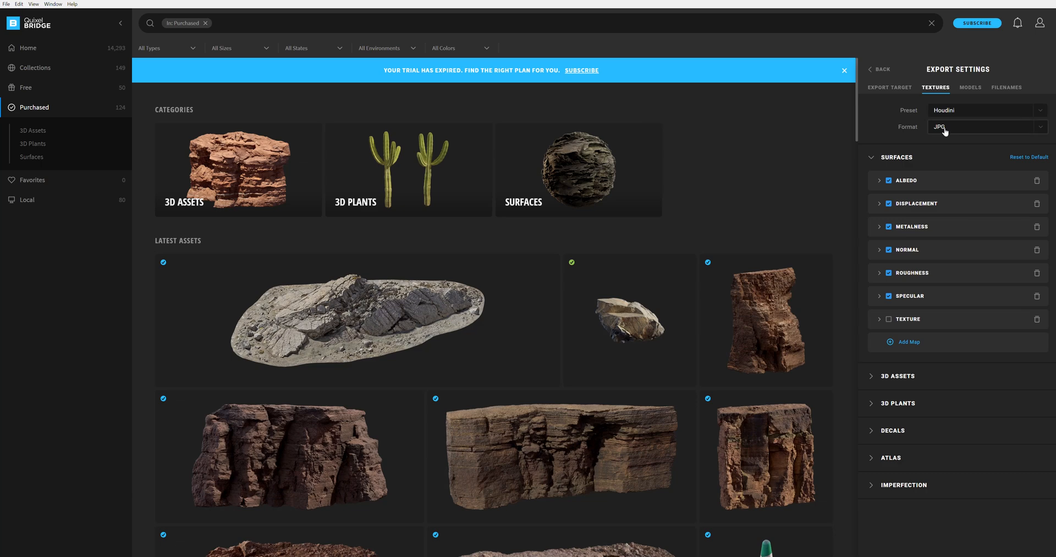
click(985, 127)
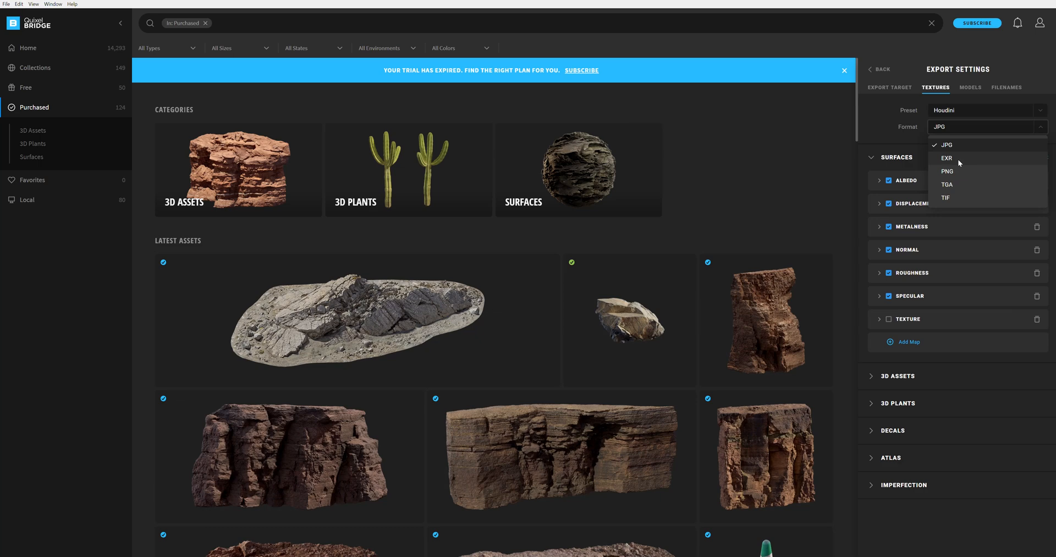
click(946, 158)
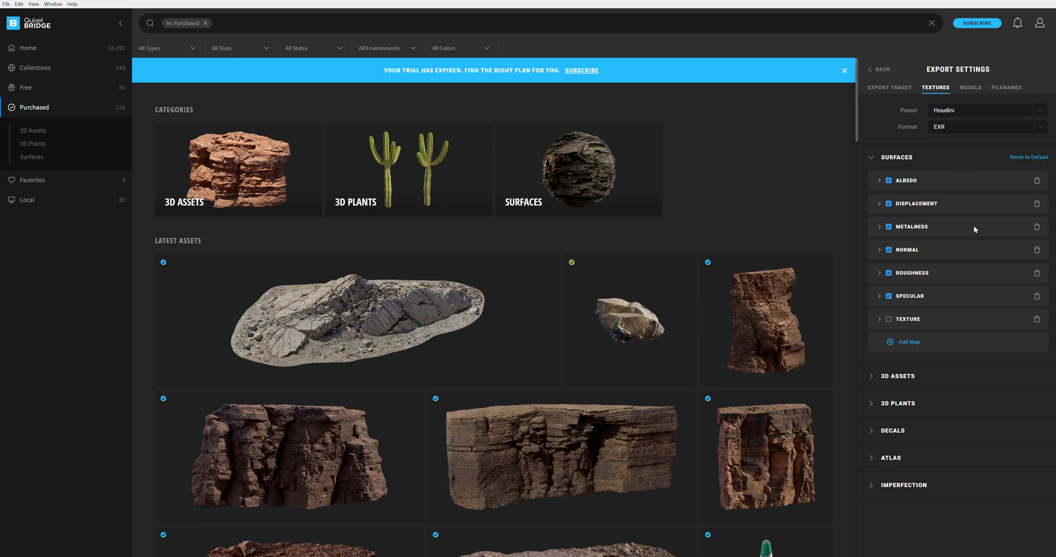
mouse_move(563, 473)
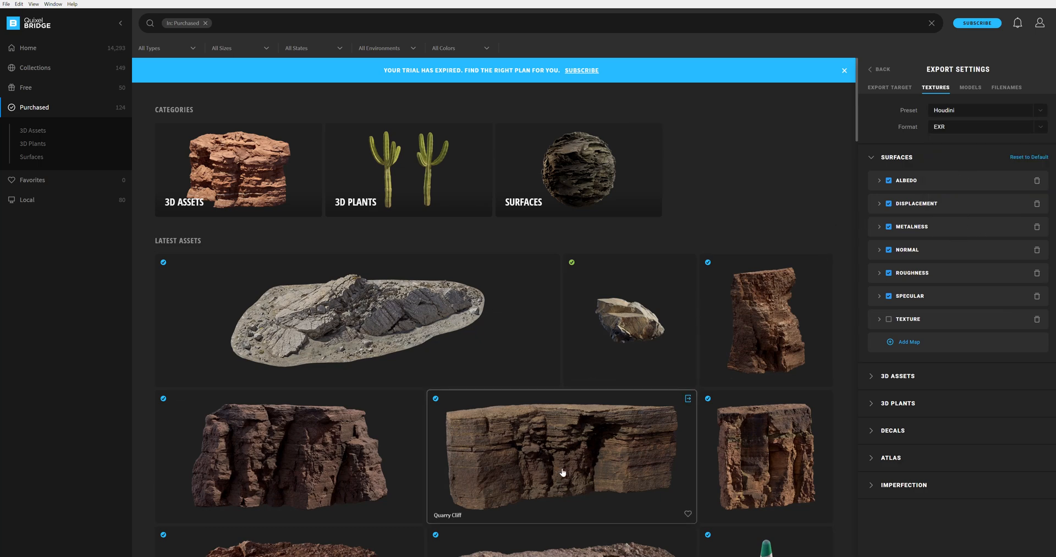
mouse_move(688, 398)
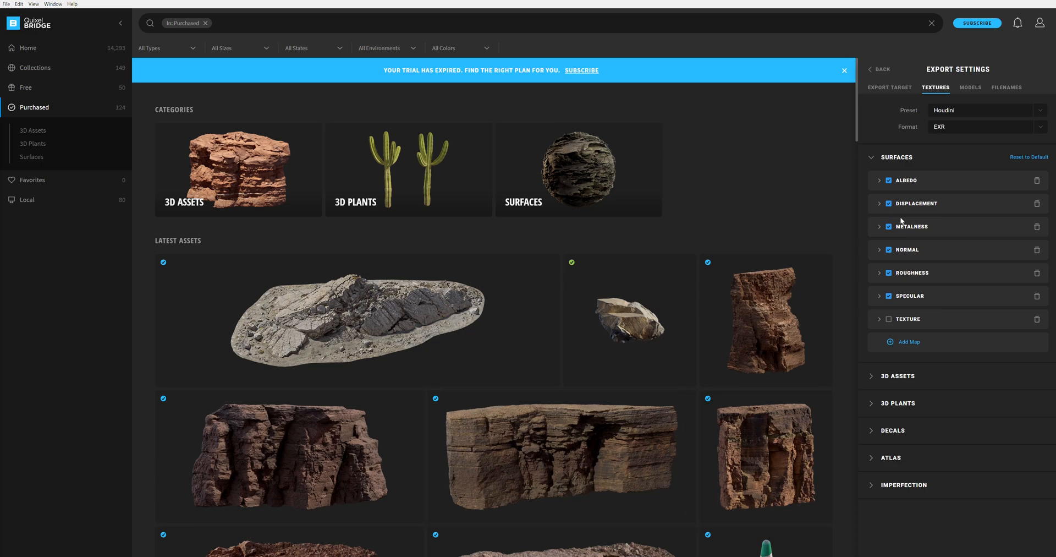
click(984, 126)
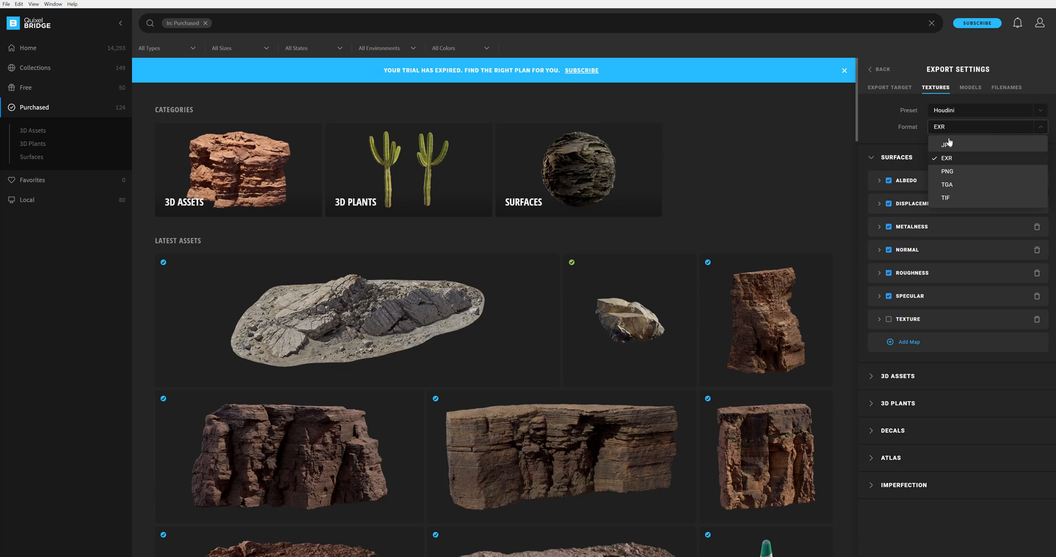
click(947, 143)
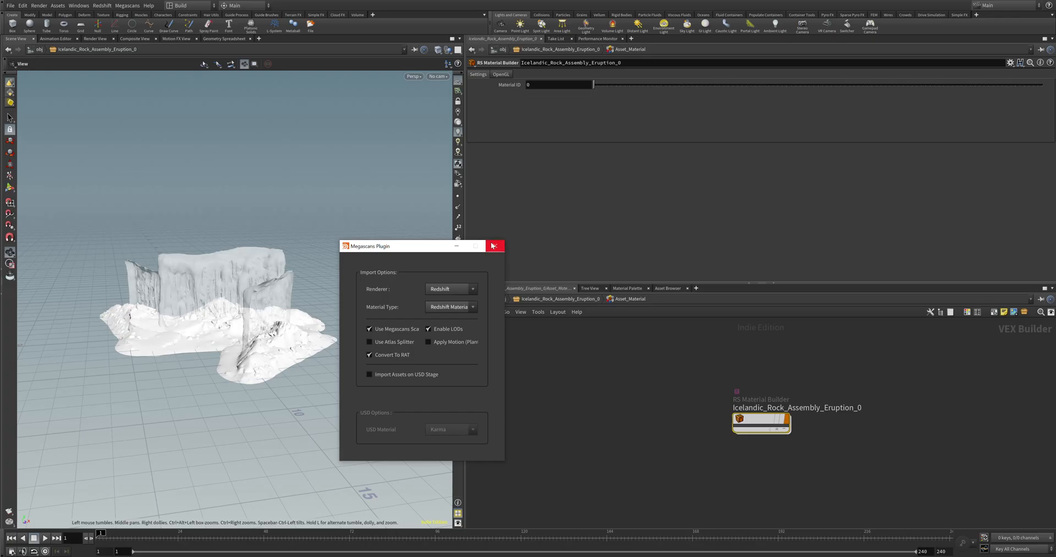
Check the rock assembly's material builder and Scatter_Setup, then return to /obj
click(494, 245)
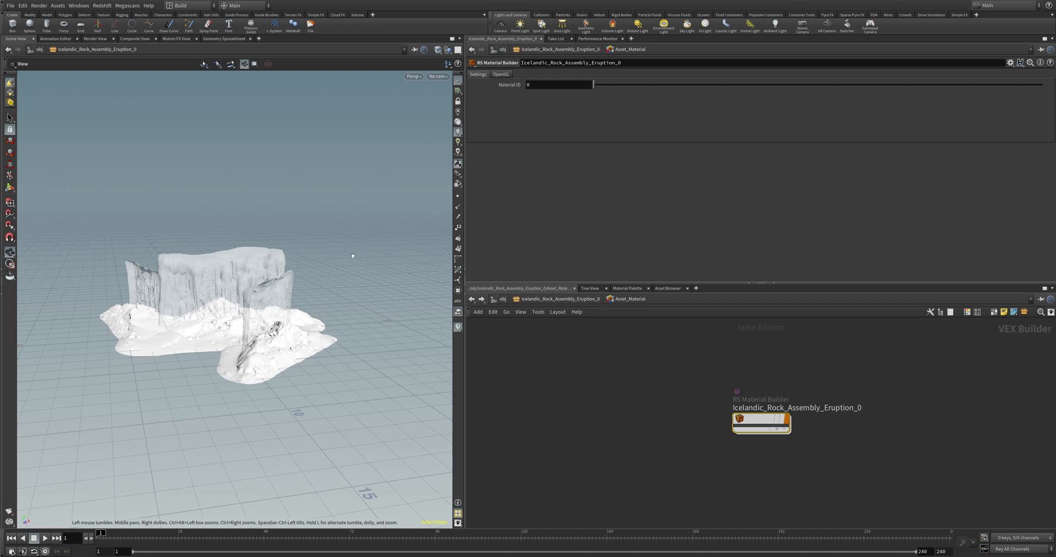
mouse_move(354, 317)
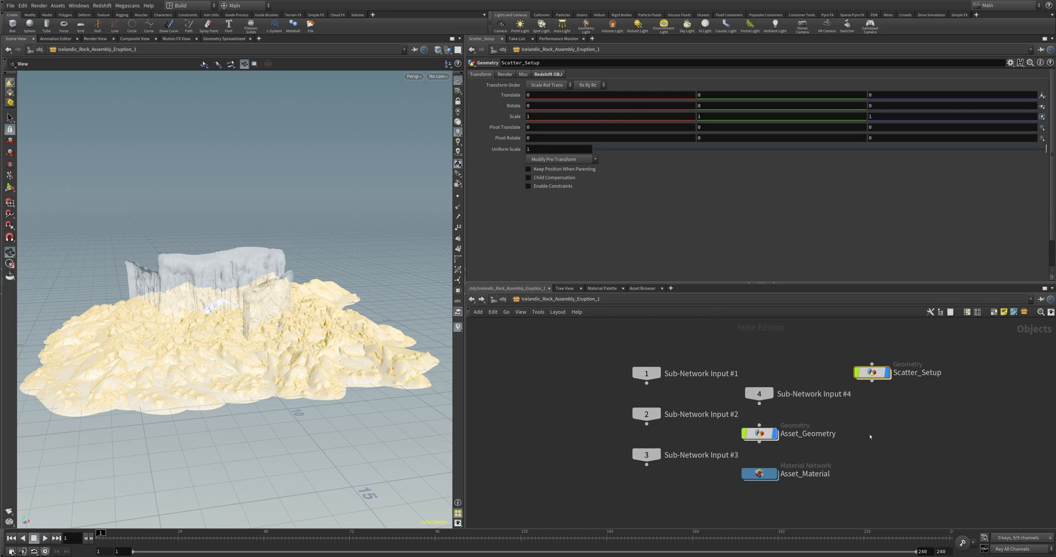
double_click(872, 371)
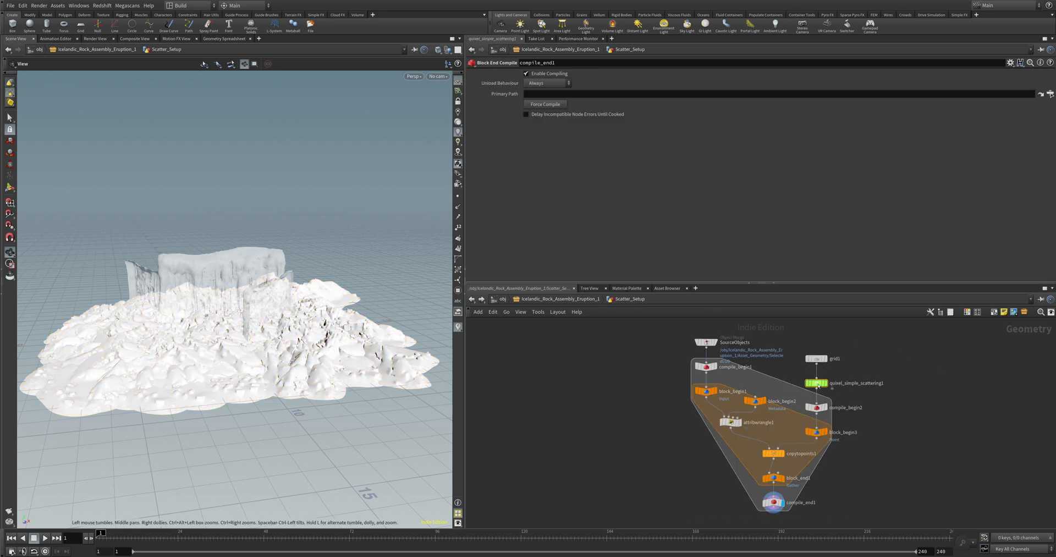
click(815, 382)
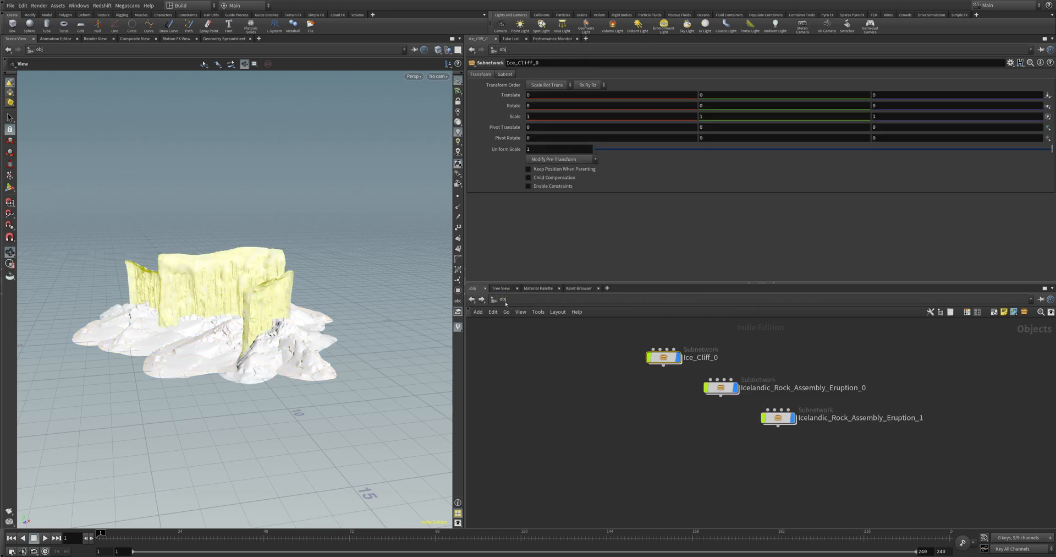
Add an RS Light Dome node, rslightdome1, at the /obj level
click(504, 299)
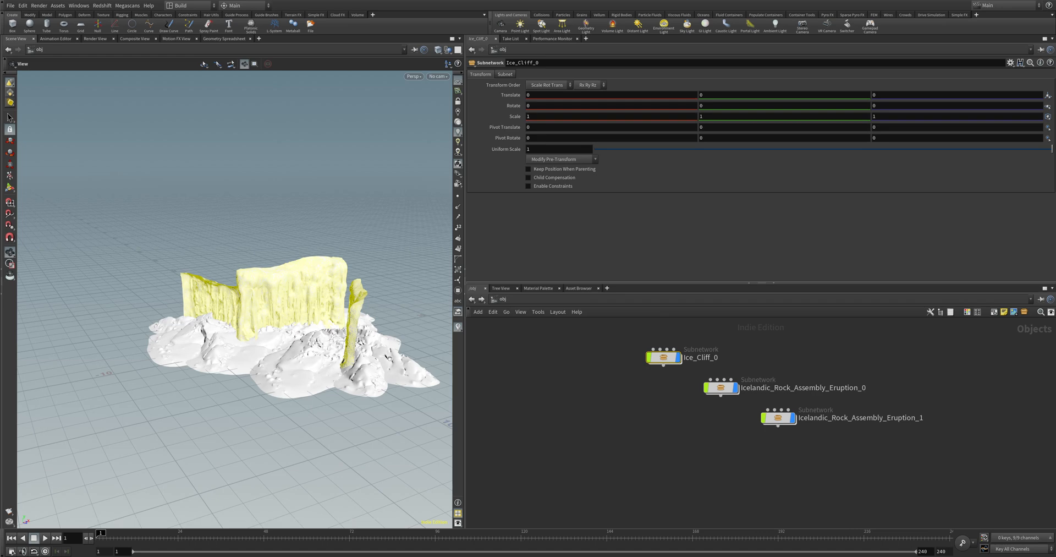
mouse_move(544, 375)
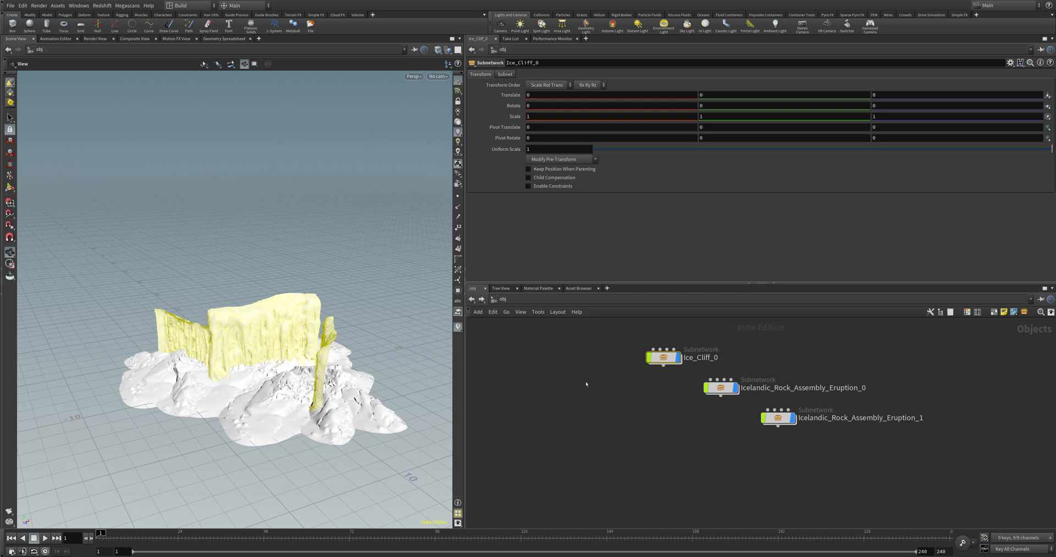
key(Tab)
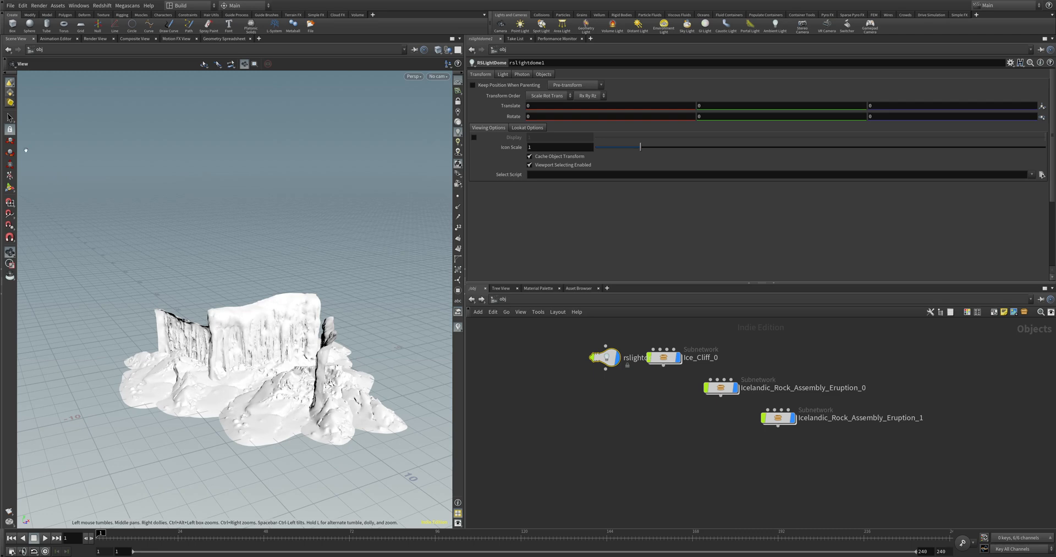
Reposition rslightdome1 and load the quantani HDRI as its Dome Map
click(9, 119)
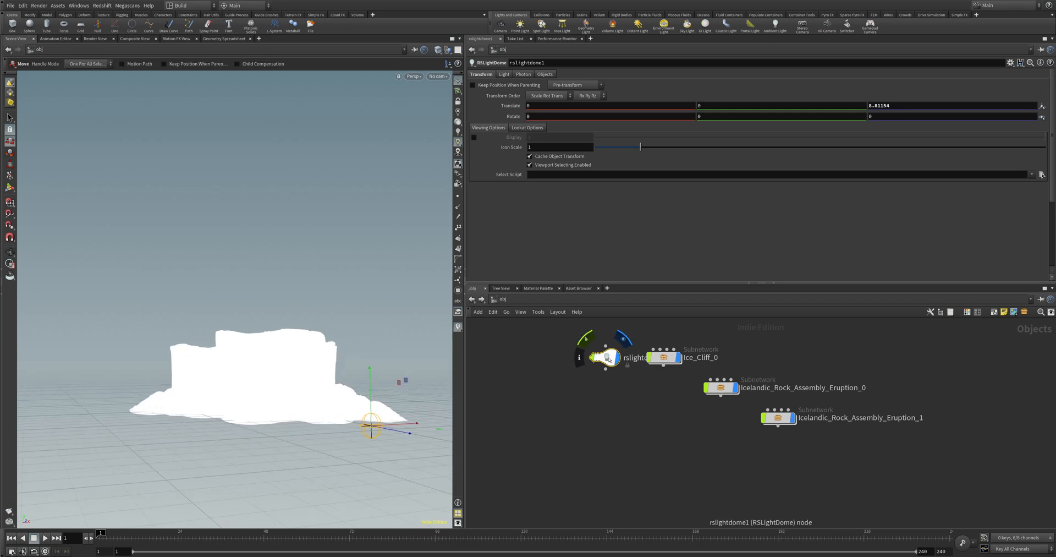
click(503, 75)
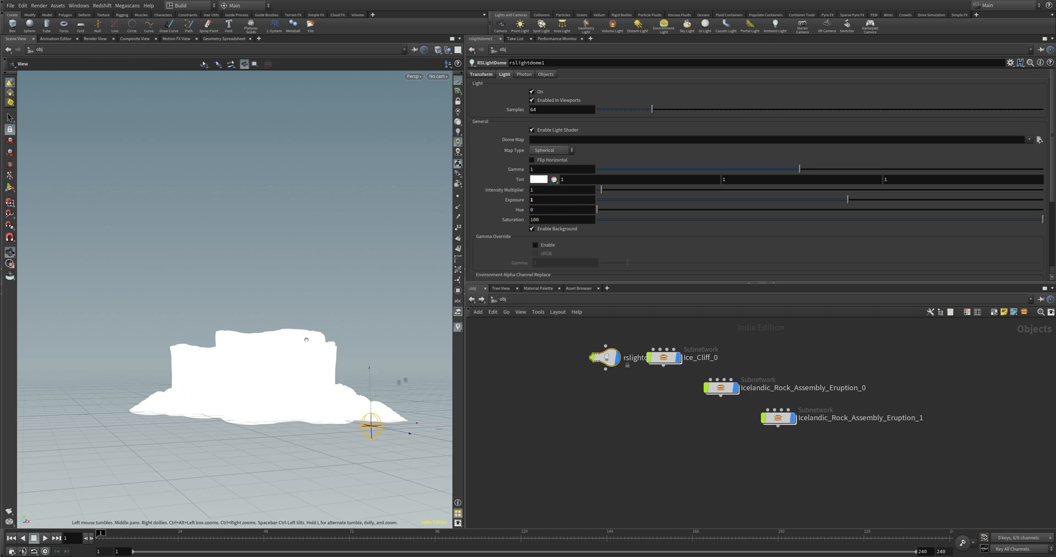
click(1039, 139)
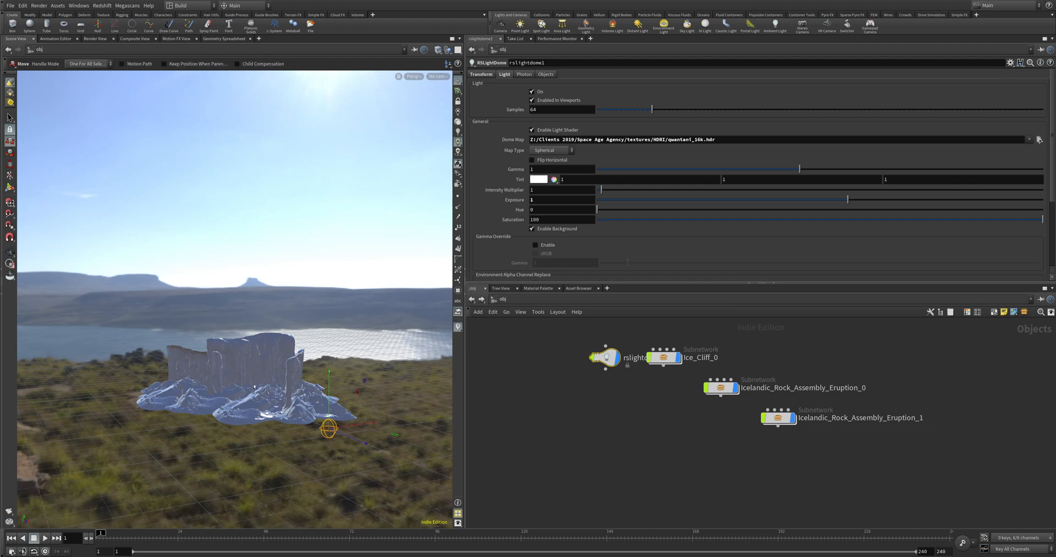
mouse_move(433, 131)
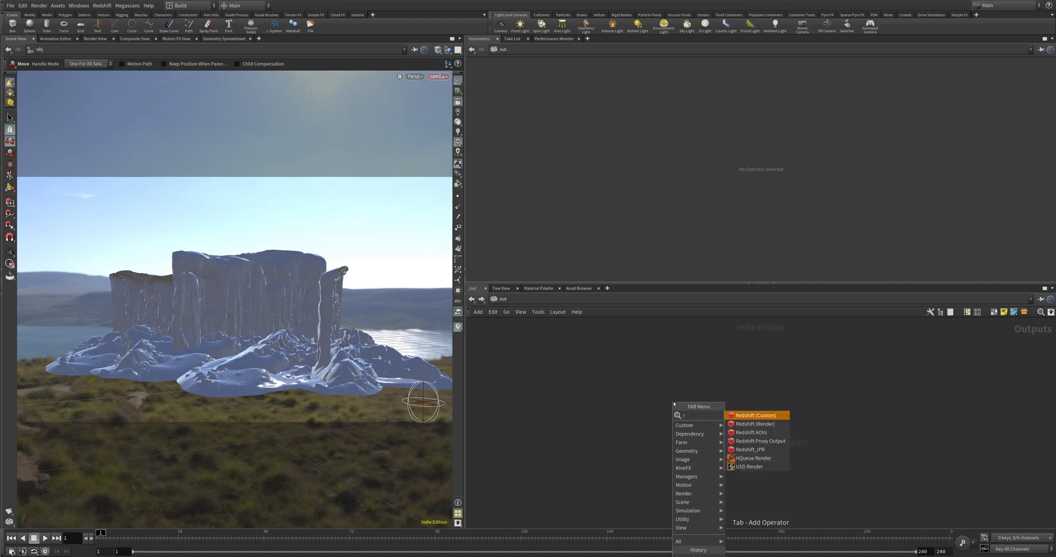
Add Redshift_ROP1 with Brute Force primary and secondary GI, and open Render View
click(754, 414)
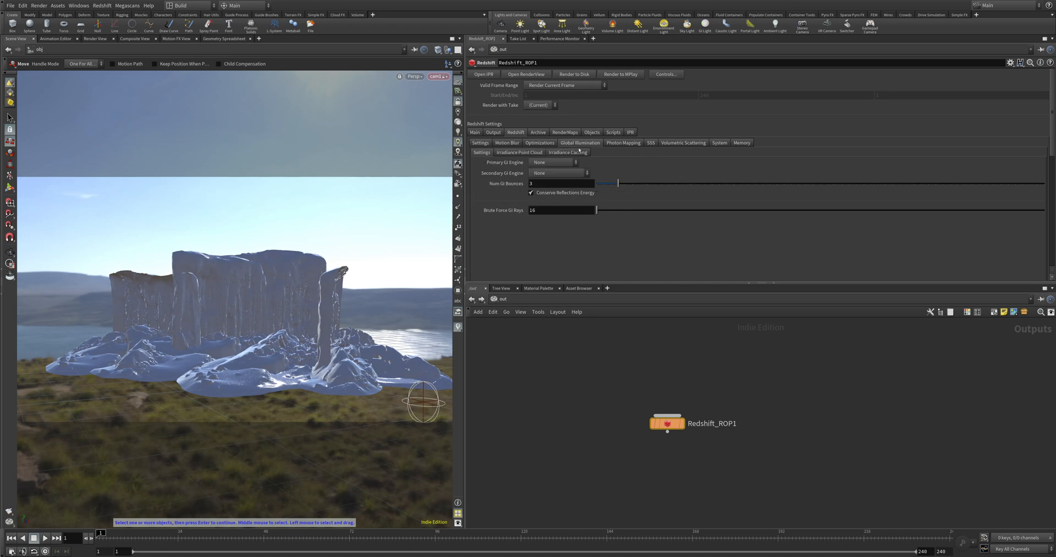
click(556, 162)
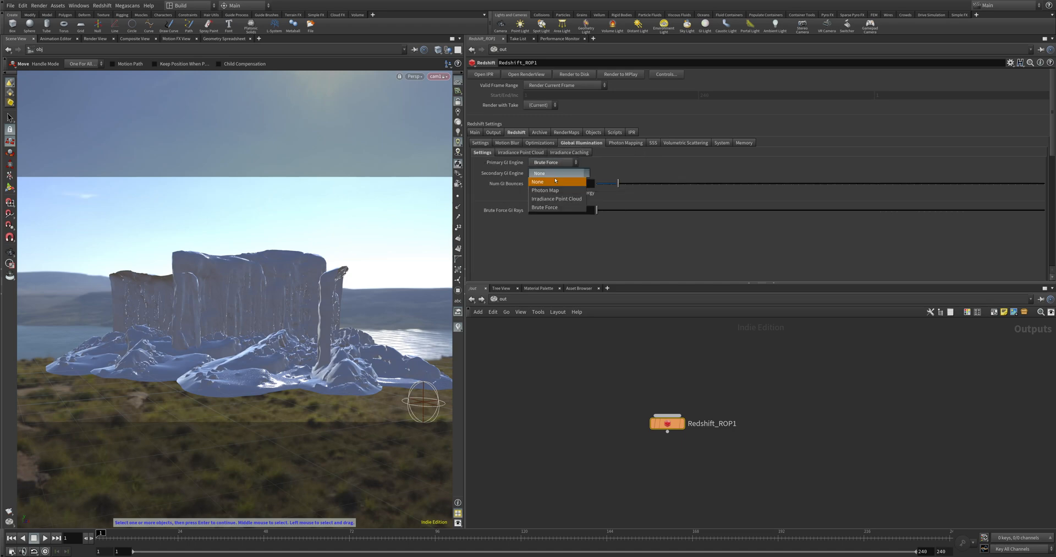
click(538, 182)
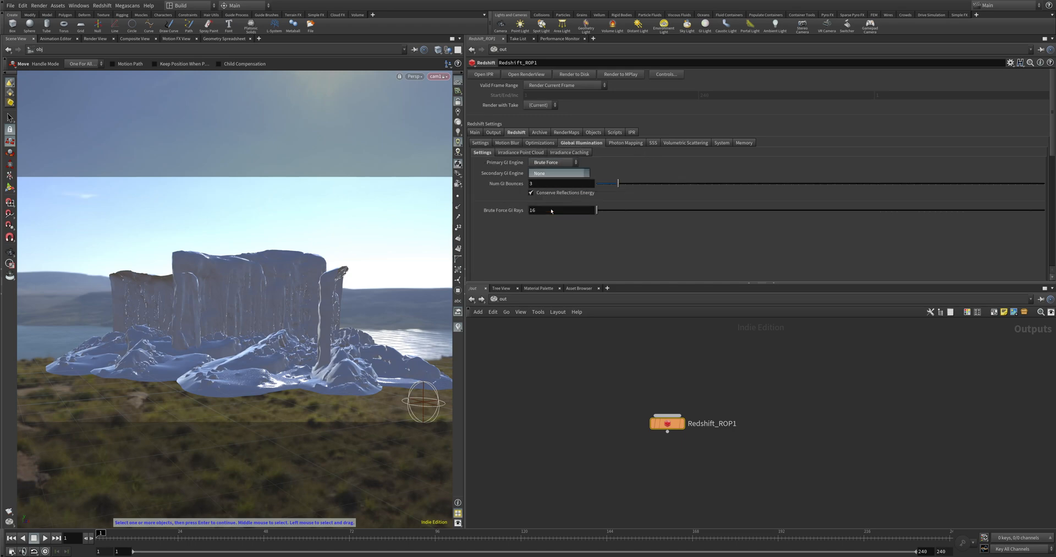
click(558, 173)
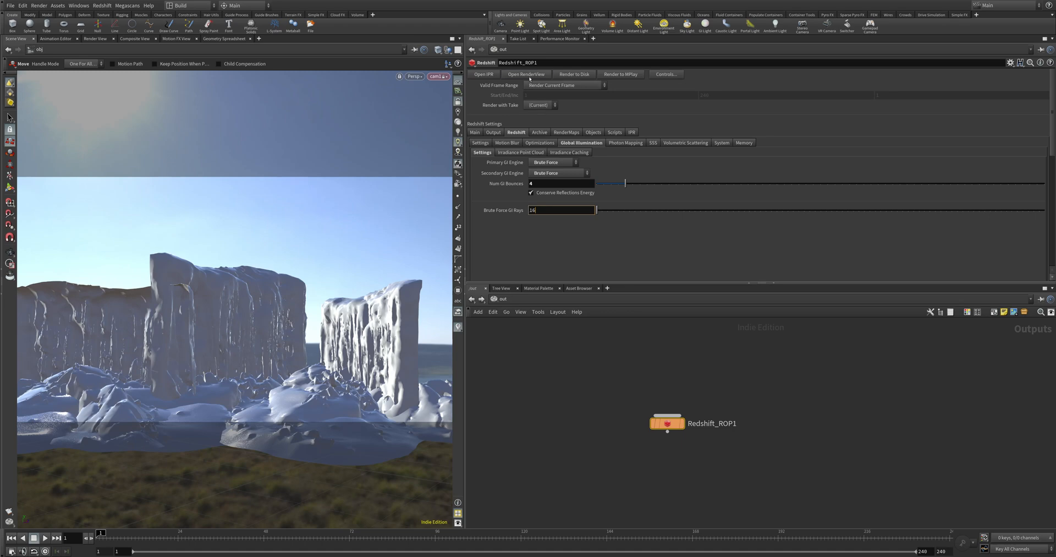
click(525, 75)
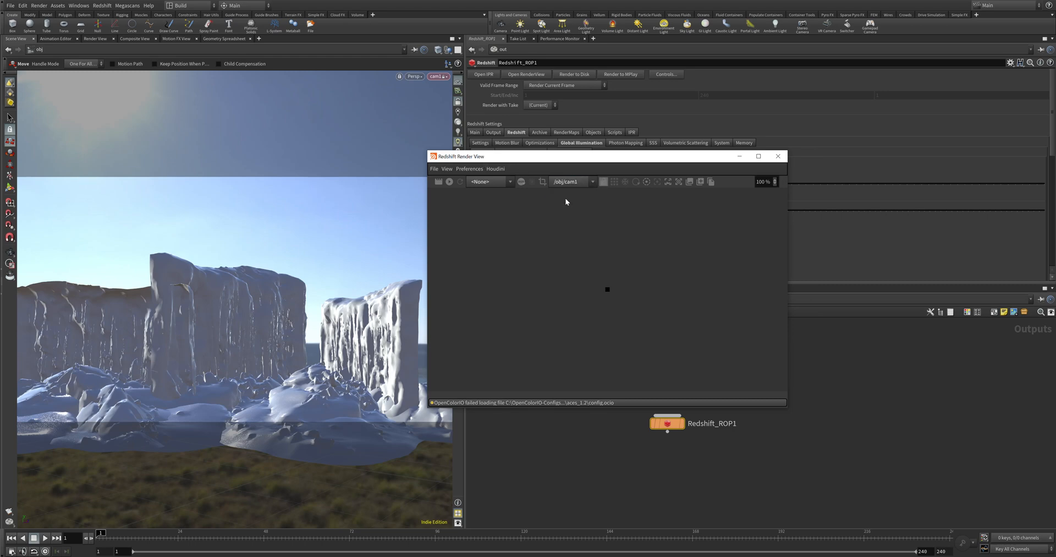
click(438, 181)
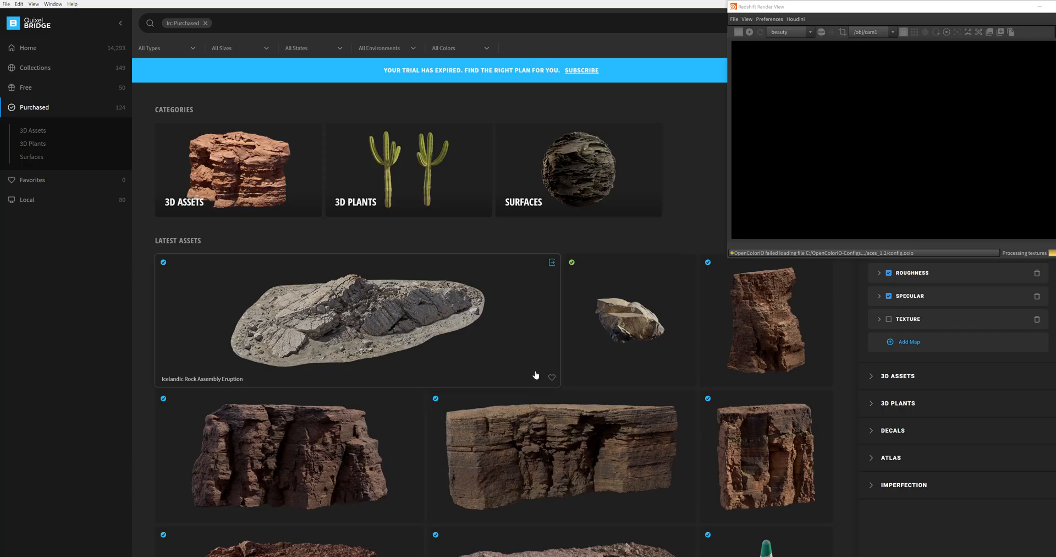
mouse_move(746, 457)
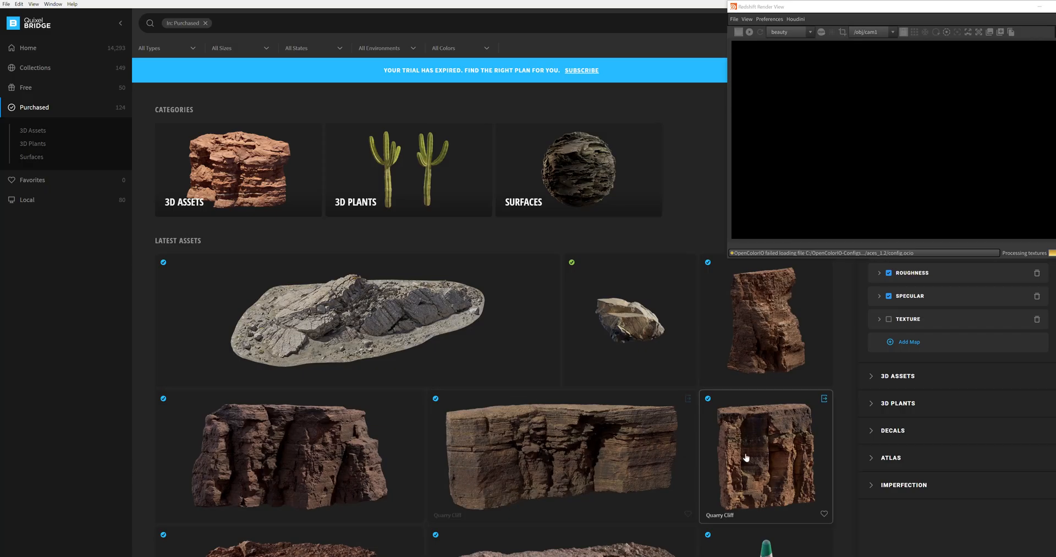
scroll(down, 3)
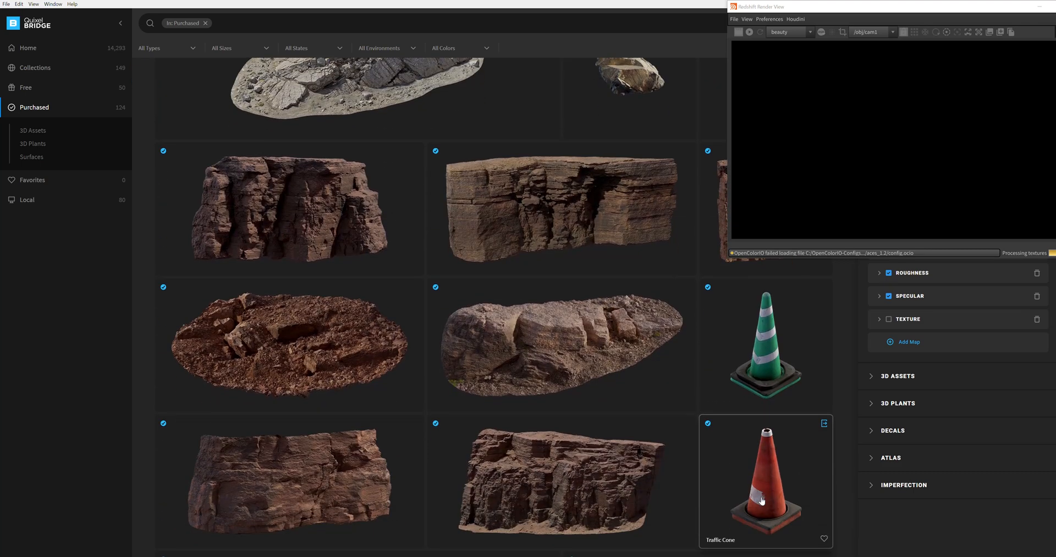
scroll(down, 3)
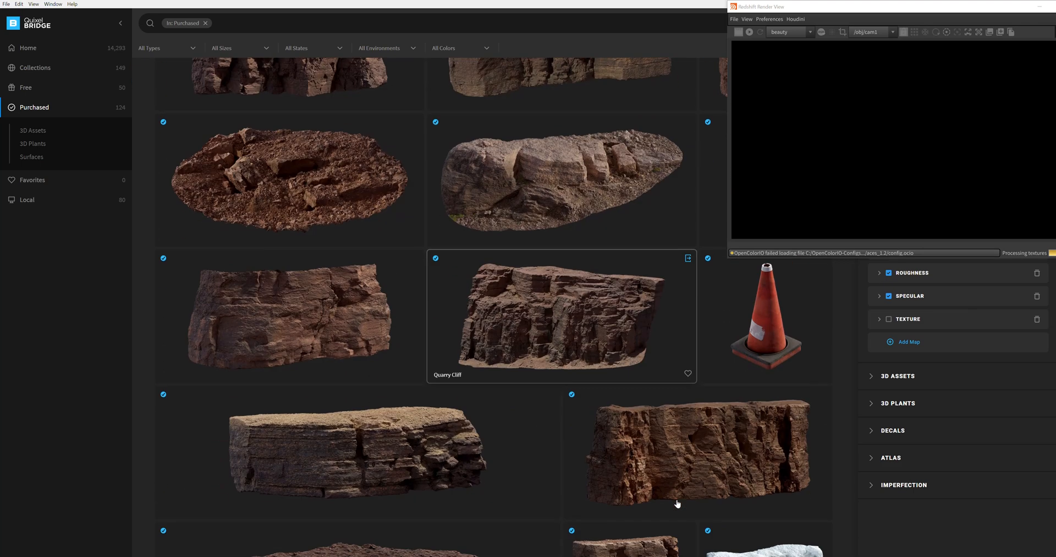
scroll(down, 3)
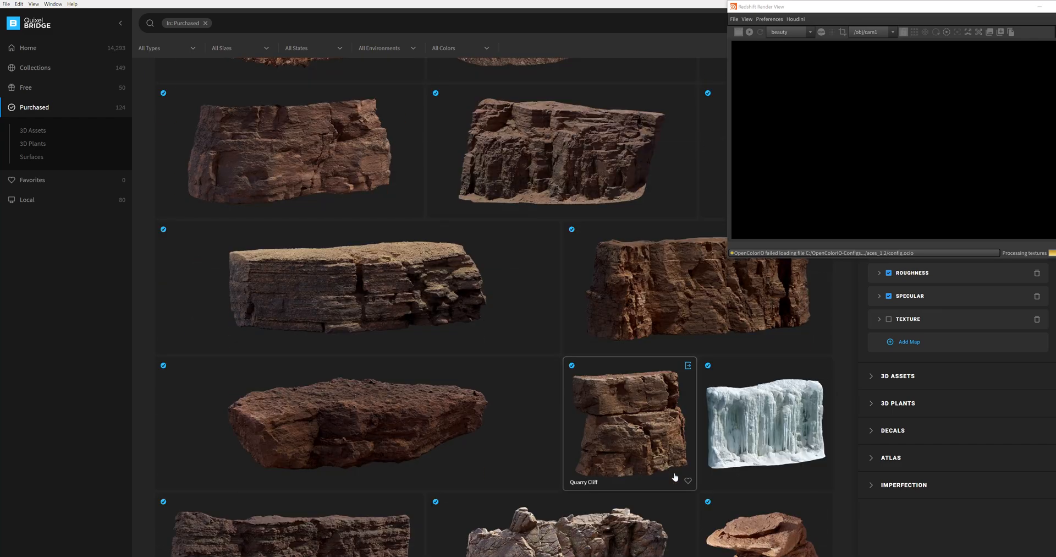
scroll(down, 3)
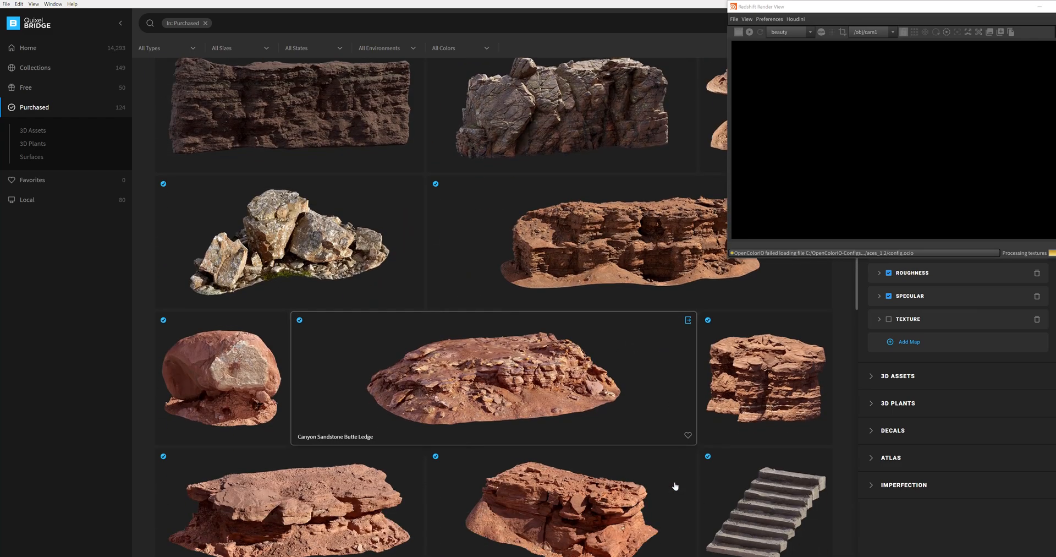
scroll(down, 3)
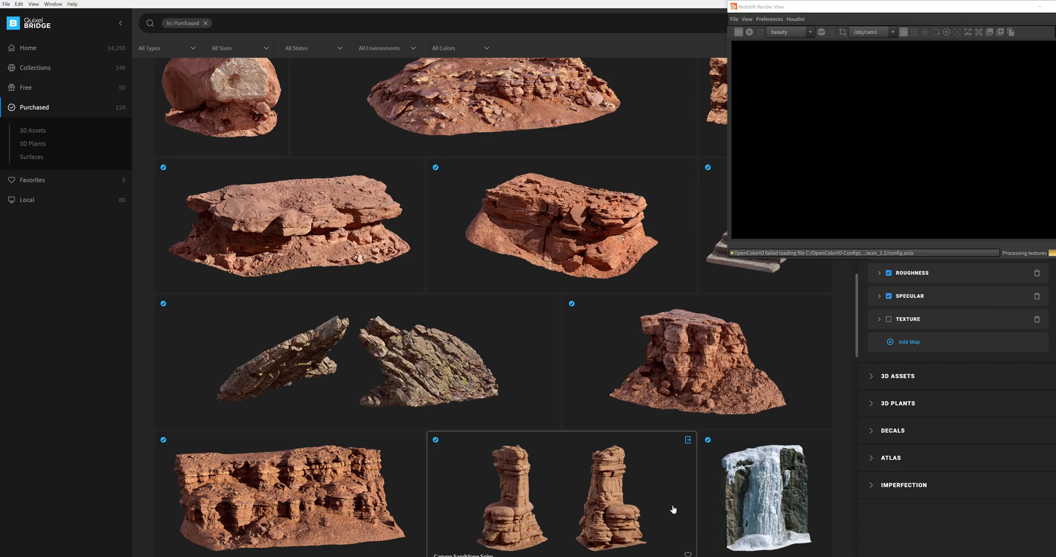
scroll(down, 3)
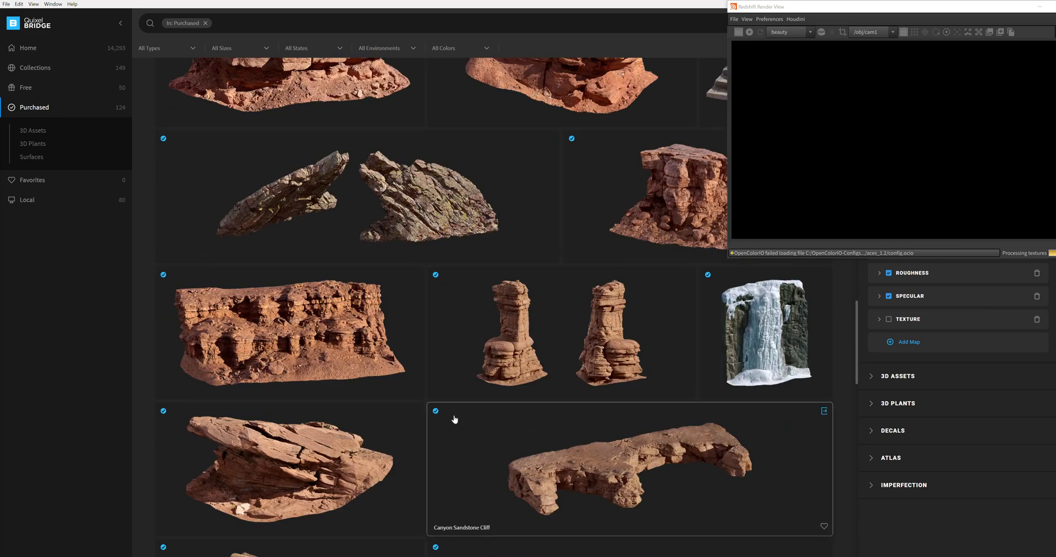
scroll(down, 3)
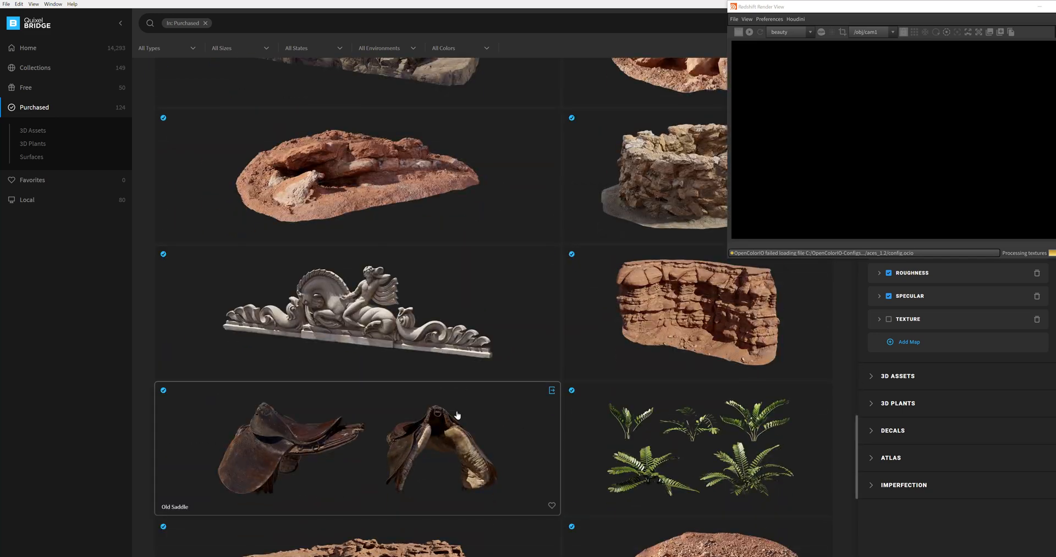
scroll(down, 3)
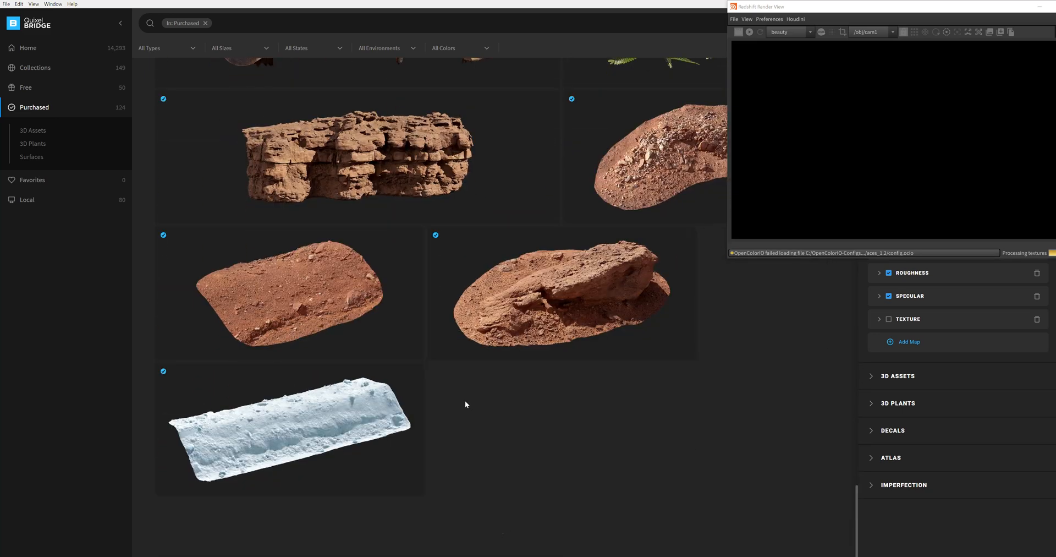
scroll(down, 3)
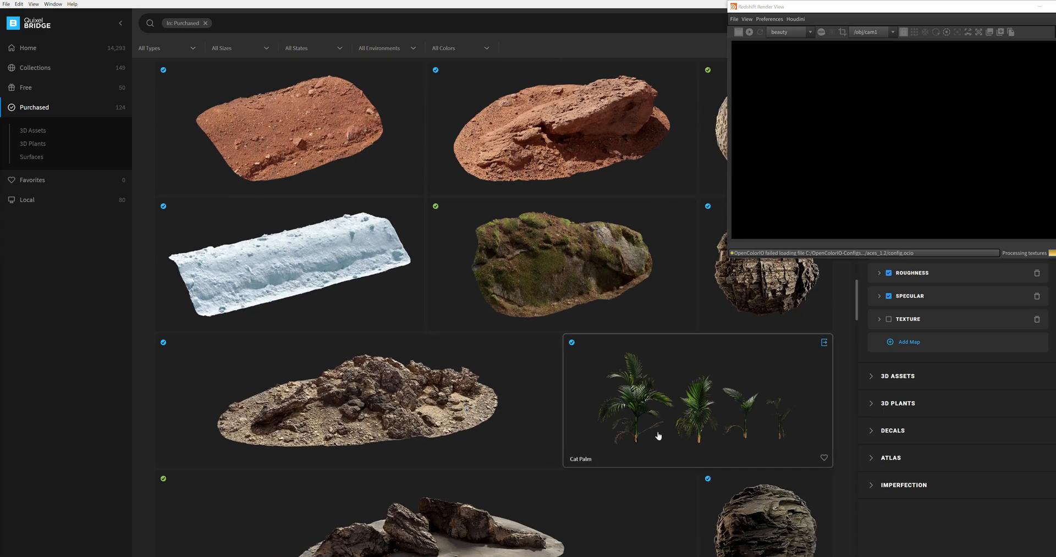
scroll(down, 3)
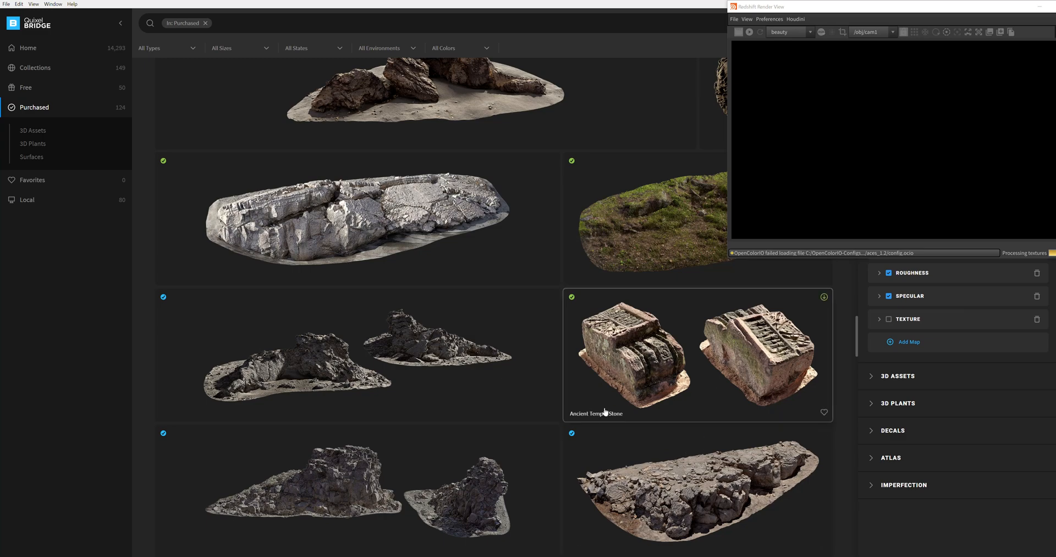
scroll(down, 3)
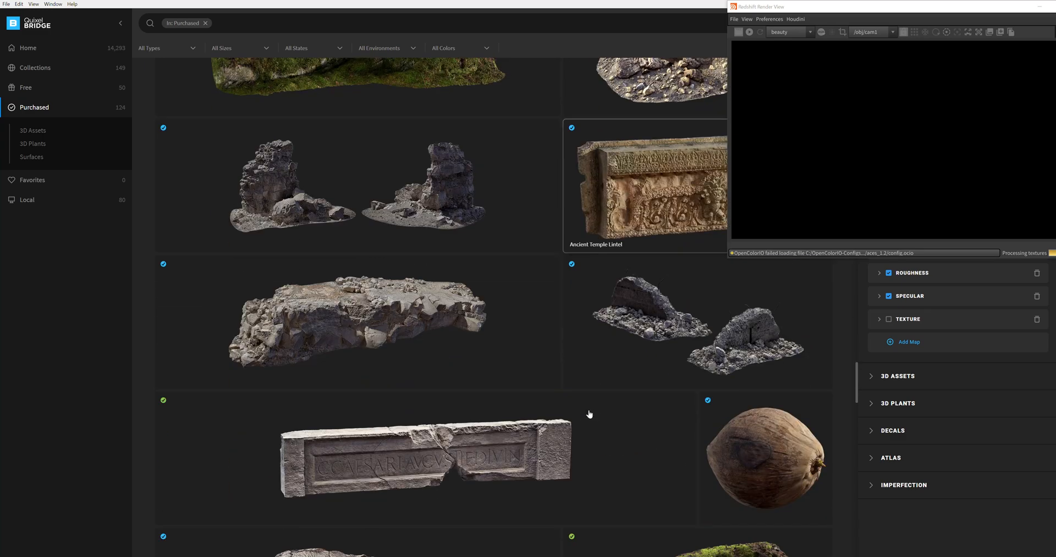
scroll(down, 3)
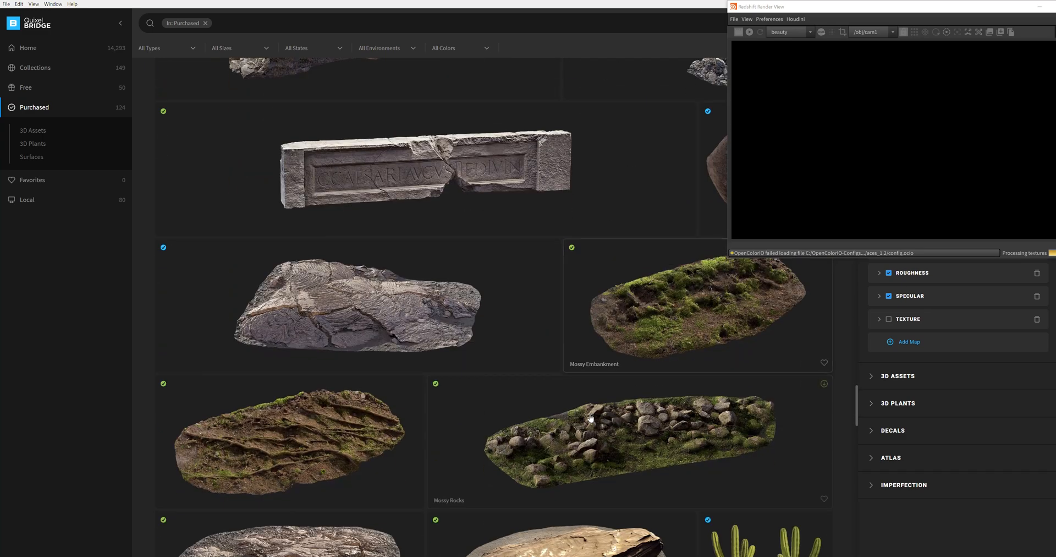
scroll(down, 3)
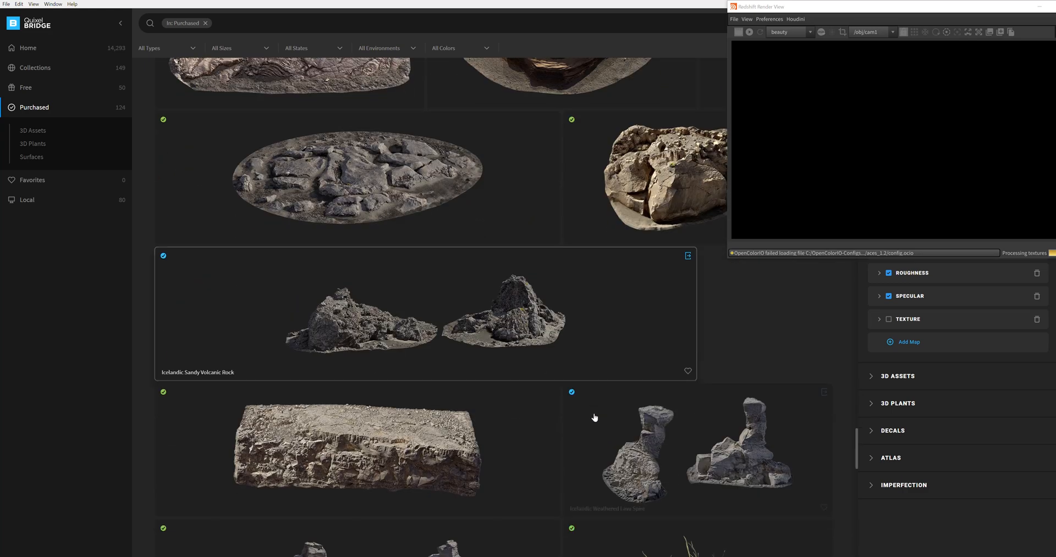
scroll(down, 3)
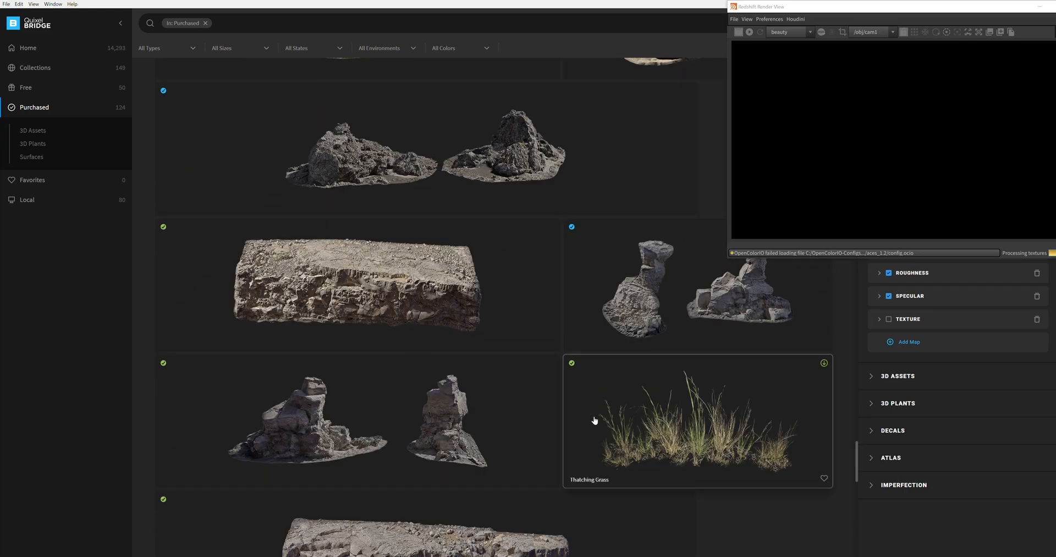
scroll(down, 3)
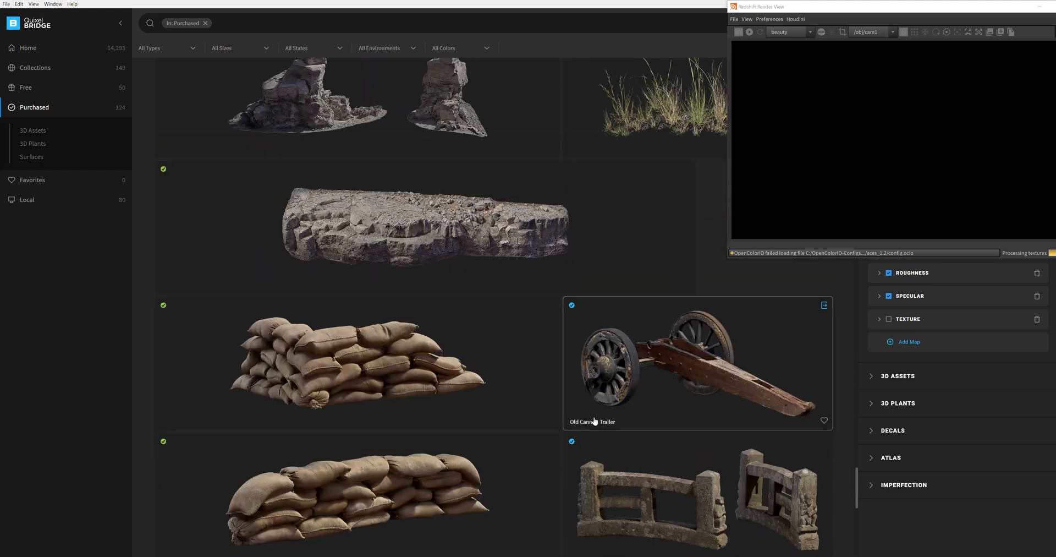
mouse_move(649, 400)
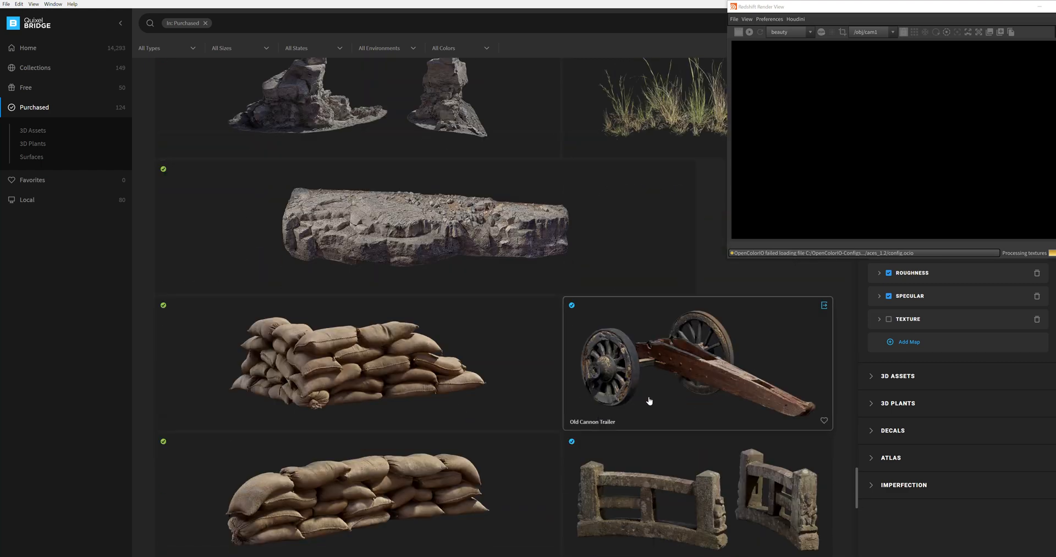
scroll(down, 3)
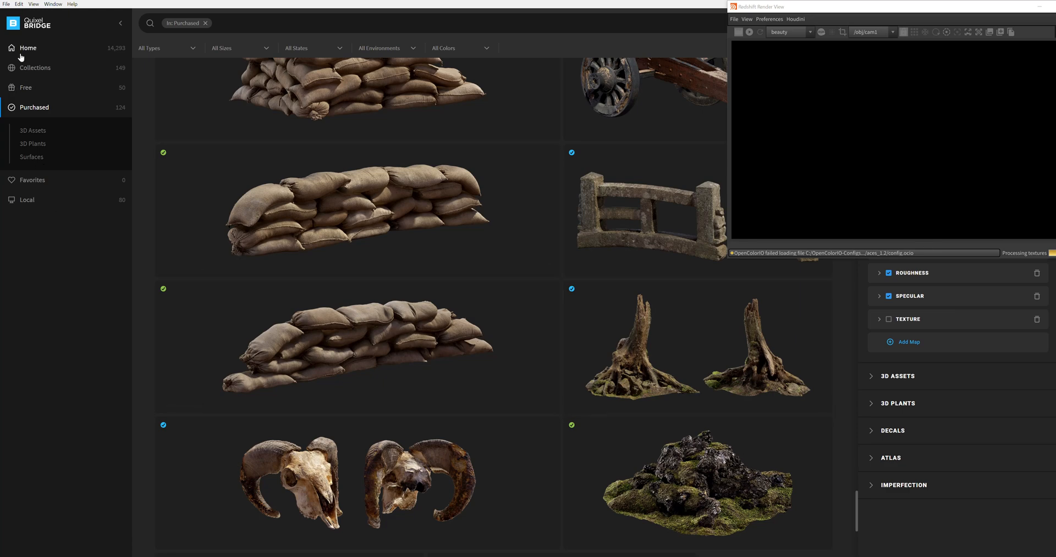
click(27, 47)
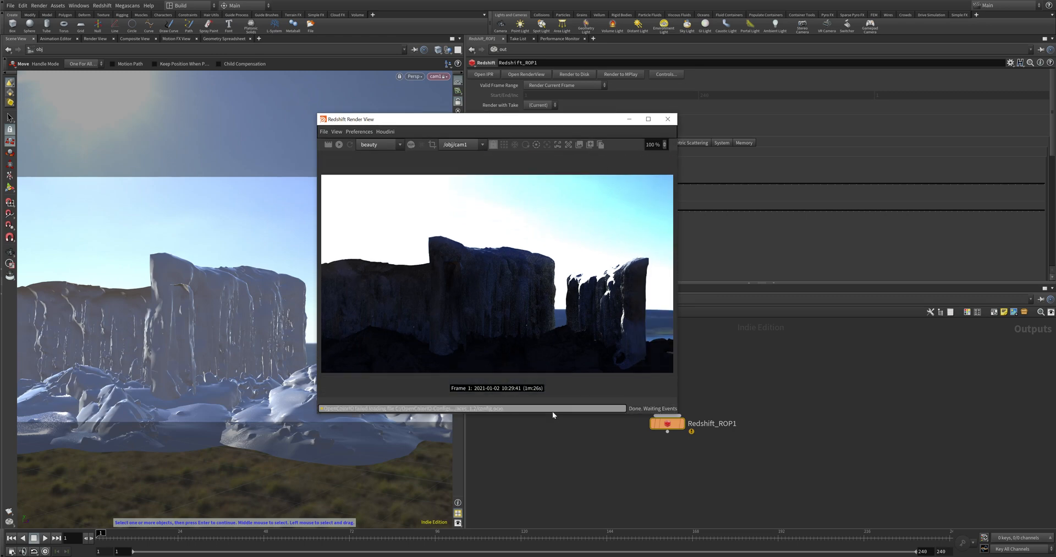
View the finished ice cliff render in the Redshift Render View
click(667, 119)
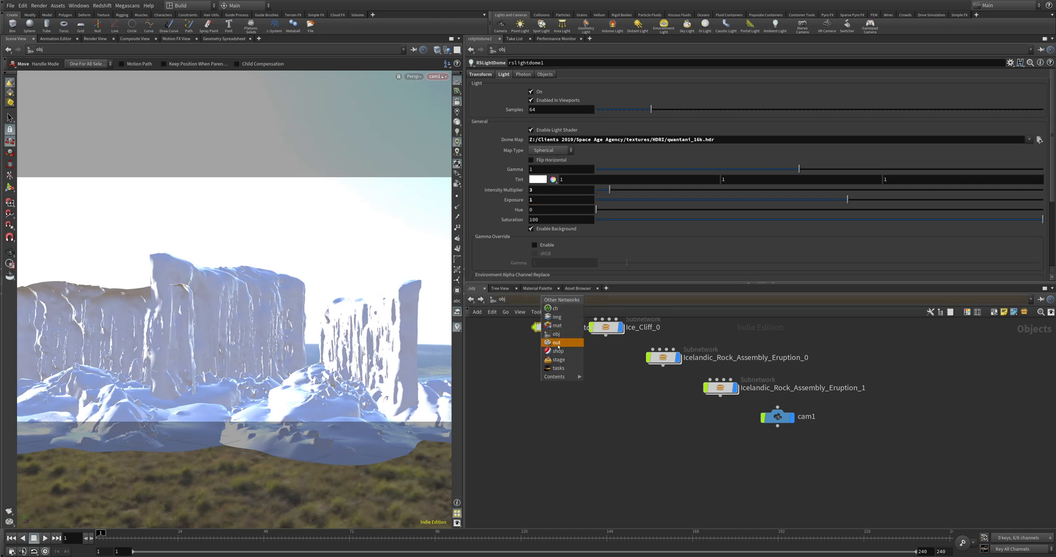
Jump to /out to see Redshift_ROP1's GI settings, then bring the Render View forward
click(556, 342)
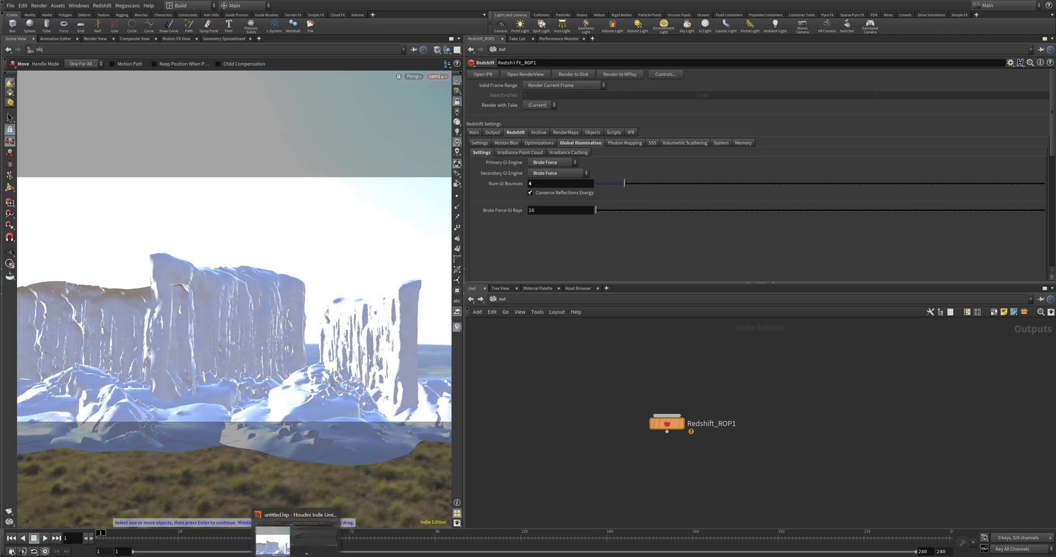
click(524, 74)
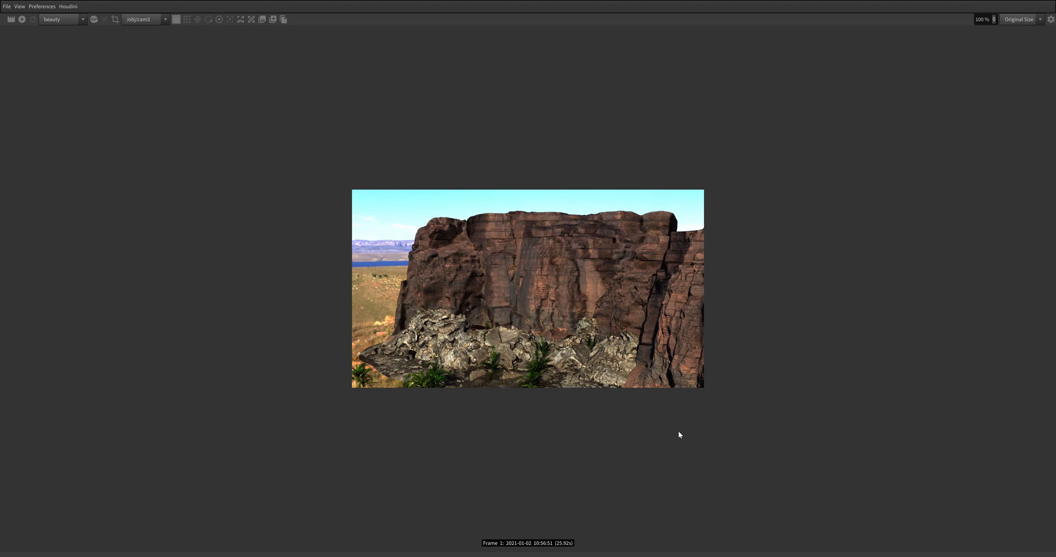
mouse_move(470, 538)
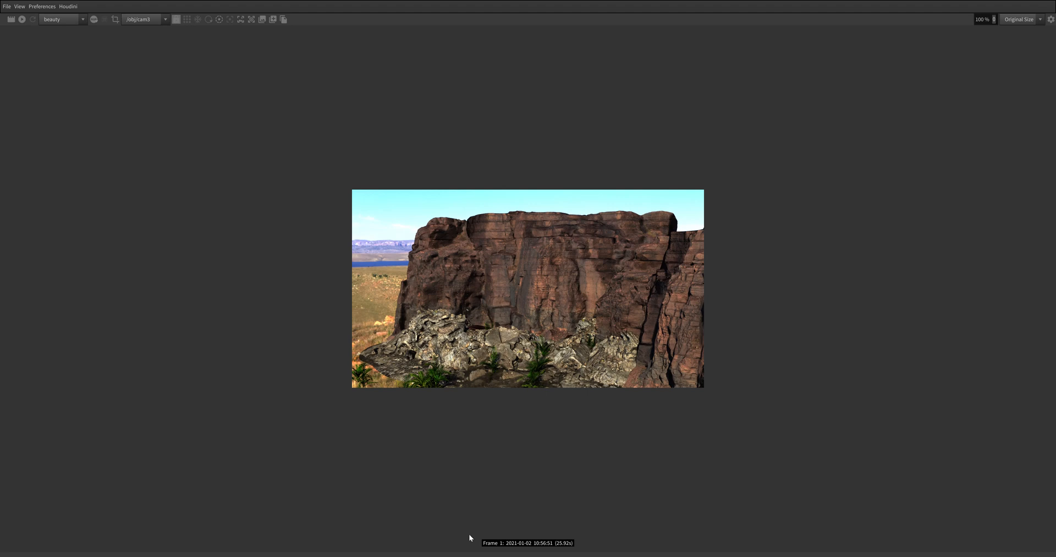
mouse_move(498, 449)
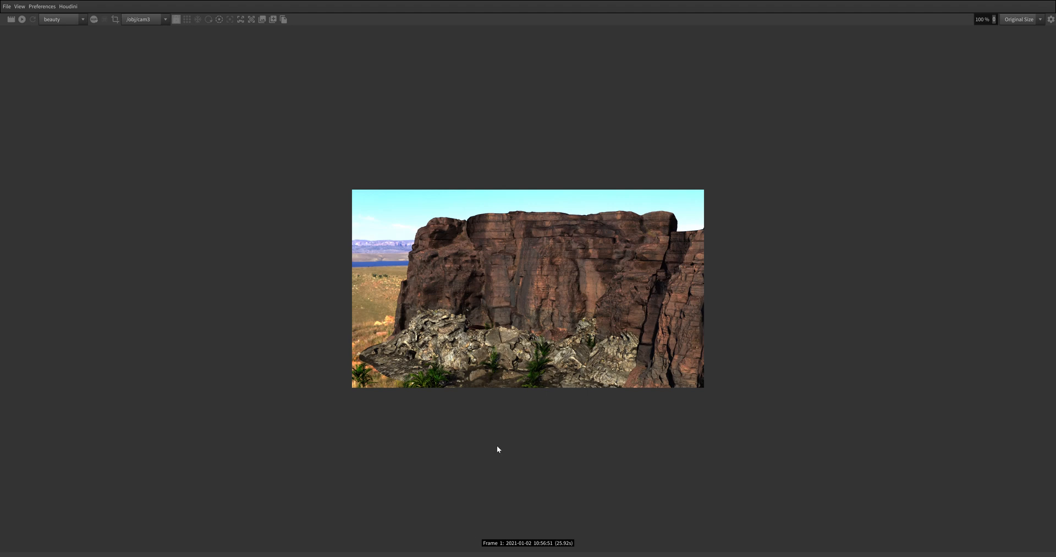
mouse_move(673, 321)
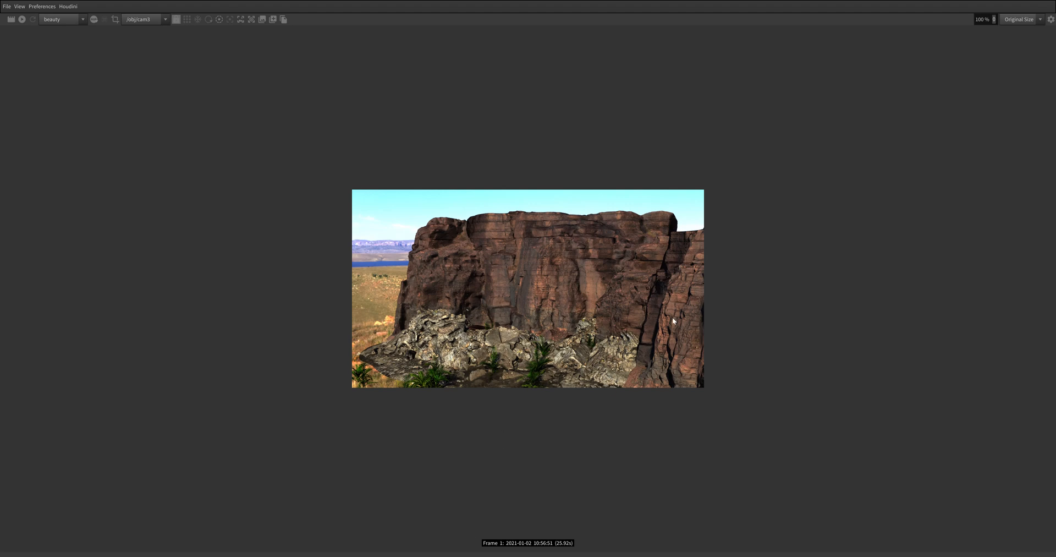
mouse_move(507, 263)
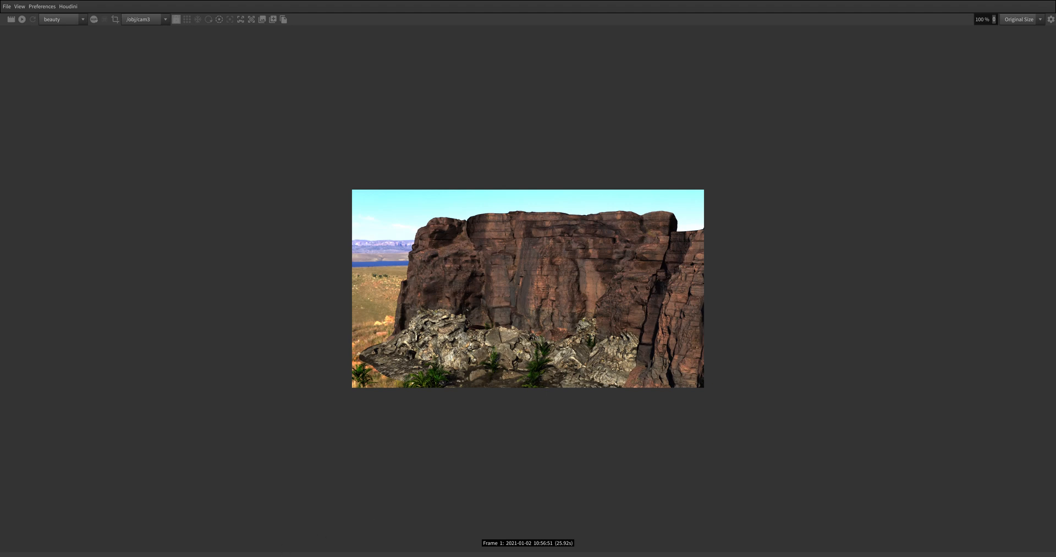
mouse_move(932, 57)
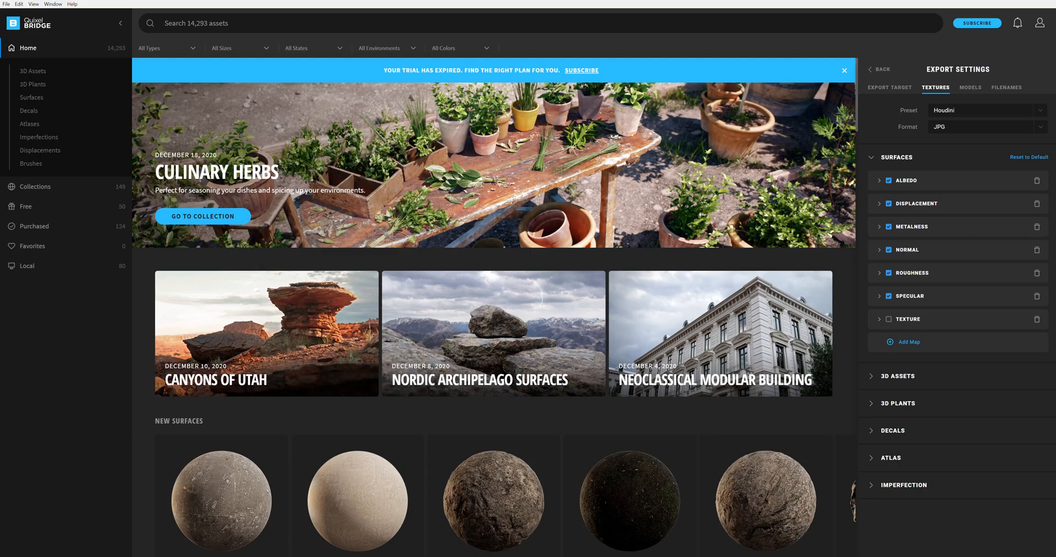
Scroll through the Quixel Bridge home page to browse the available assets
scroll(down, 3)
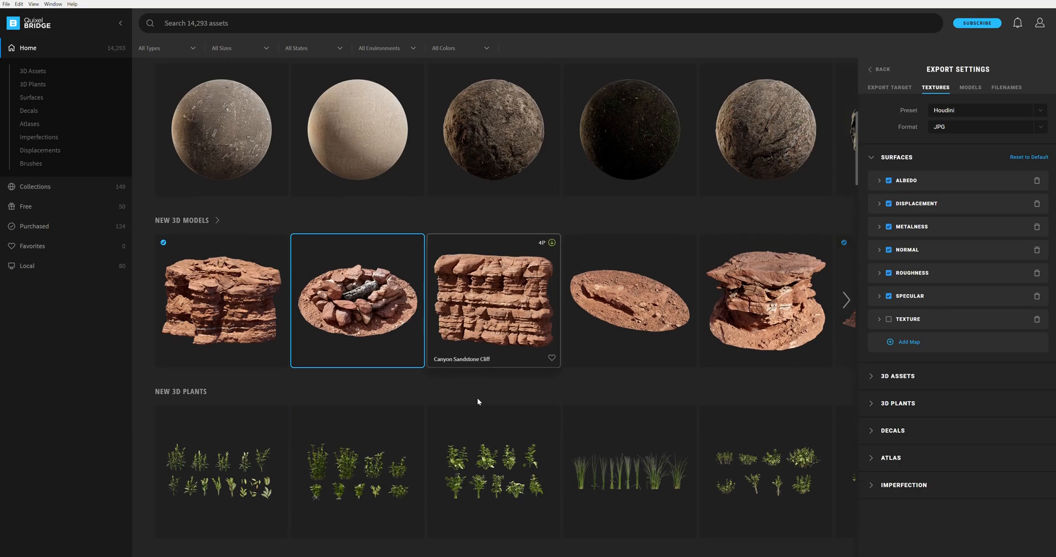
scroll(up, 3)
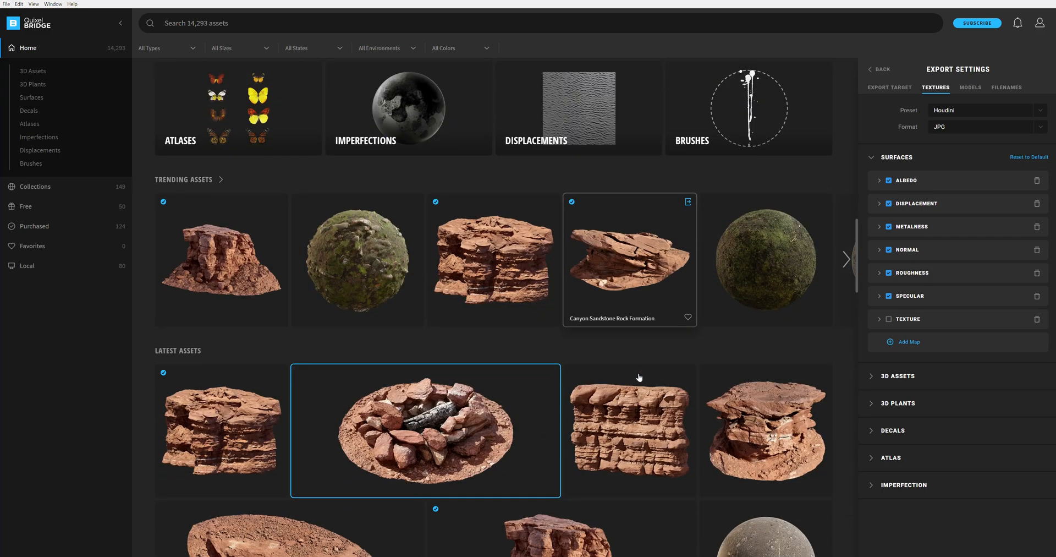
scroll(down, 3)
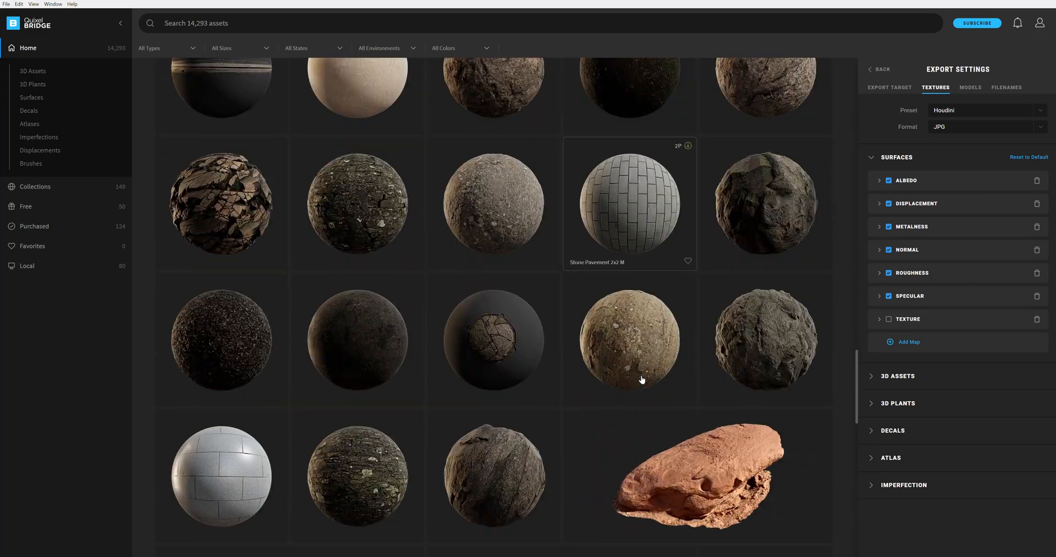
scroll(down, 3)
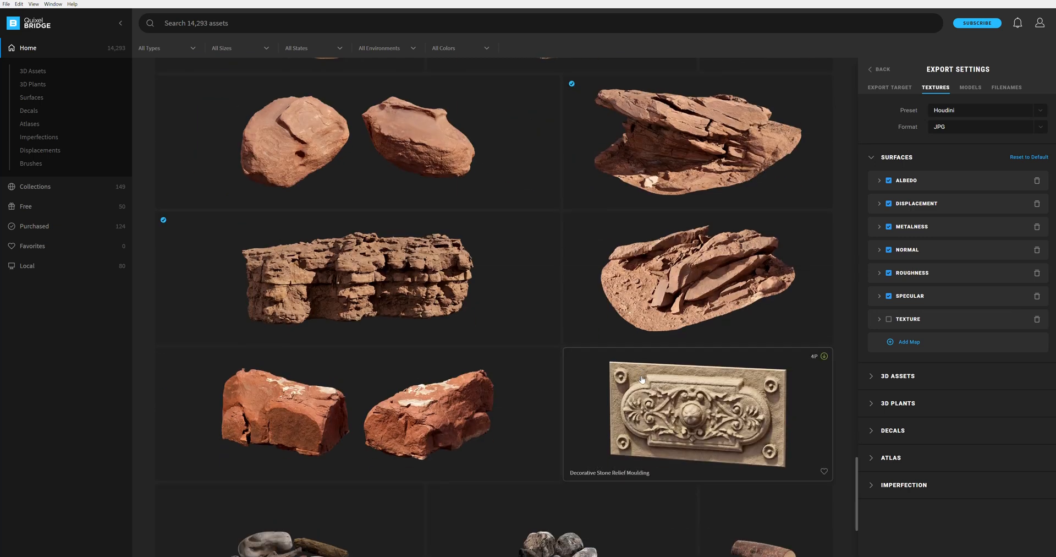
scroll(down, 3)
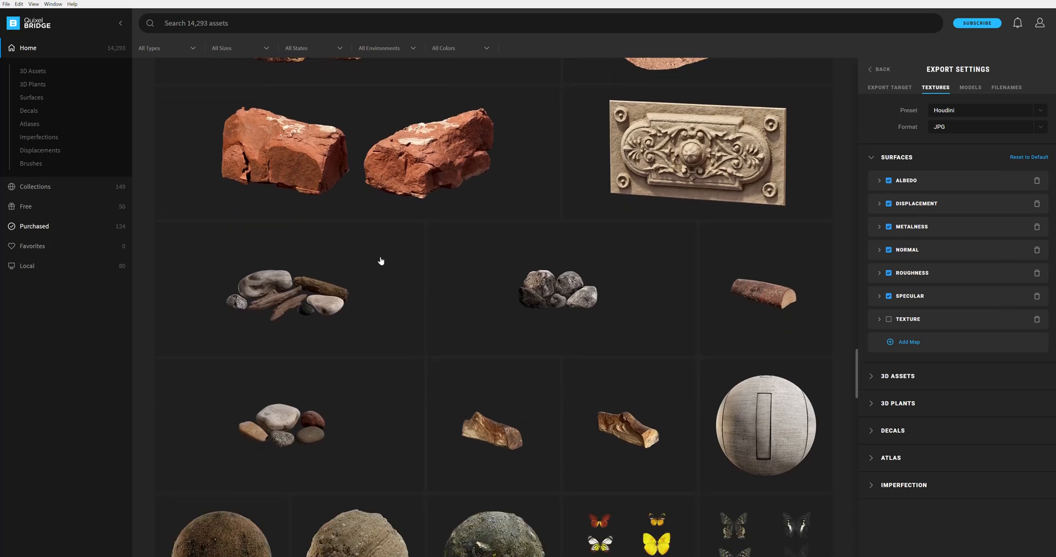
Filter Bridge to Purchased assets and export the Nordic Coastal Cliff to Houdini
click(34, 226)
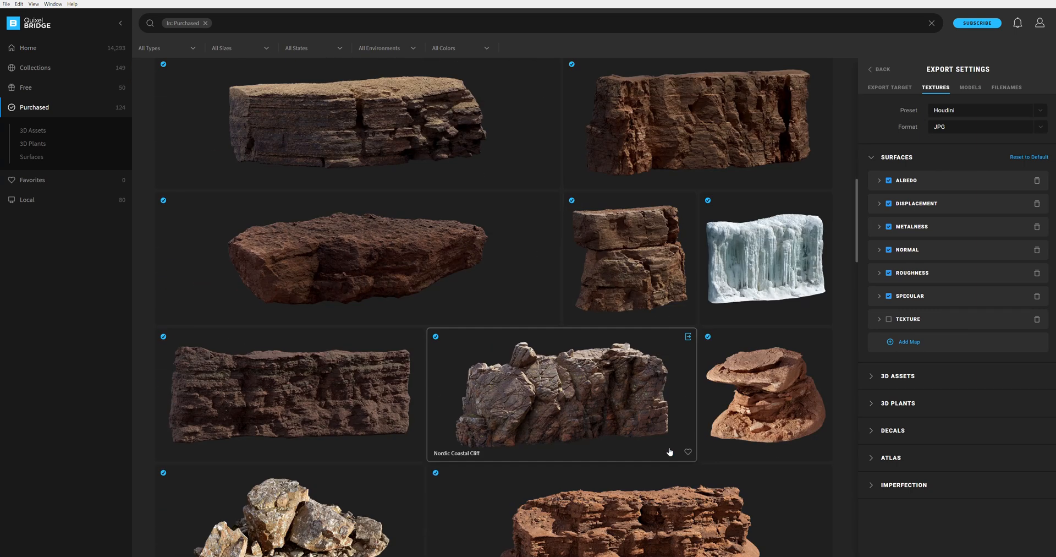
scroll(down, 3)
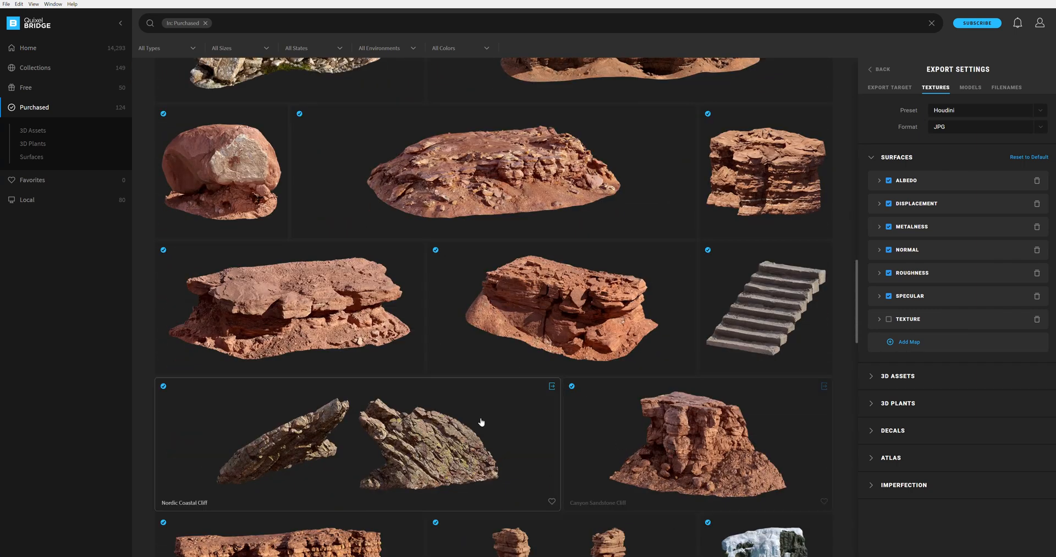
click(552, 386)
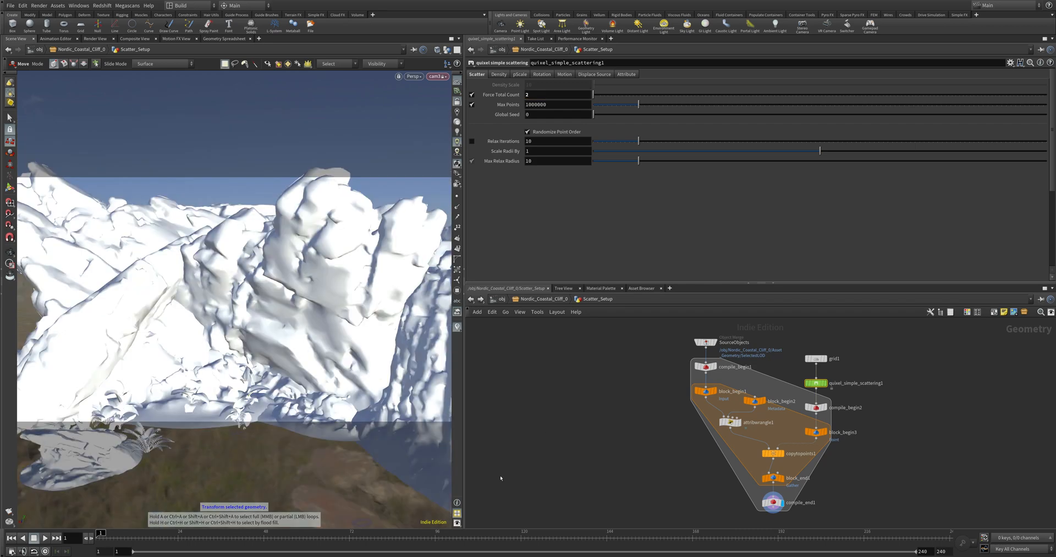
mouse_move(519, 171)
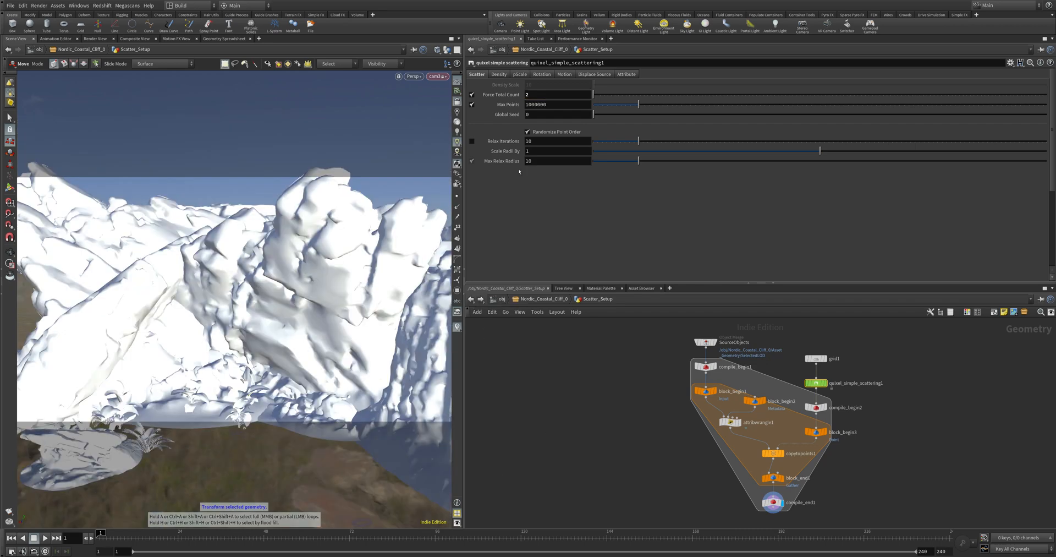